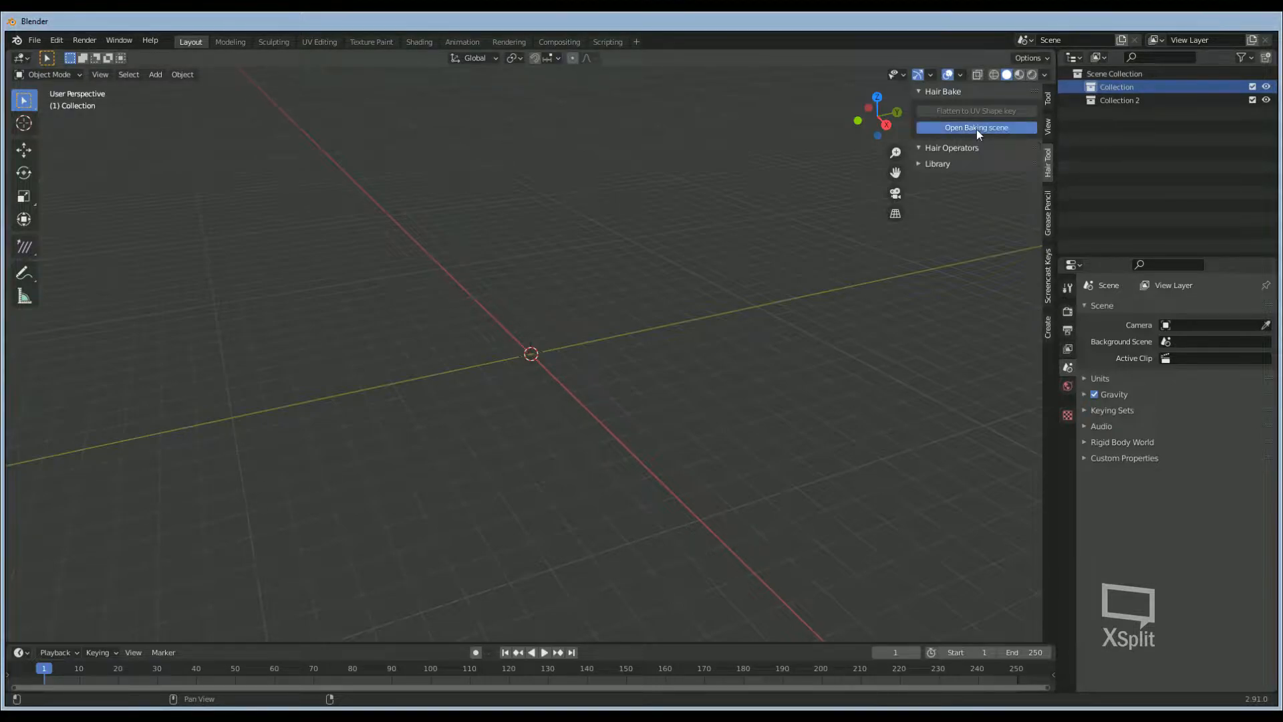
Step: Open the hair baking scene and preview its AO, normal, root, ID, flow and depth channels
click(974, 127)
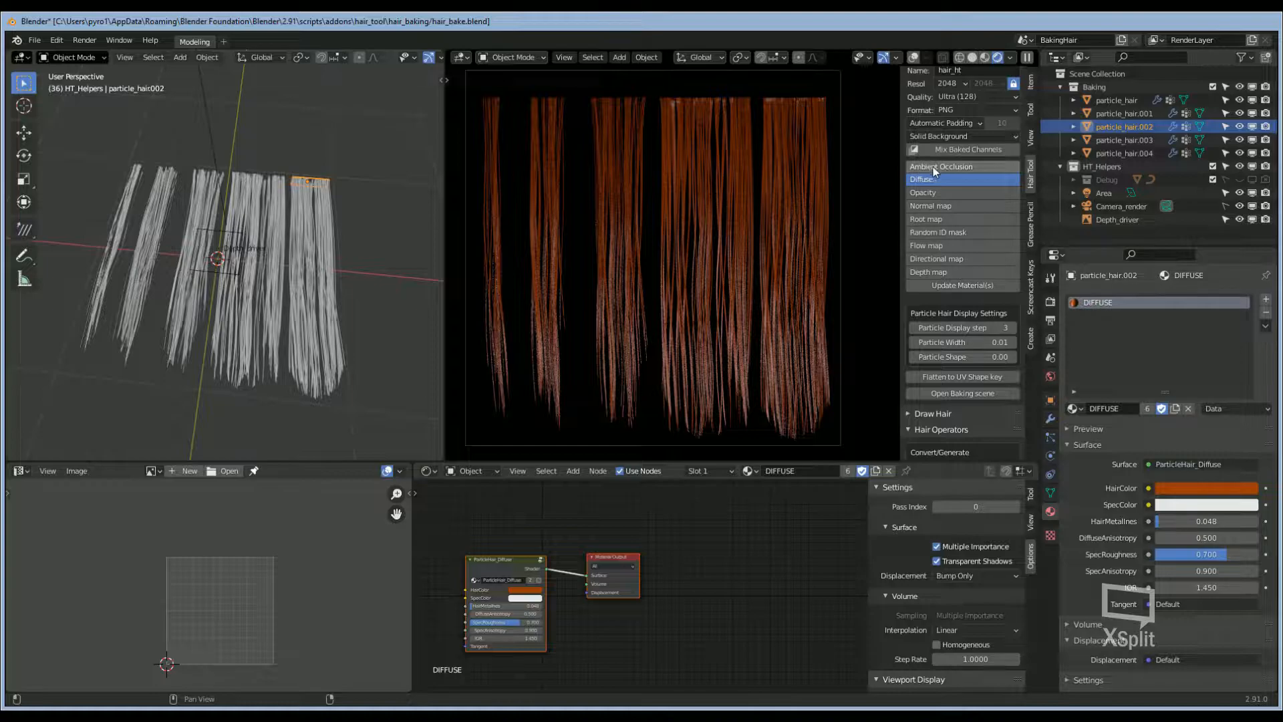
click(940, 167)
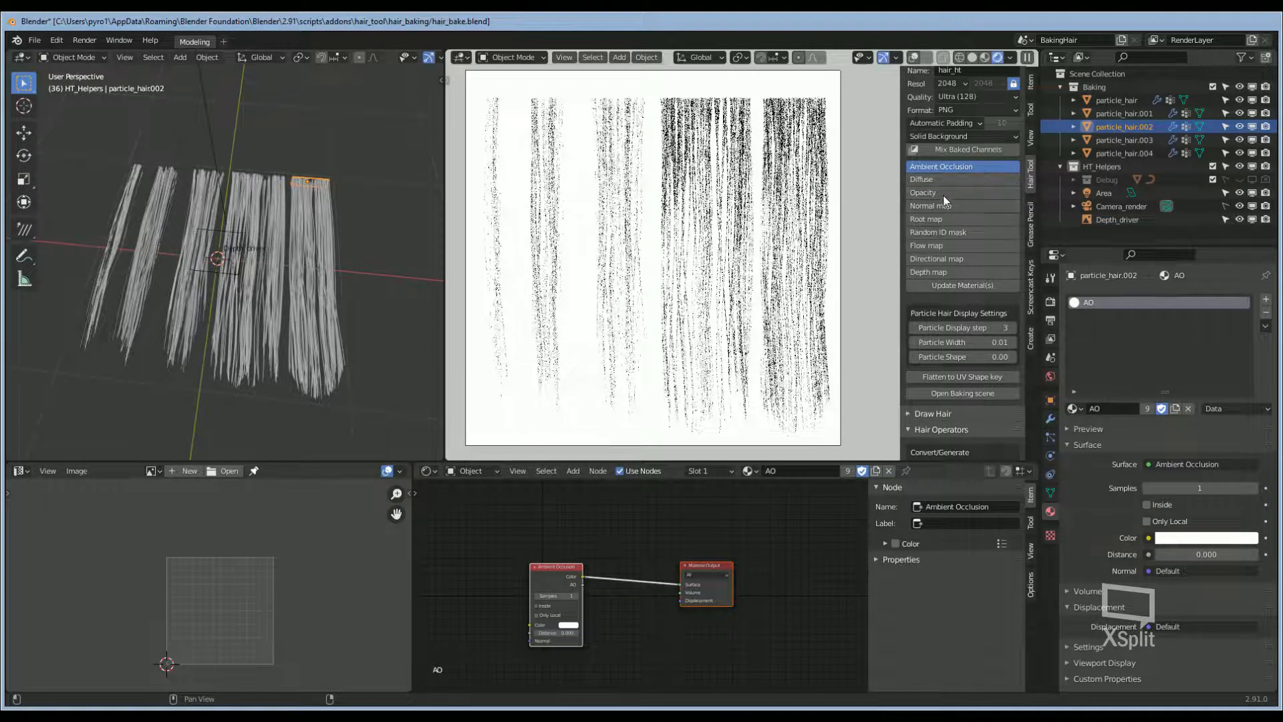
mouse_move(930, 205)
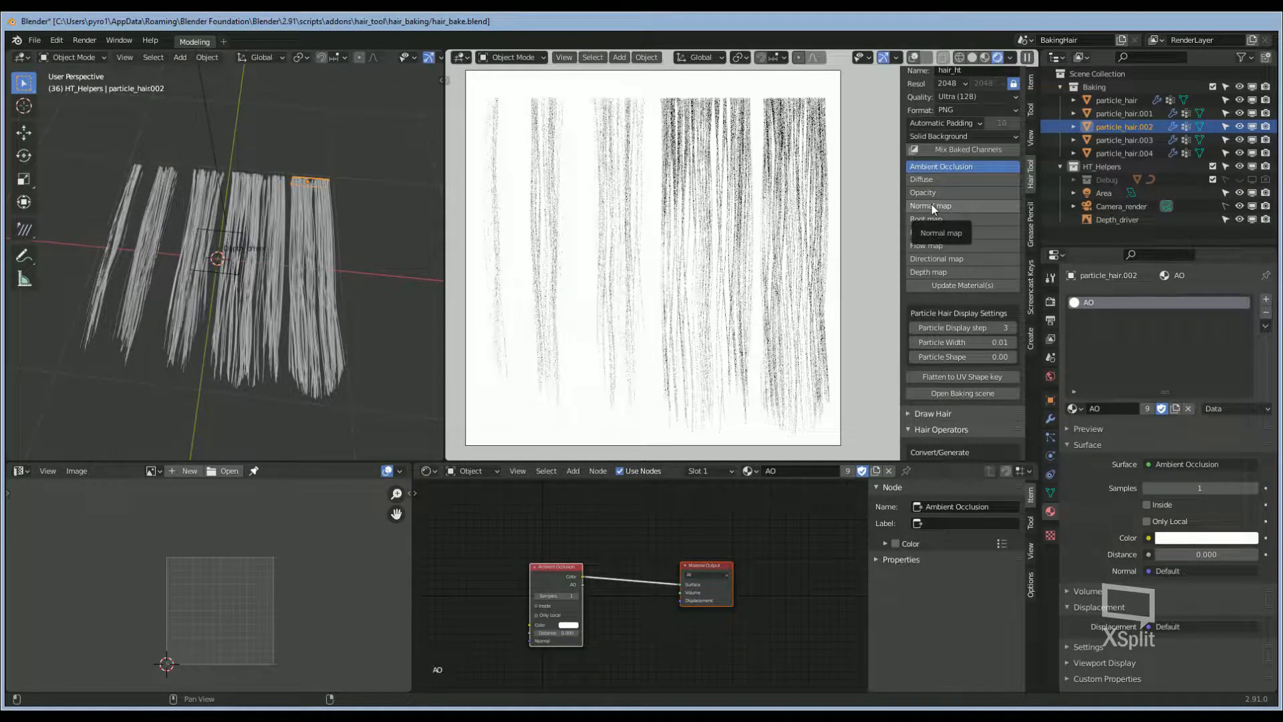
click(930, 205)
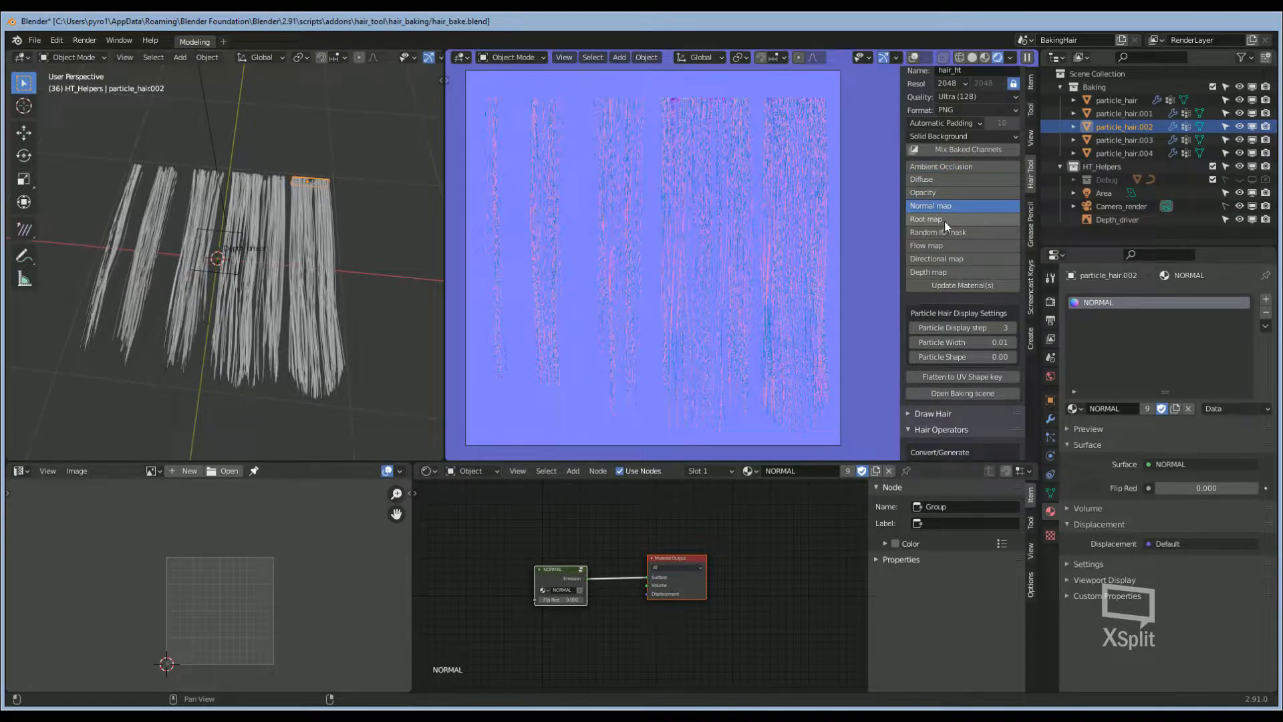
click(927, 219)
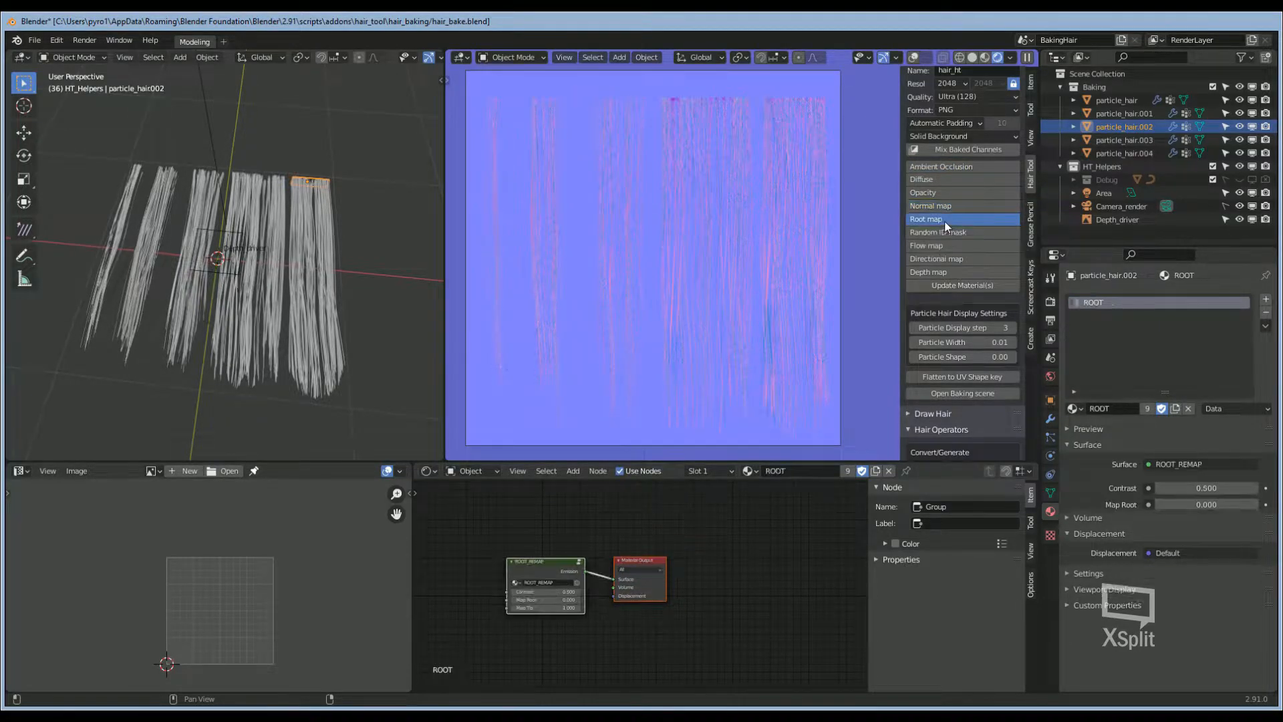
click(928, 218)
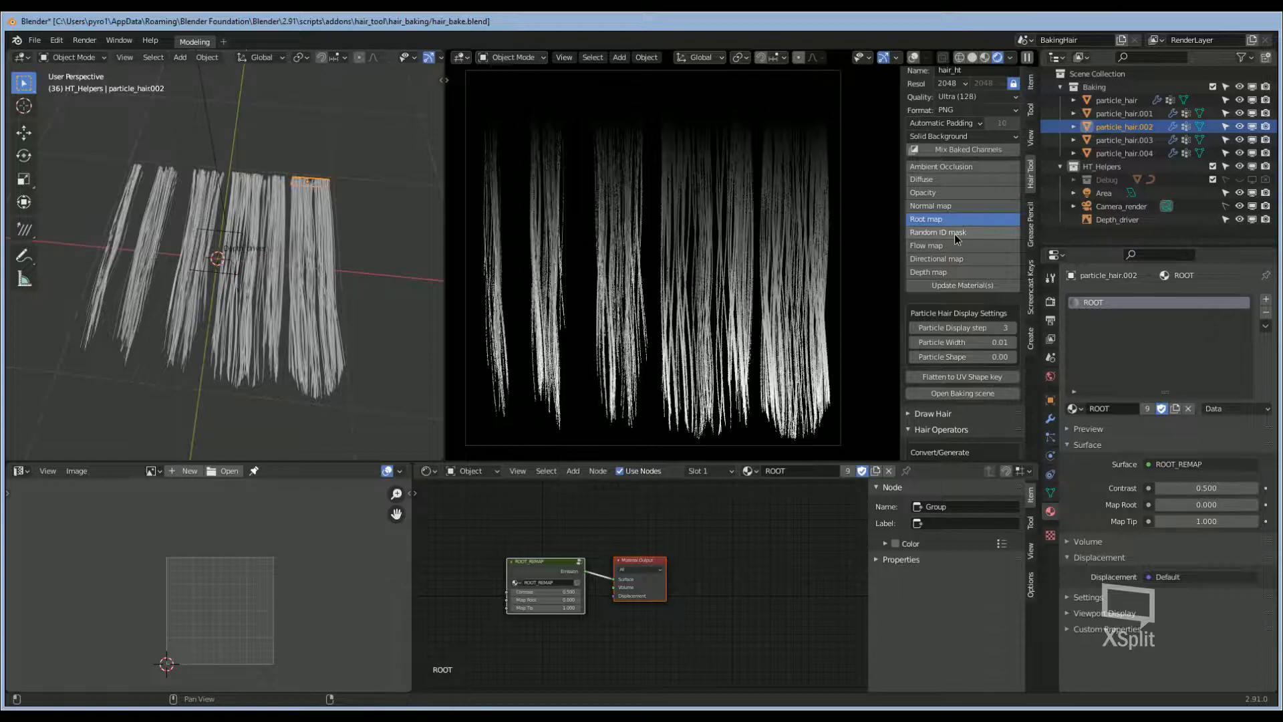
click(937, 232)
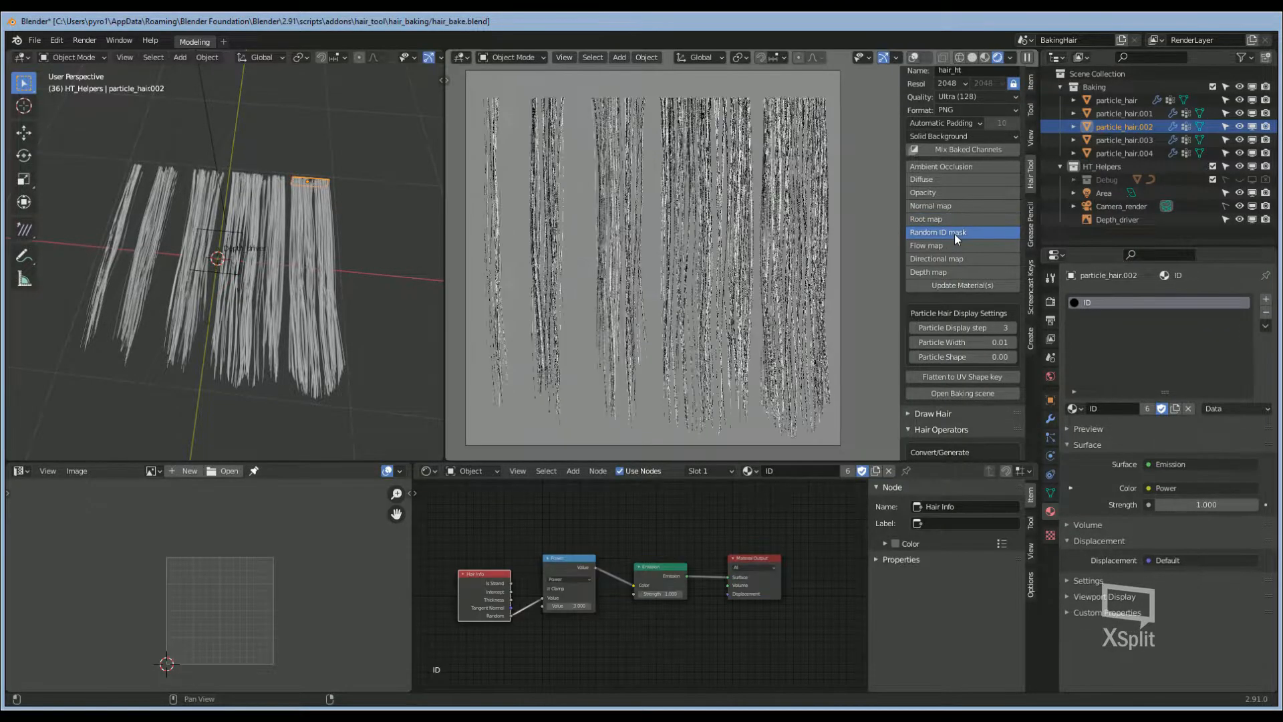
click(926, 245)
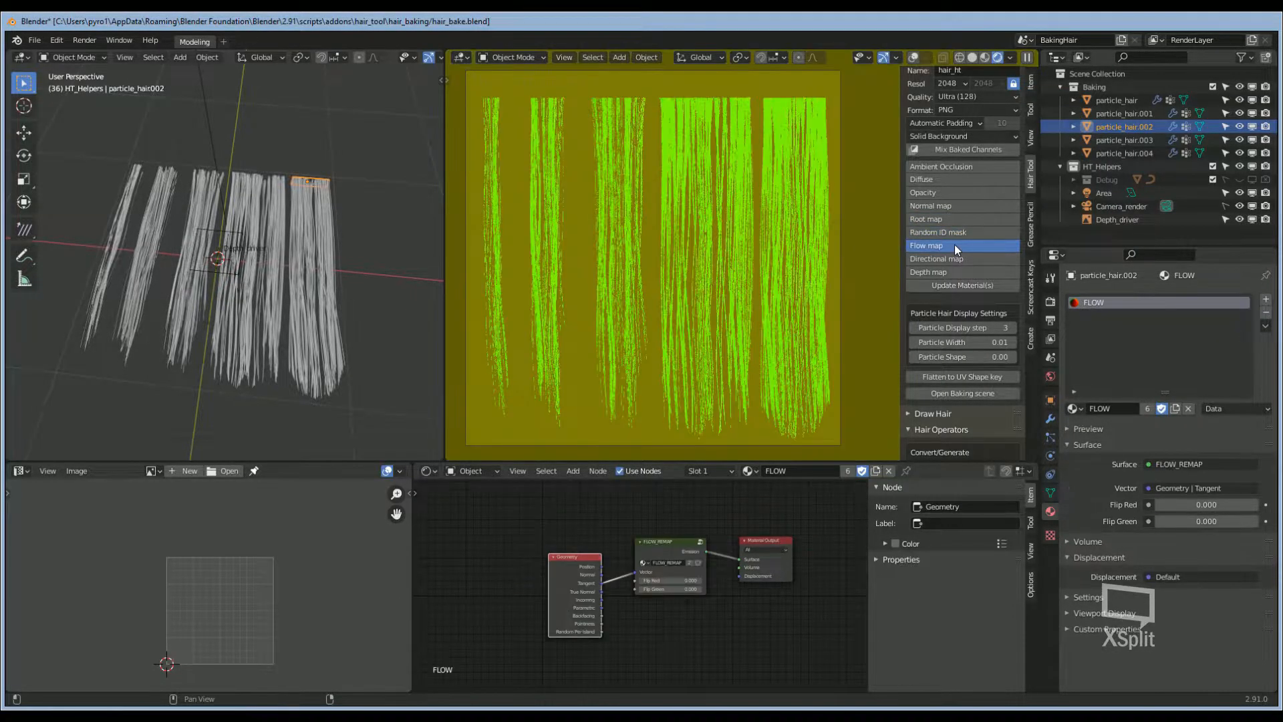
click(937, 259)
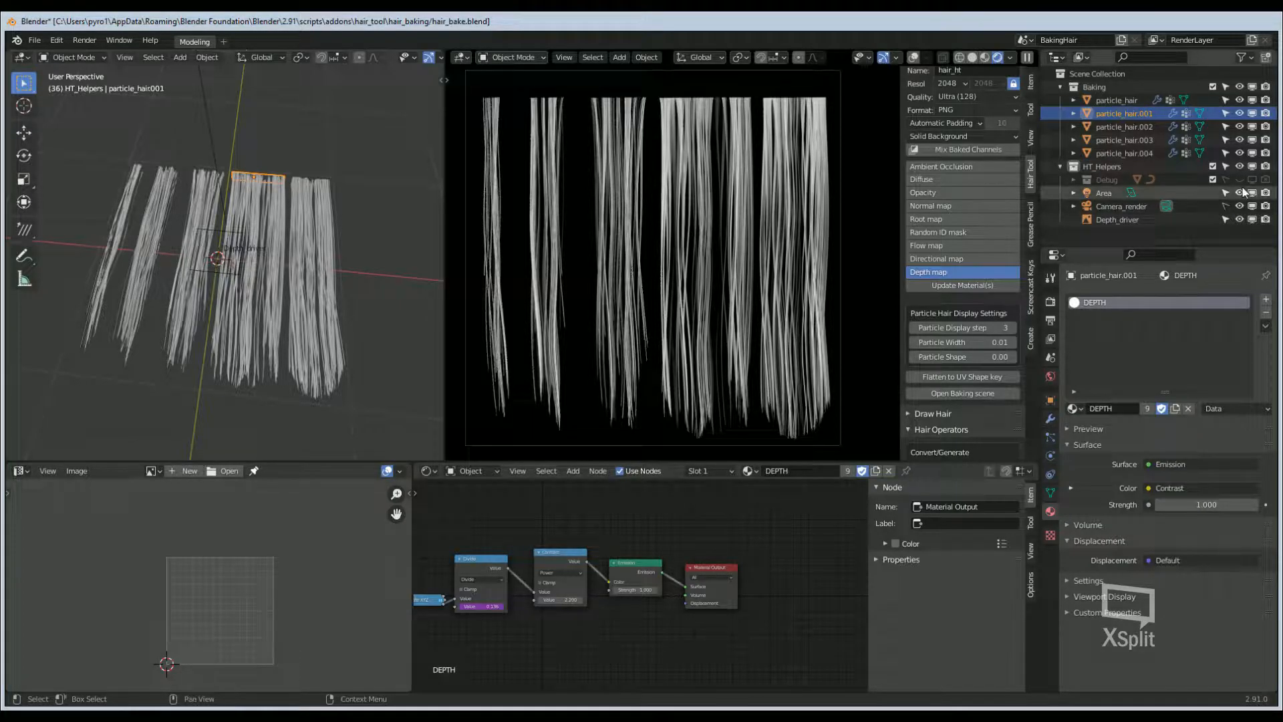
Step: Delete particle_hair.001–.004 and switch to the Move tool to reposition particle_hair
click(1125, 153)
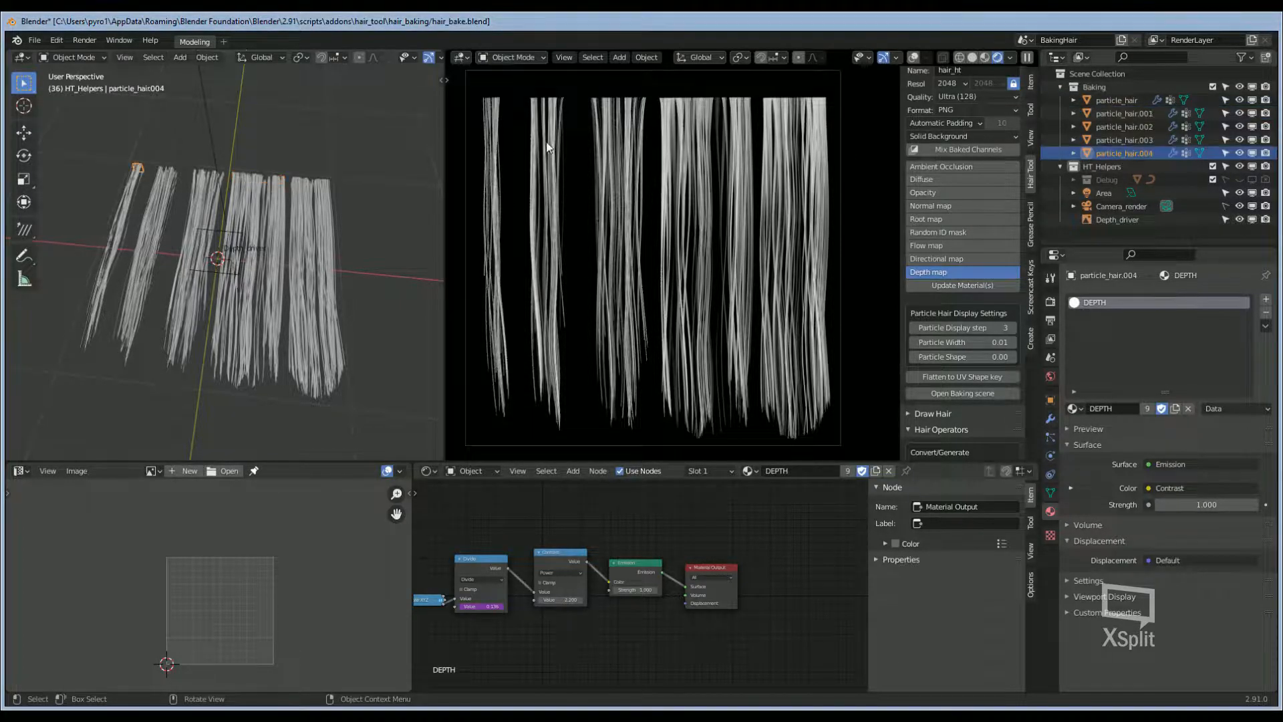
click(1125, 140)
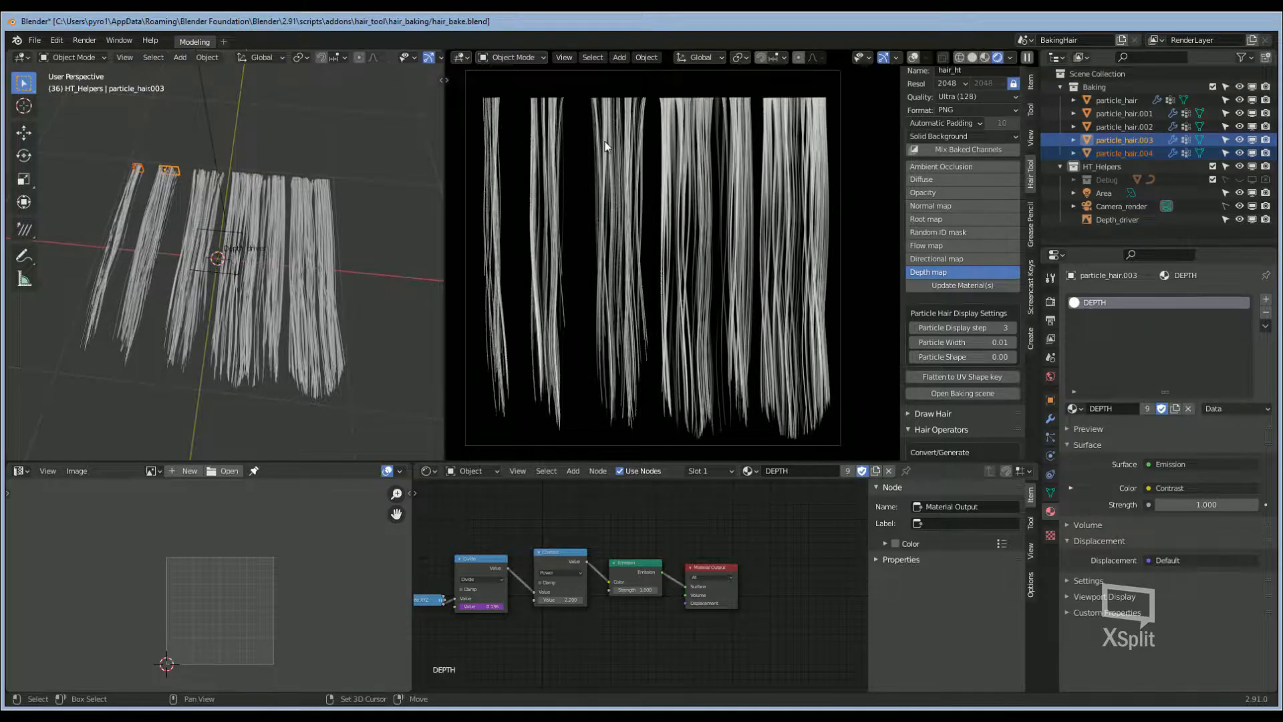
click(1125, 113)
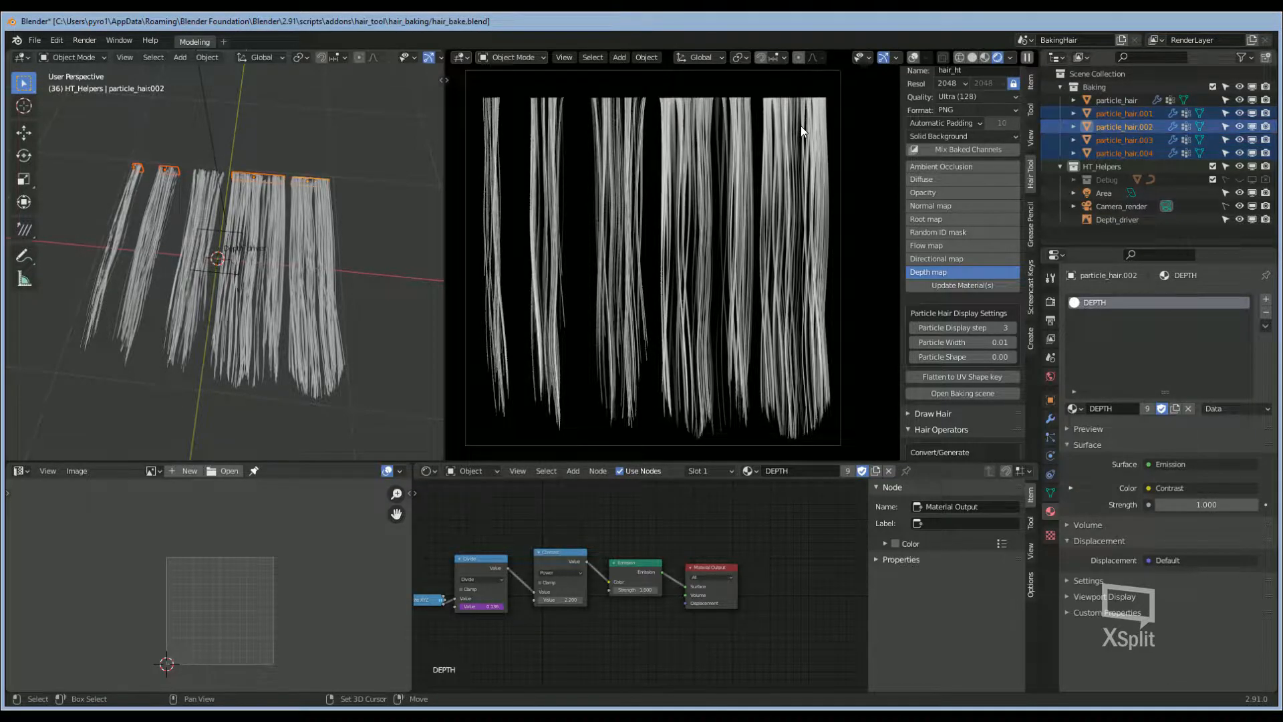
key(x)
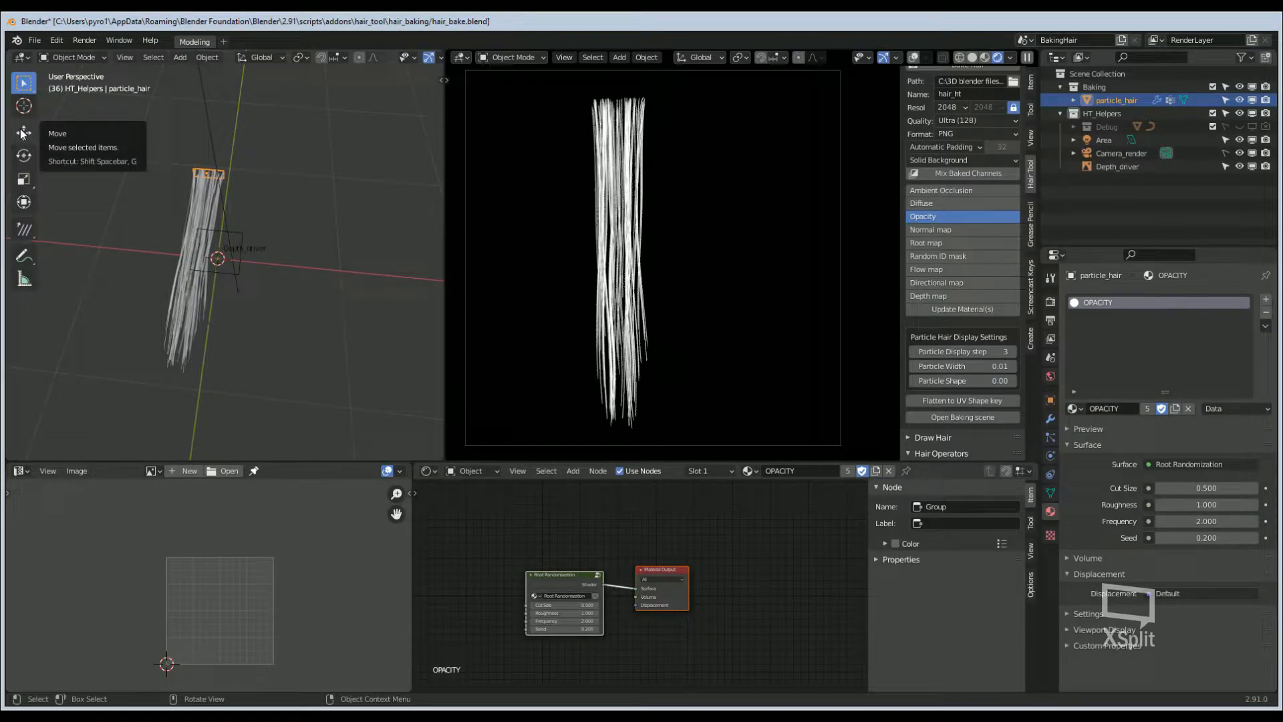
click(24, 132)
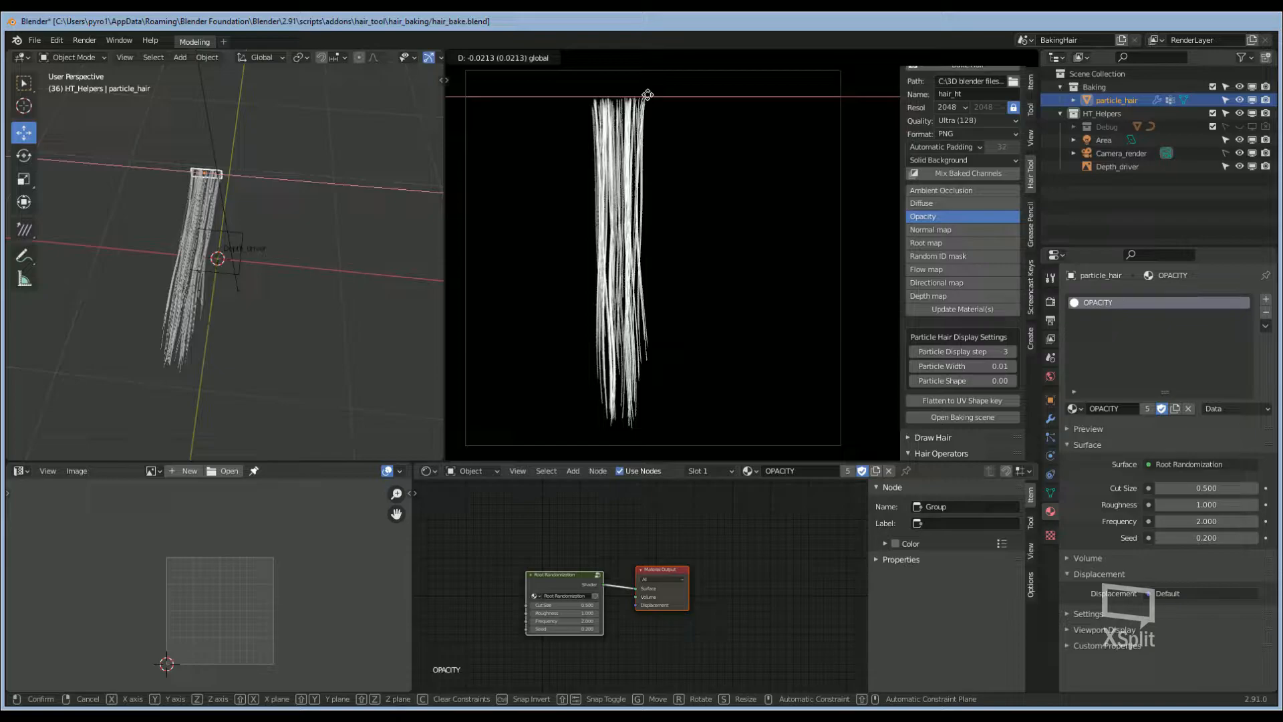
mouse_move(547, 105)
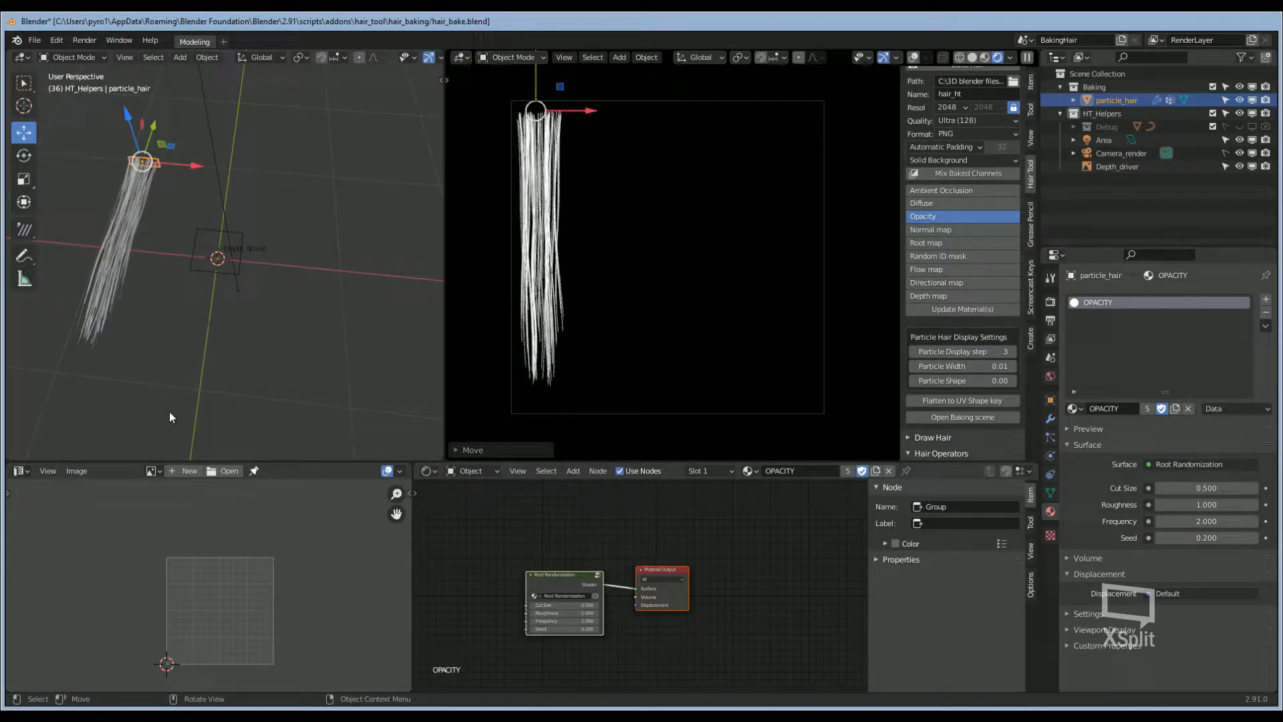
mouse_move(491, 342)
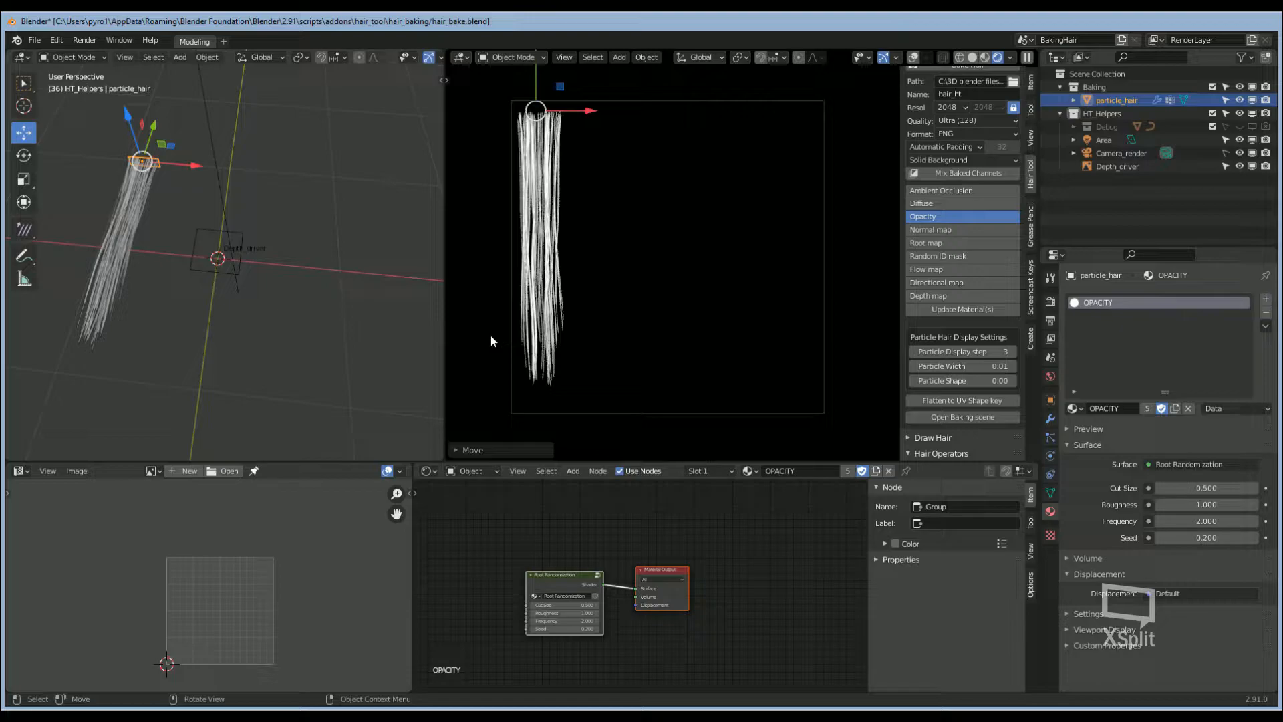
mouse_move(601, 259)
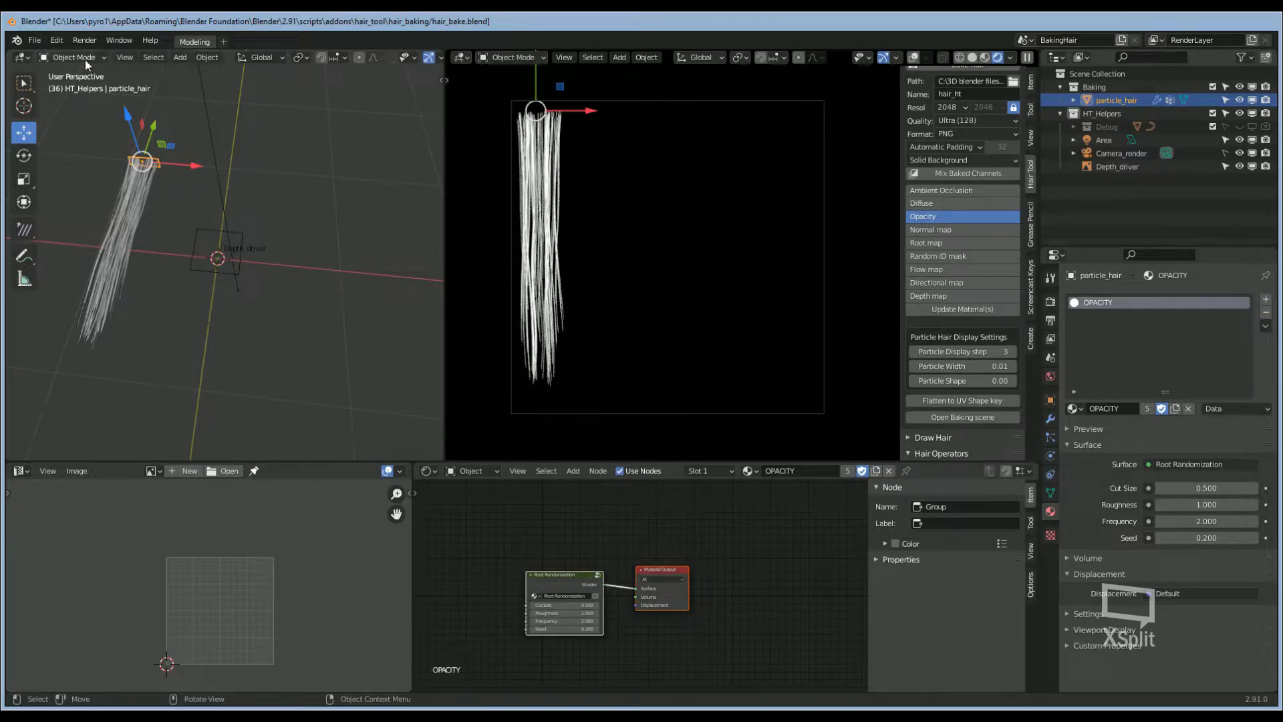
Step: Comb the strand into a wavy S-curve in Particle Edit with Preserve Strand Lengths on
click(73, 56)
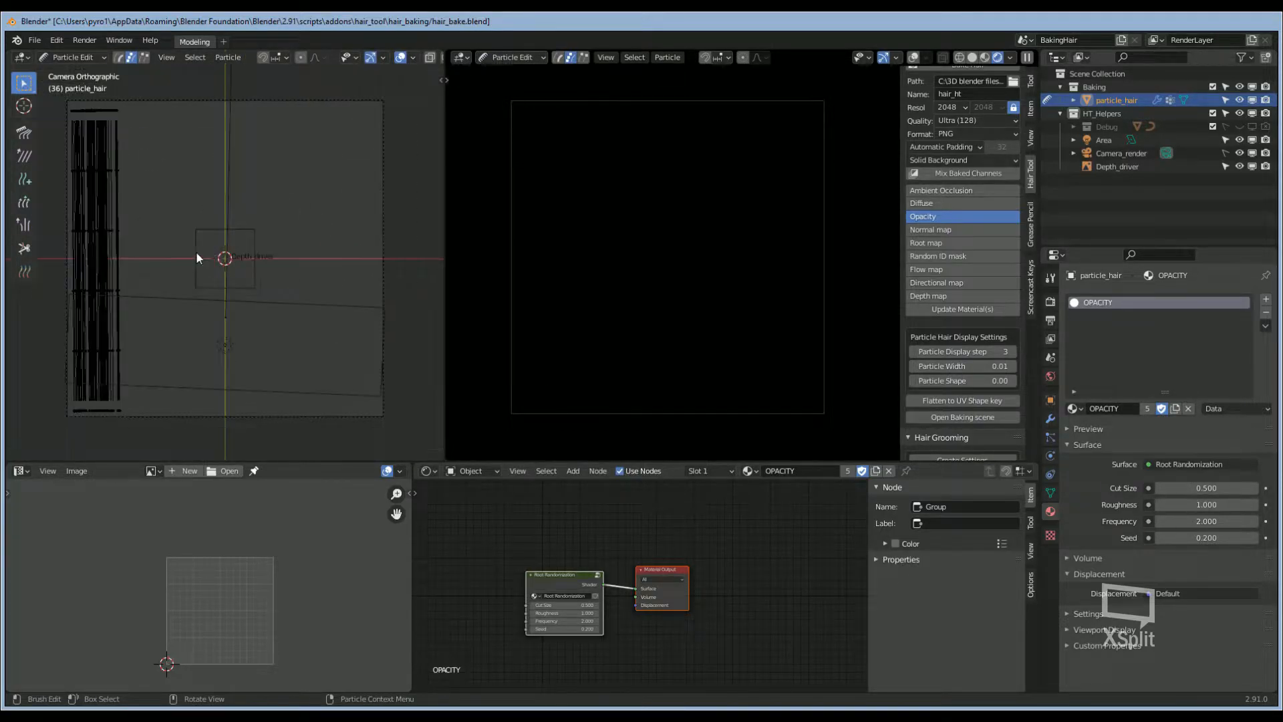
mouse_move(24, 133)
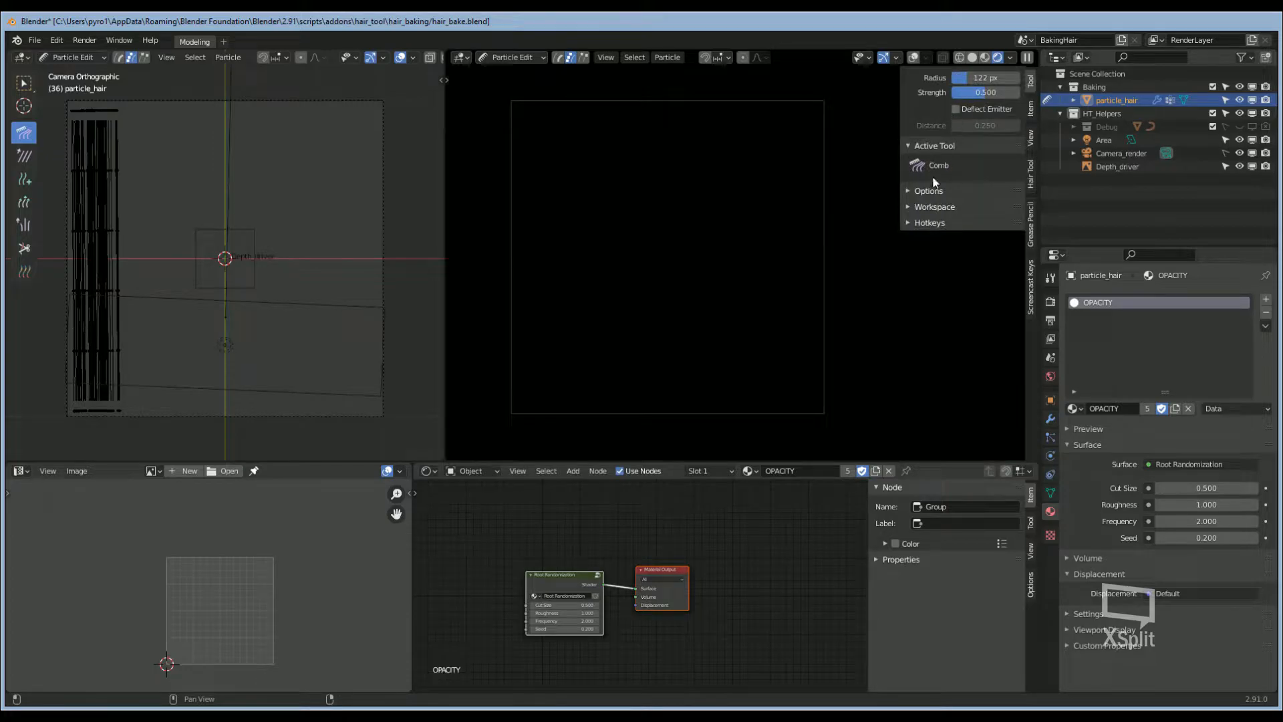
click(929, 191)
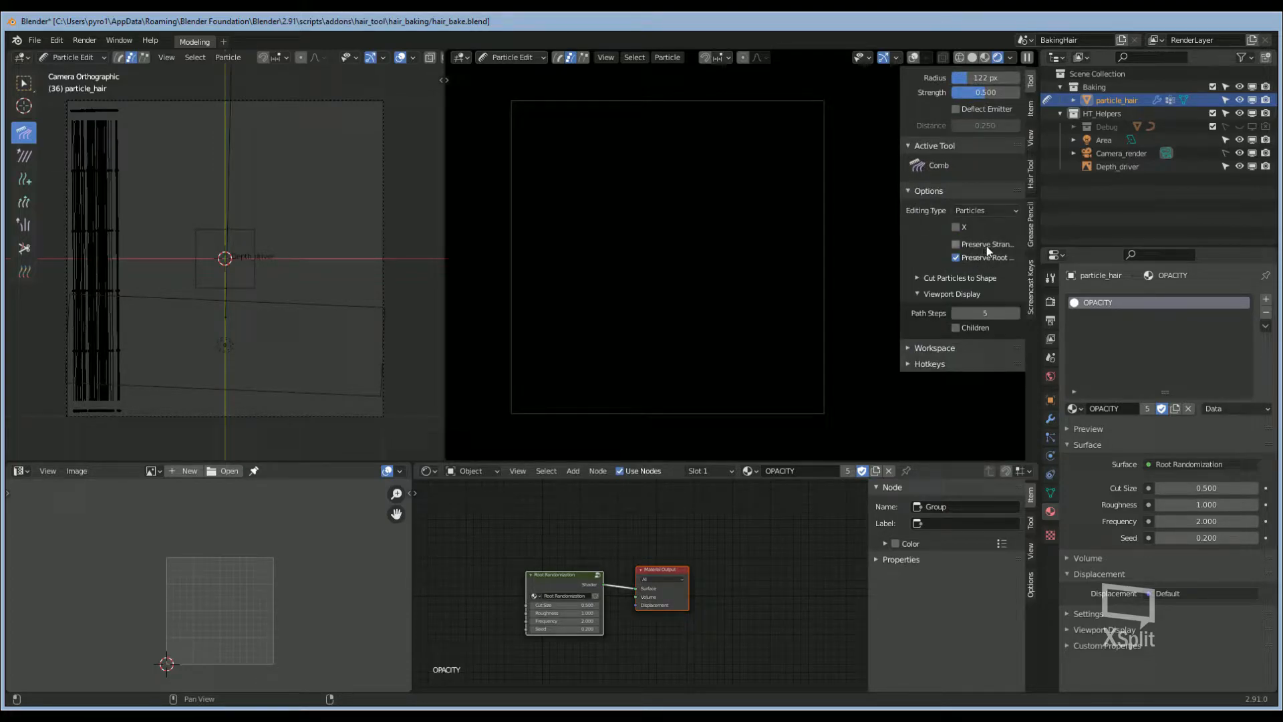
click(955, 244)
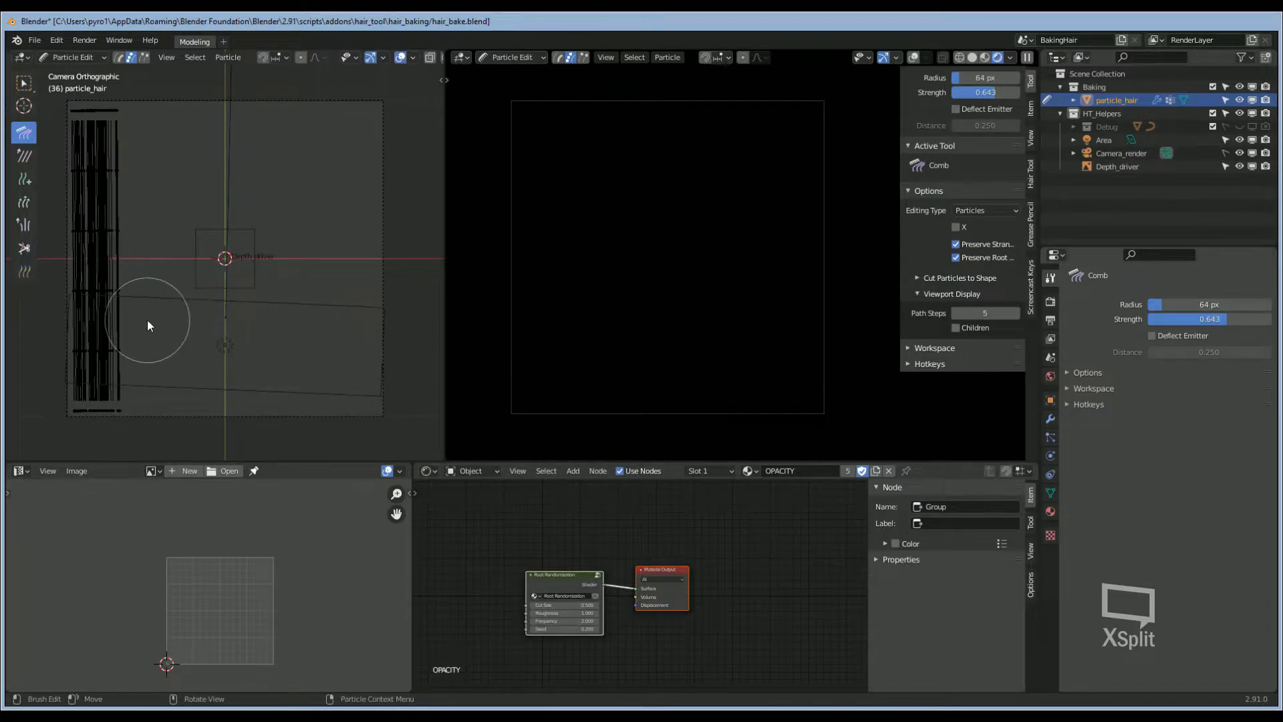
mouse_move(73, 301)
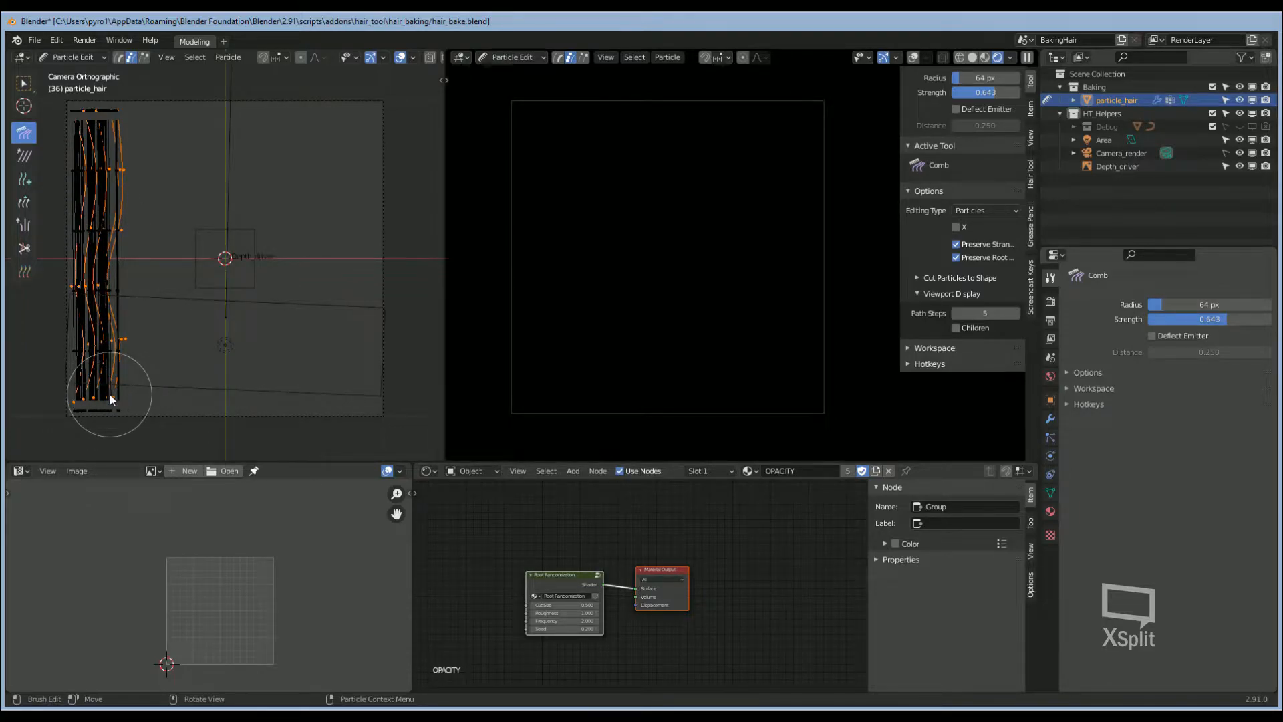
mouse_move(161, 303)
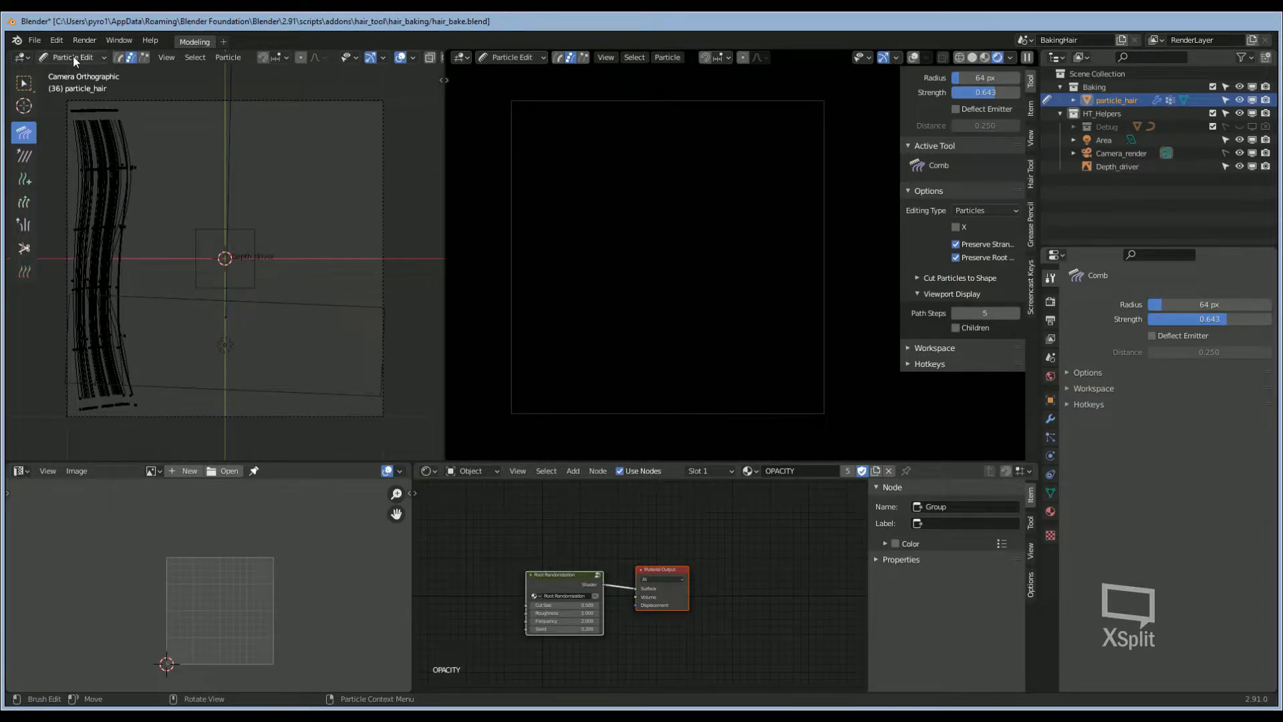
click(72, 57)
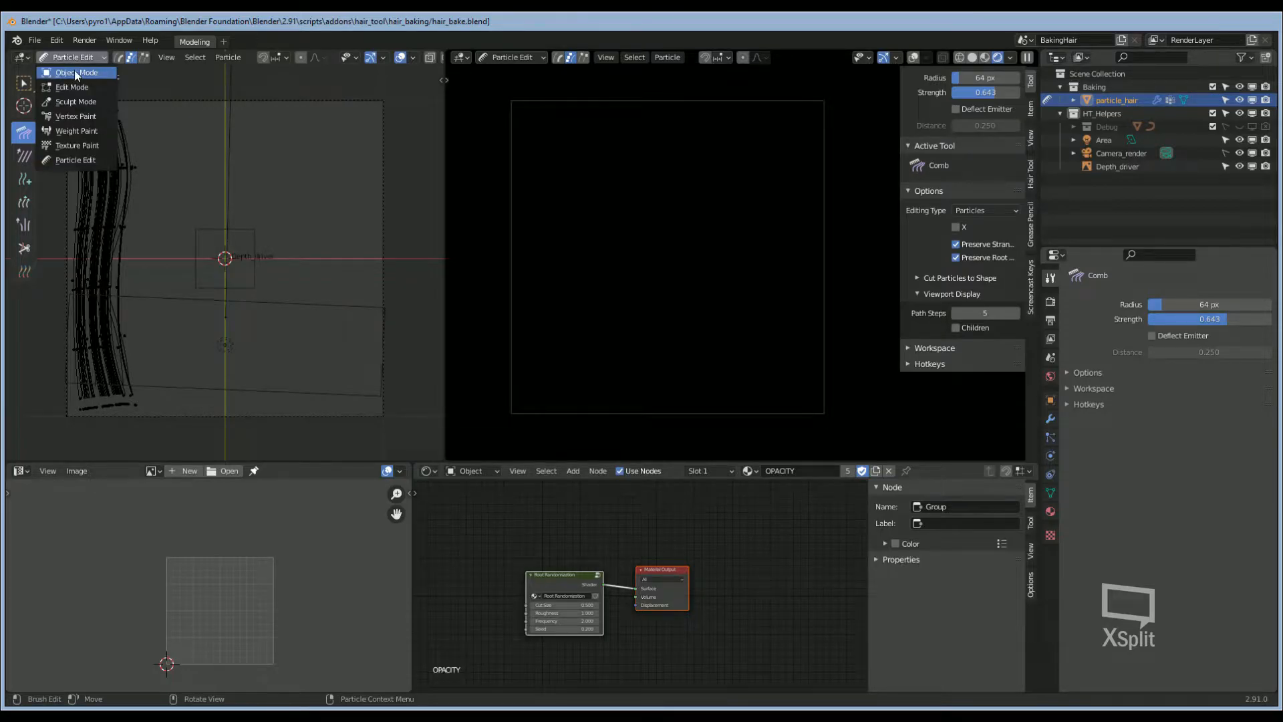
Step: Return to Object Mode and turn off the custom child roughness curve
click(79, 72)
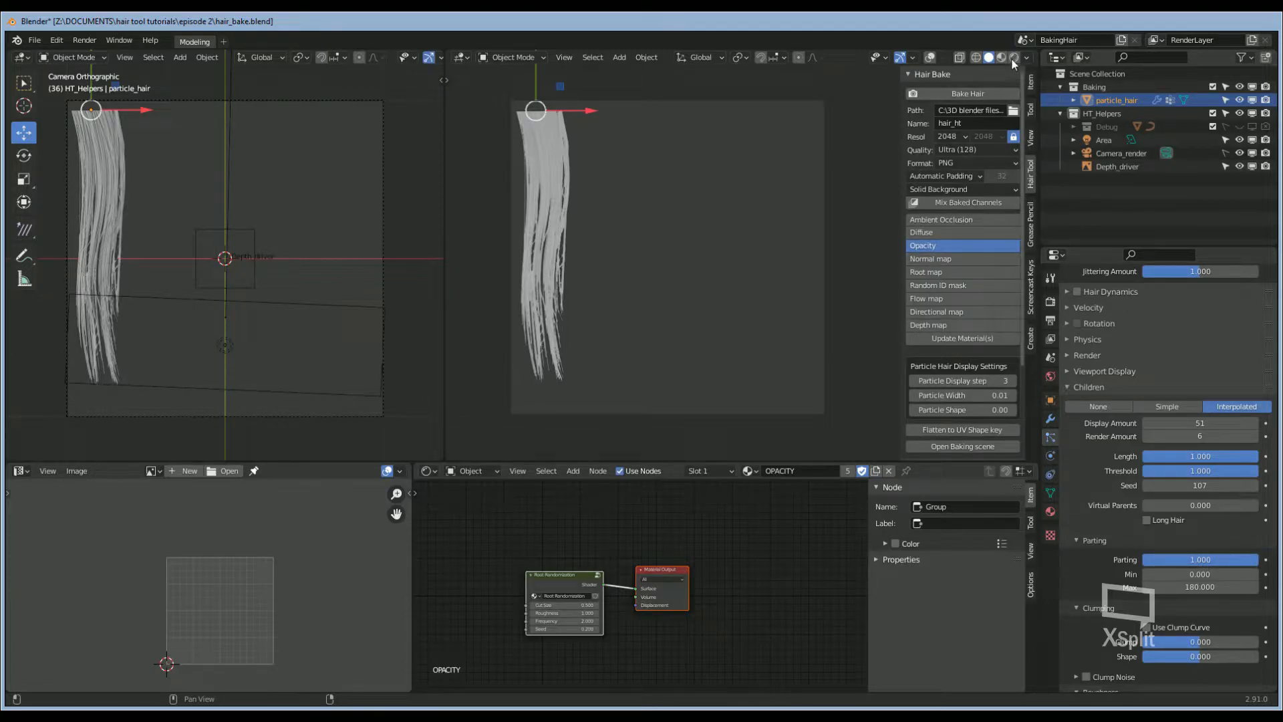
click(998, 57)
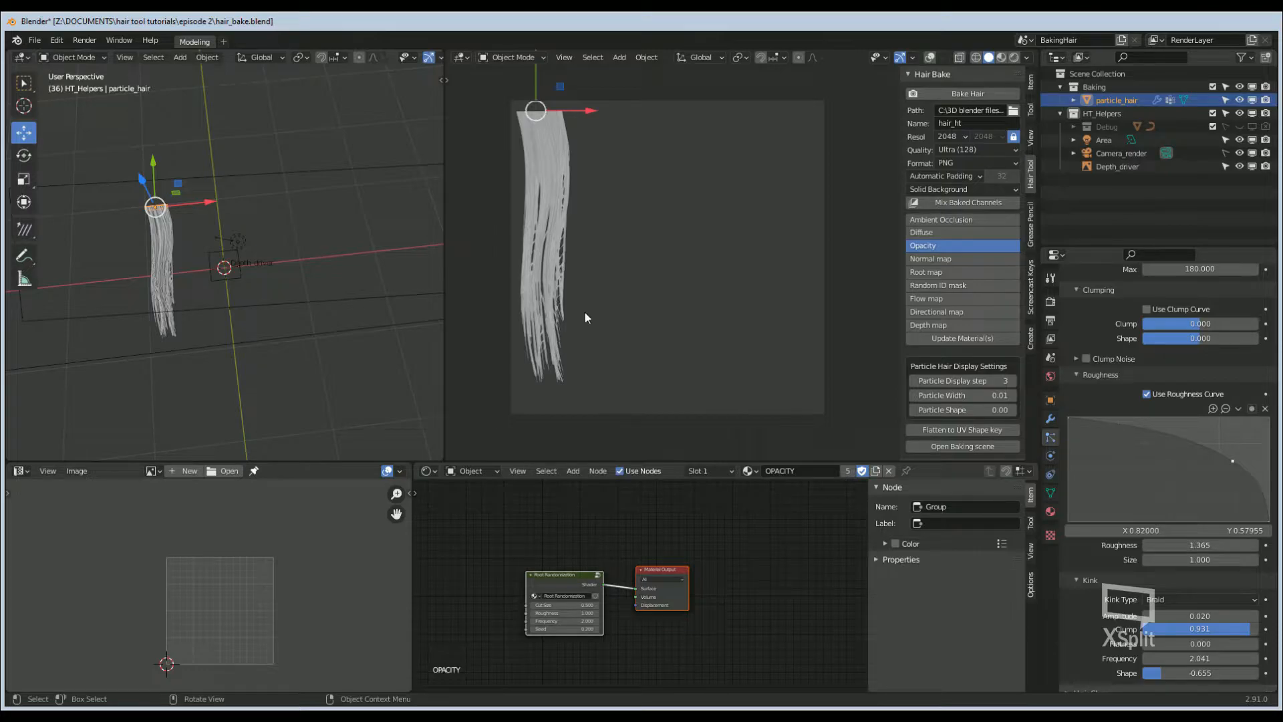
mouse_move(1156, 598)
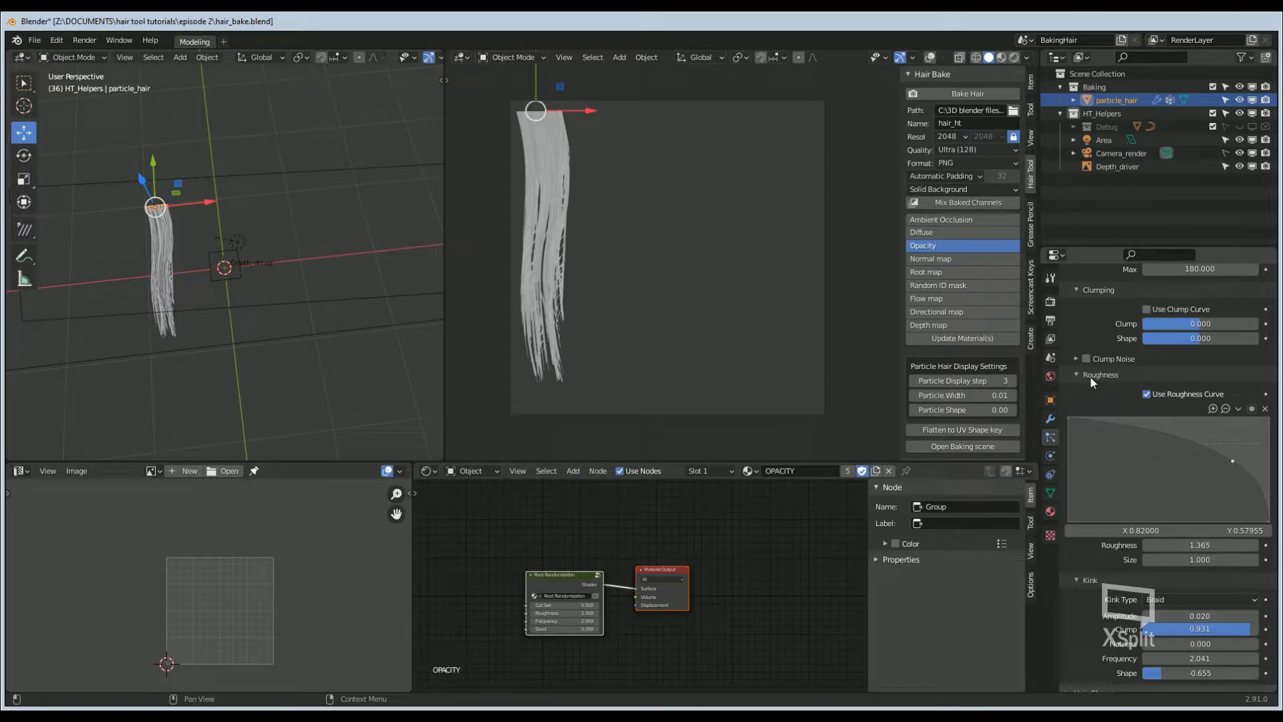
mouse_move(1141, 402)
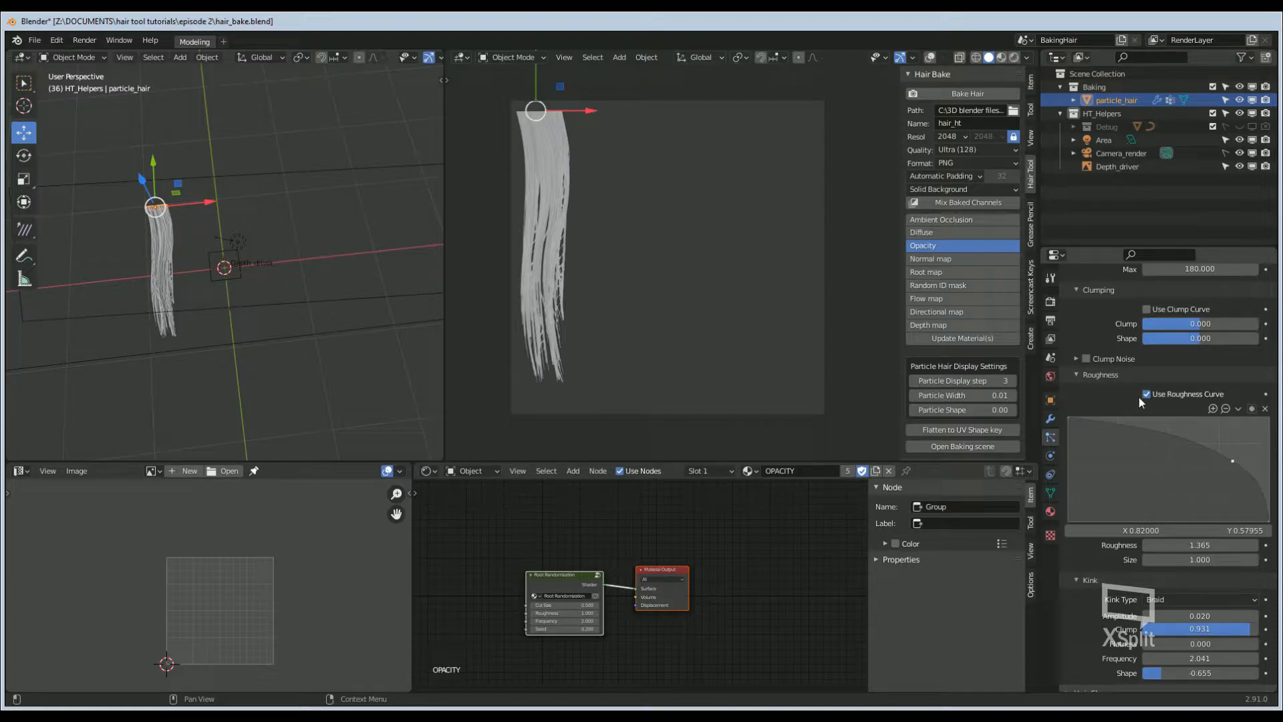
click(1147, 393)
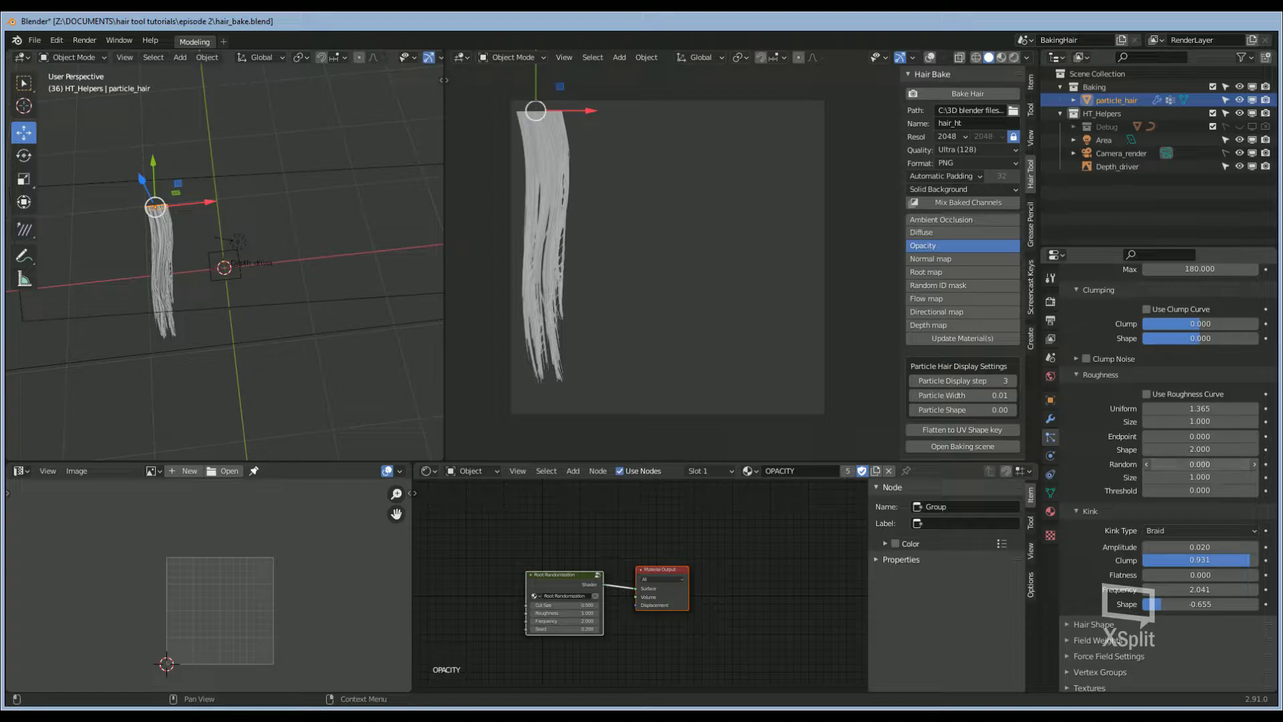
click(1200, 463)
text(0.263)
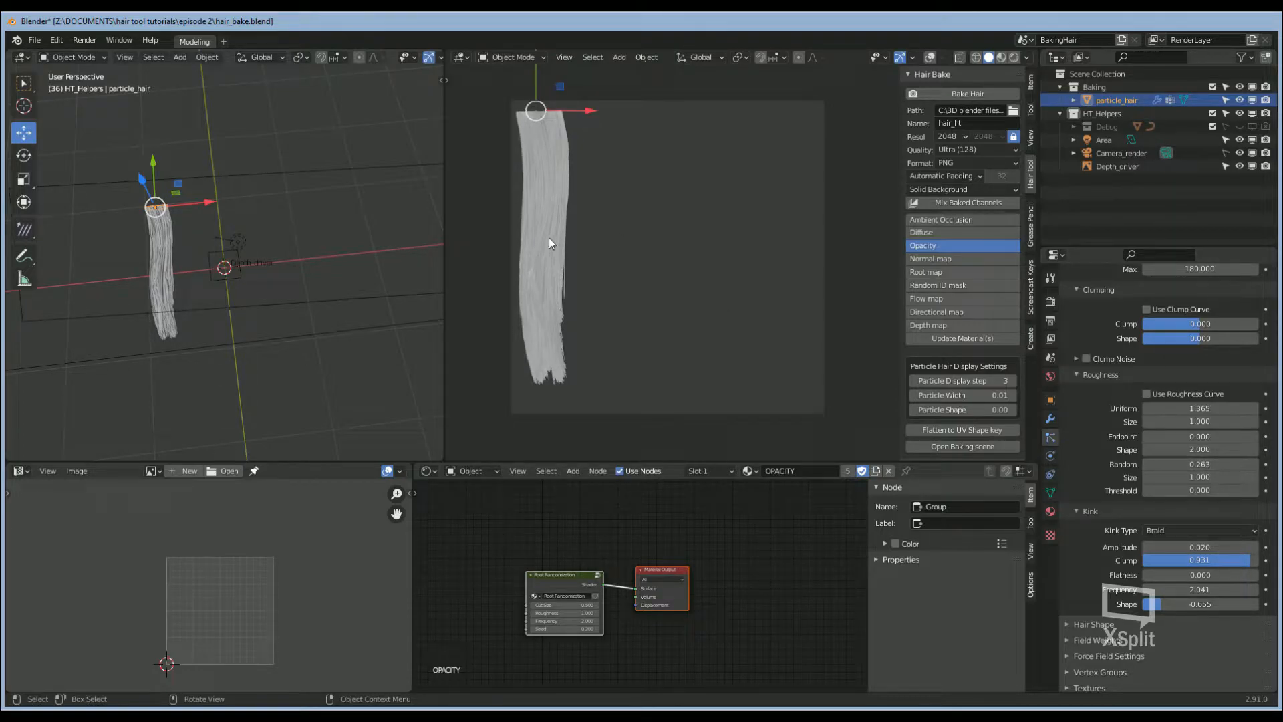
Step: Set Children roughness Random to 0.378 and preview the Diffuse channel
scroll(up, 3)
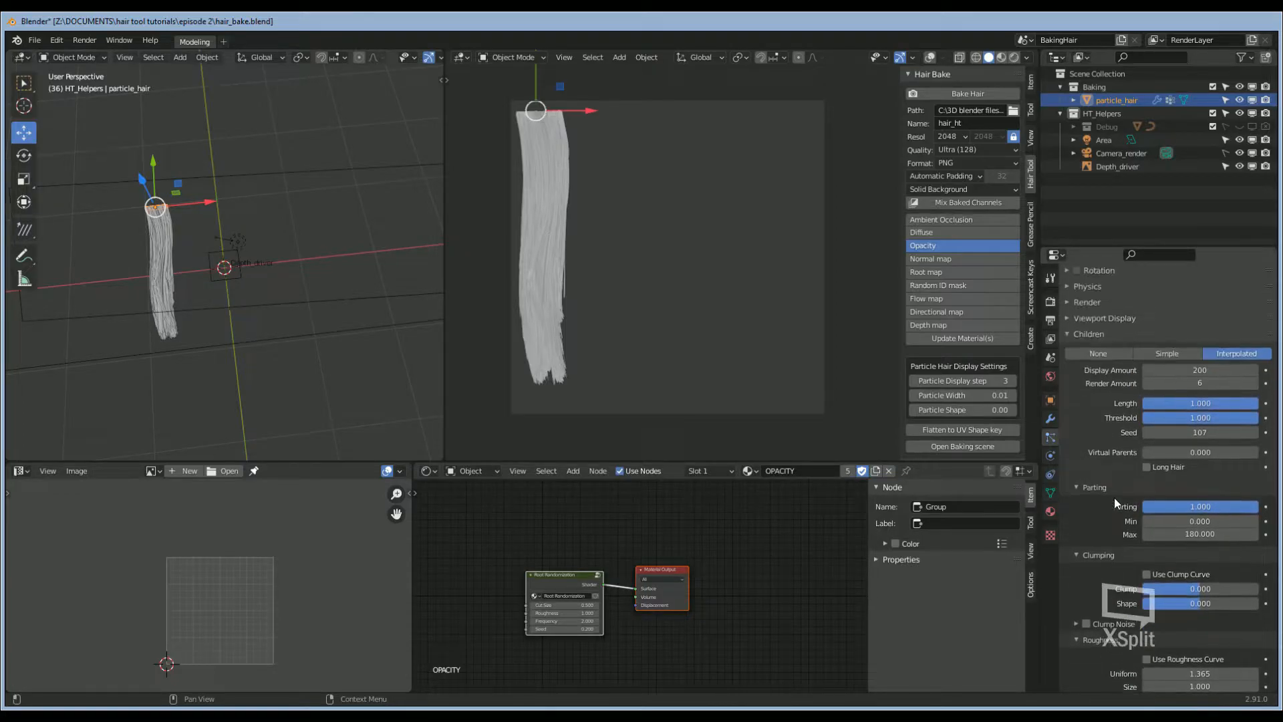
scroll(up, 3)
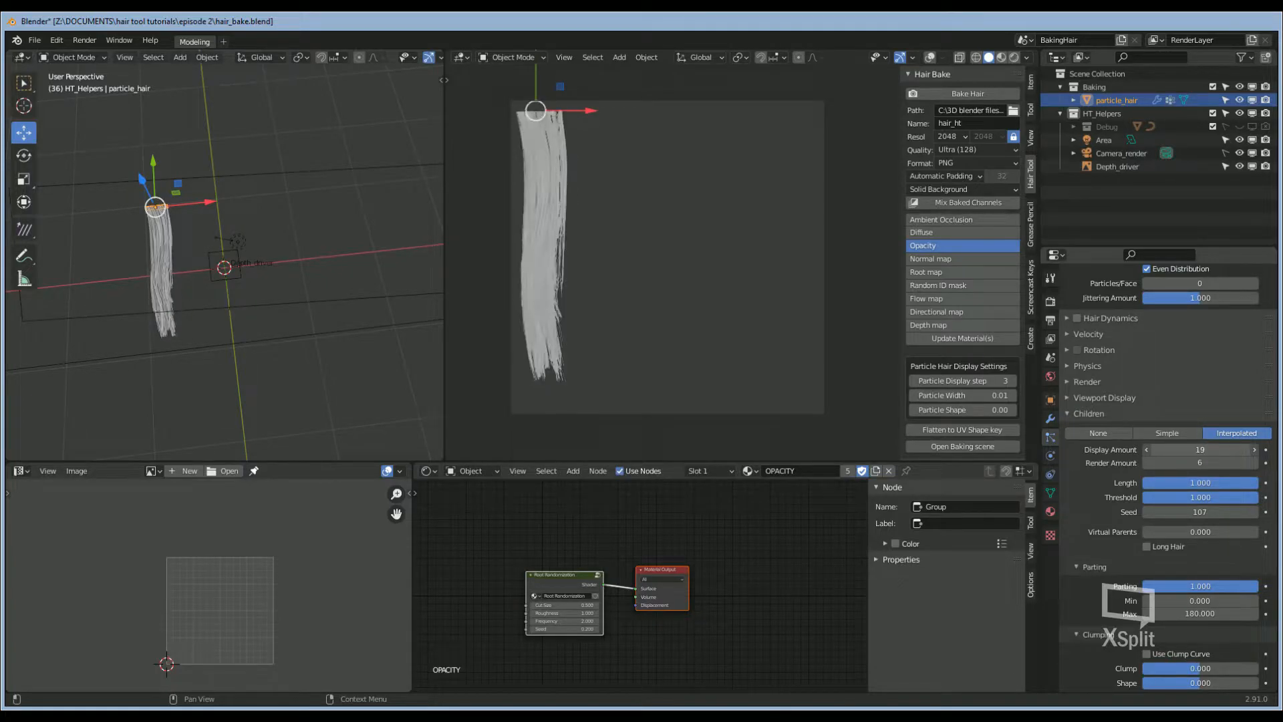
scroll(down, 3)
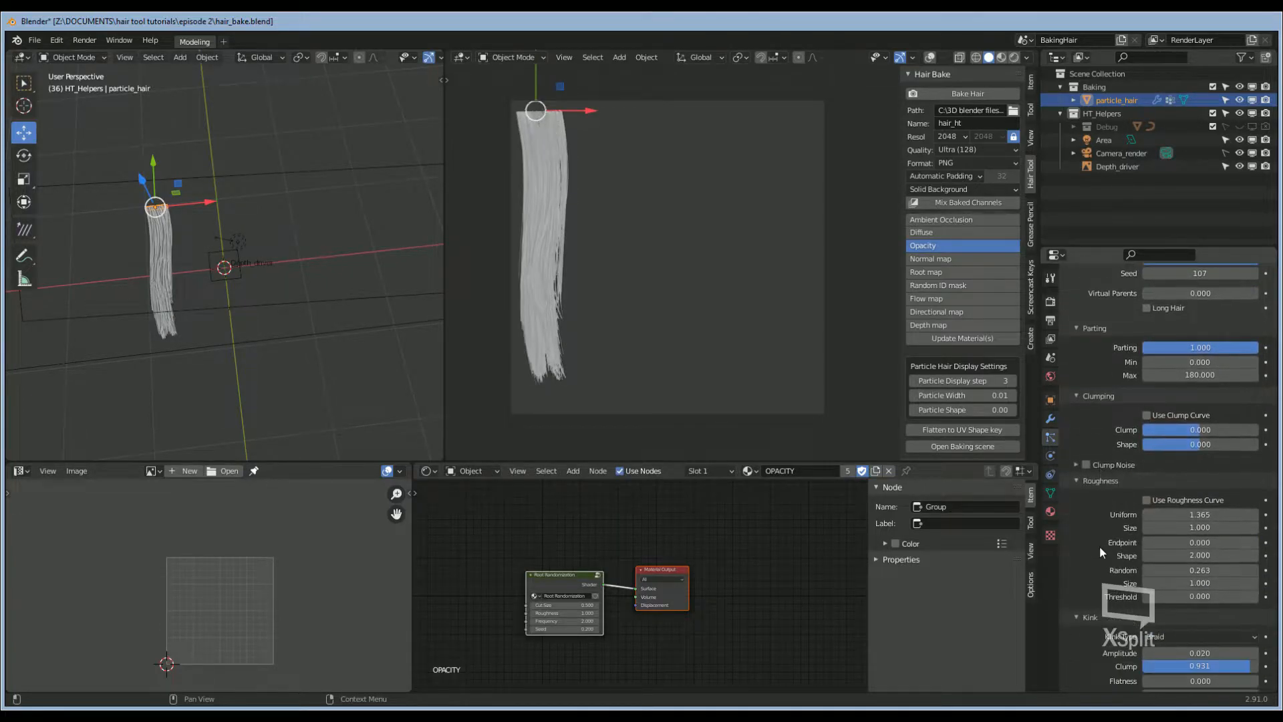
scroll(down, 3)
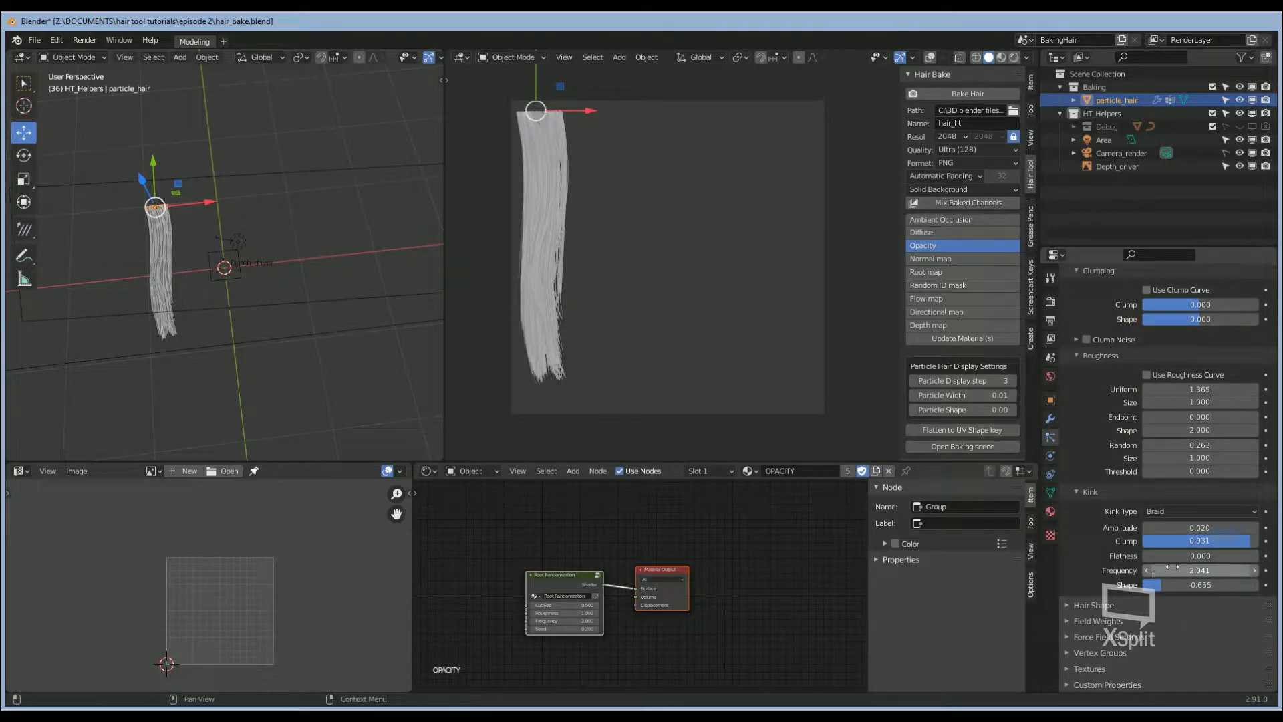
click(1199, 445)
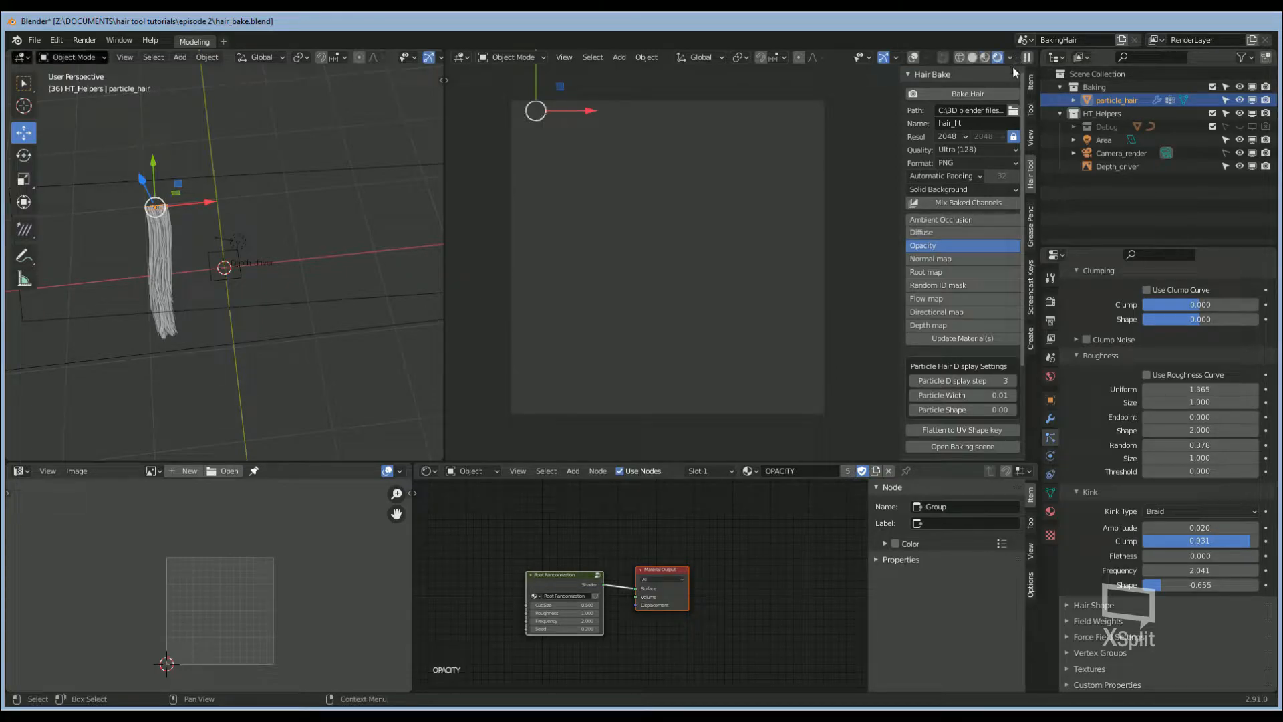
click(922, 232)
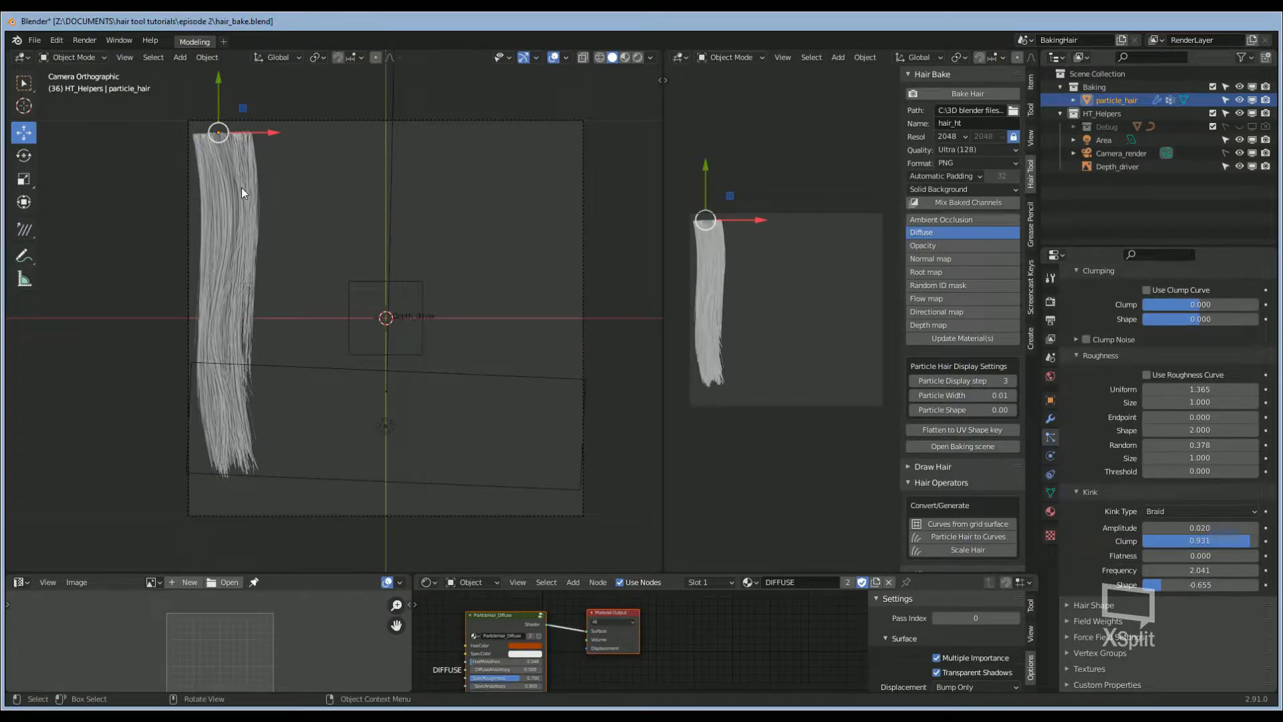
mouse_move(231, 189)
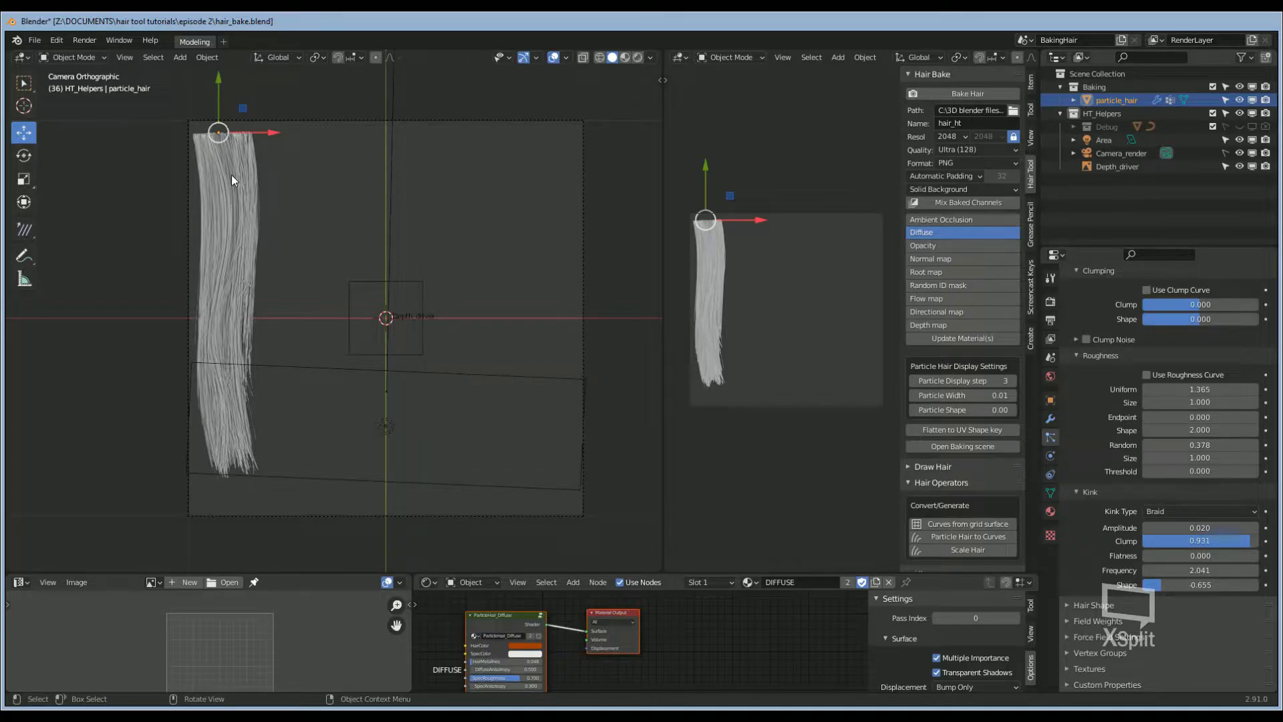
Step: Duplicate particle_hair, place the copy right of the original, and preview Opacity
key(ctrl+c)
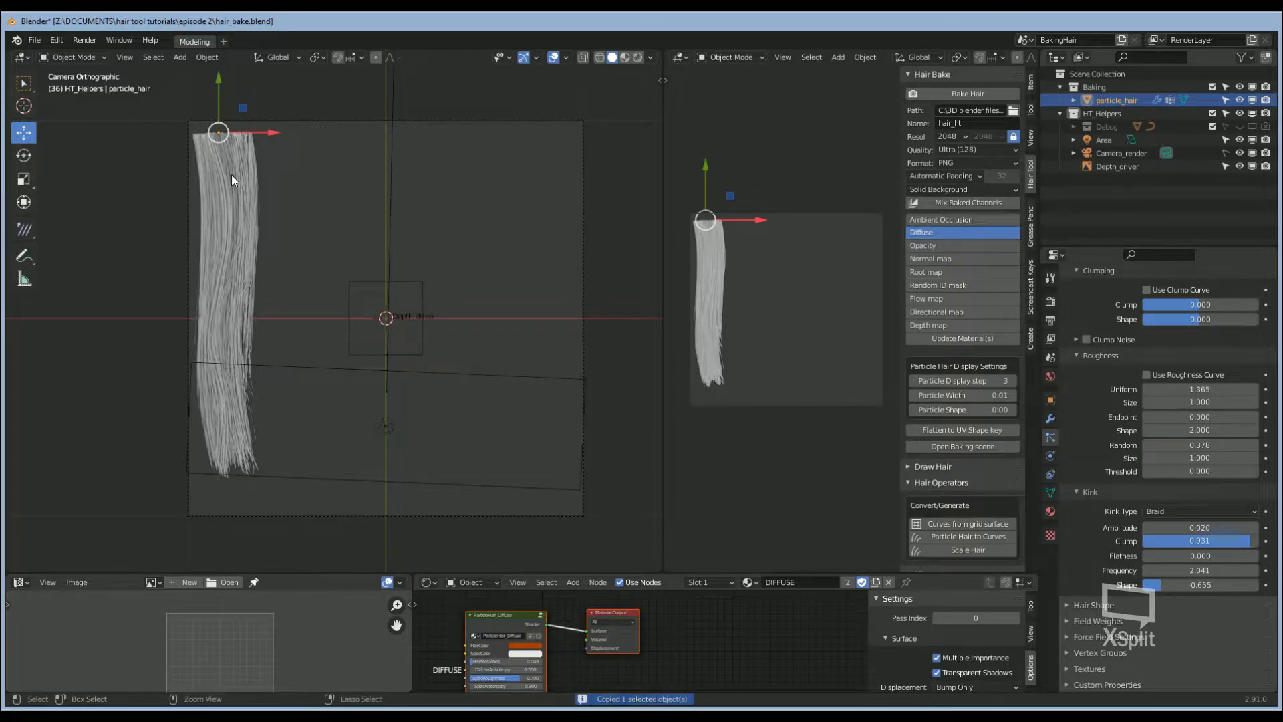
key(ctrl+v)
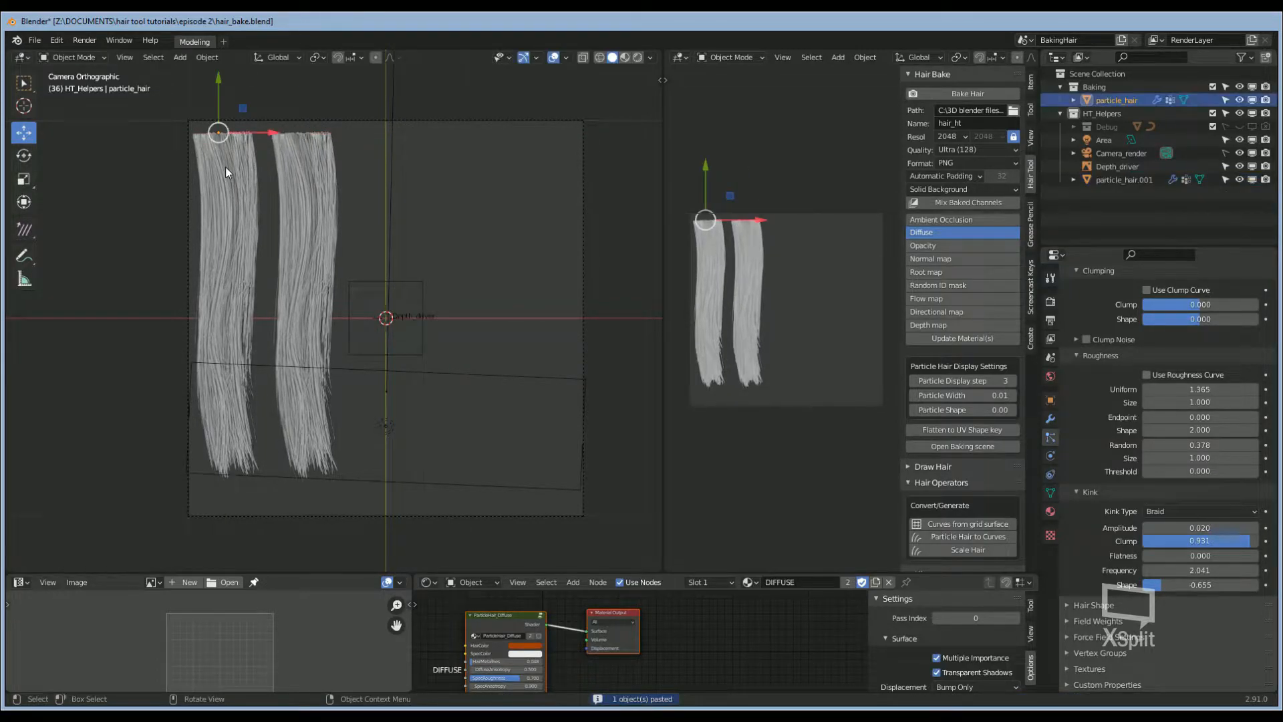
click(1124, 180)
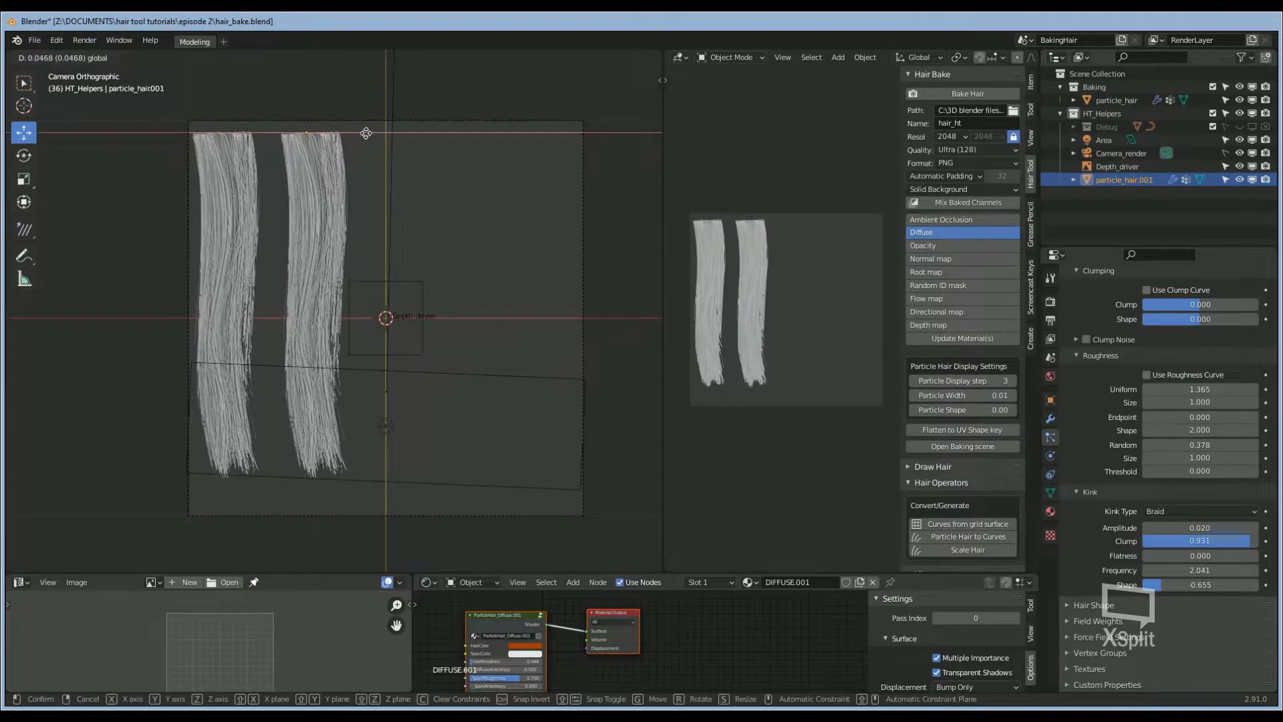
click(300, 360)
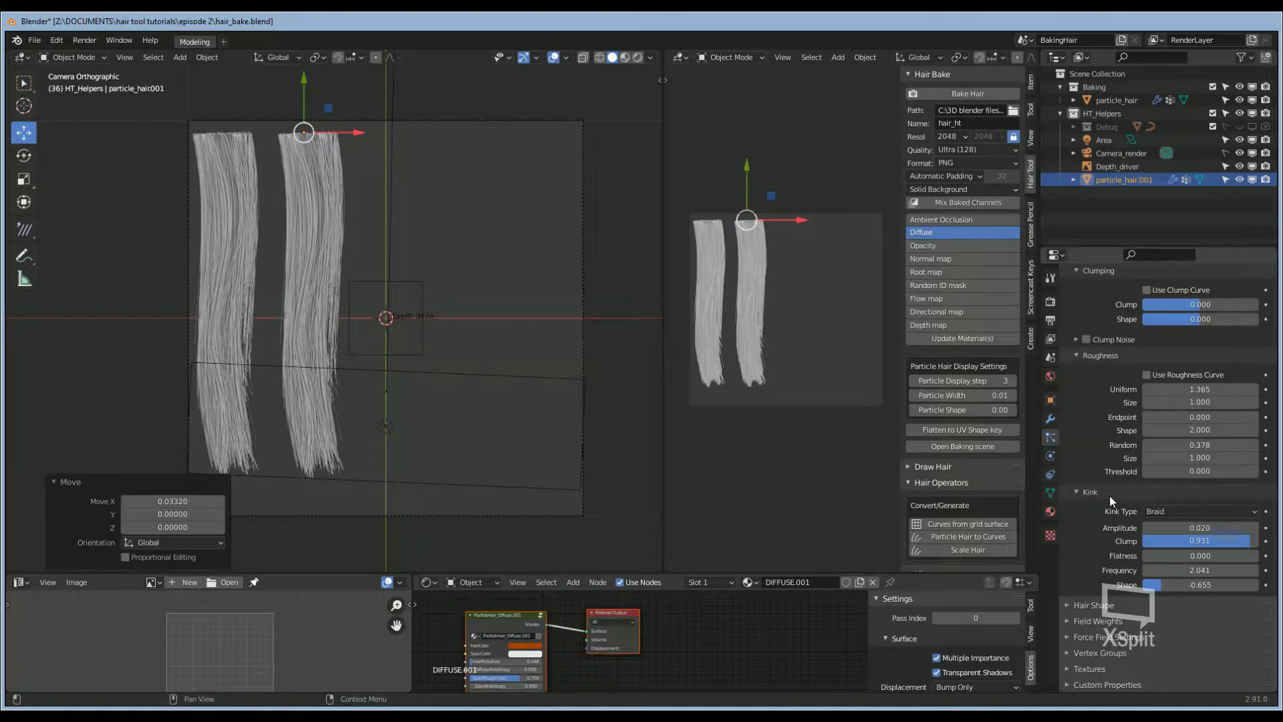
scroll(up, 3)
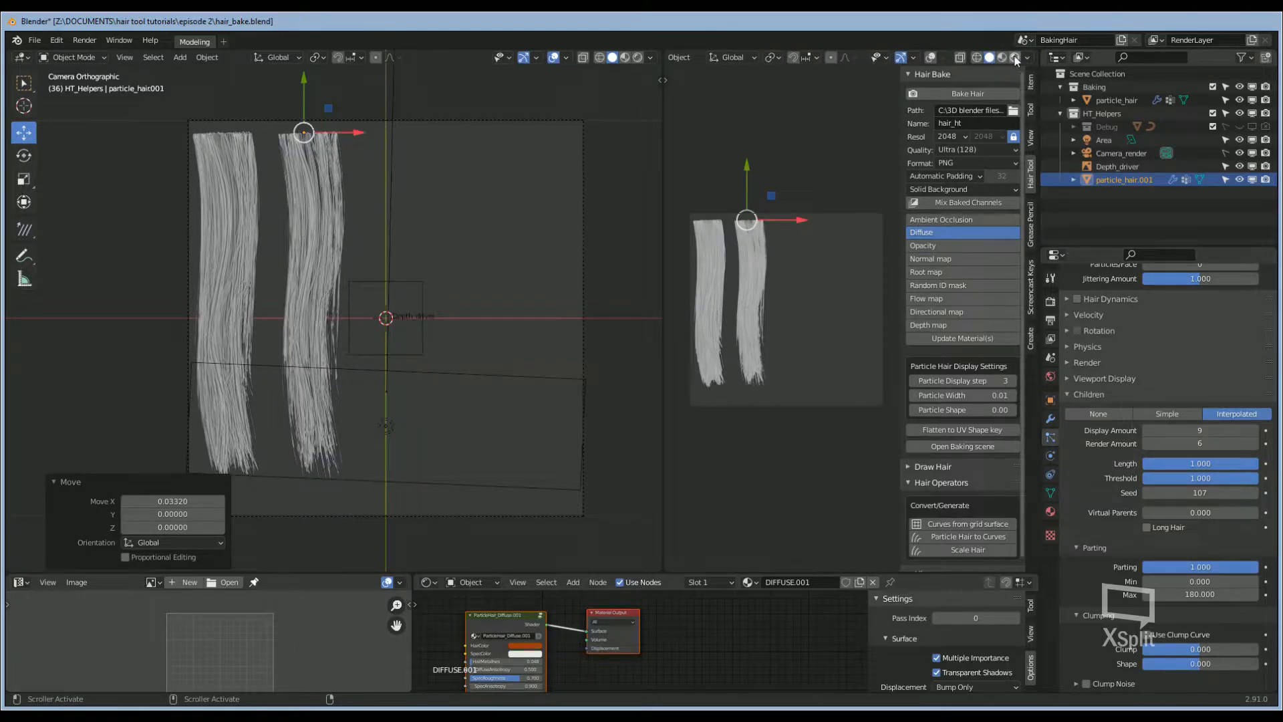
click(923, 244)
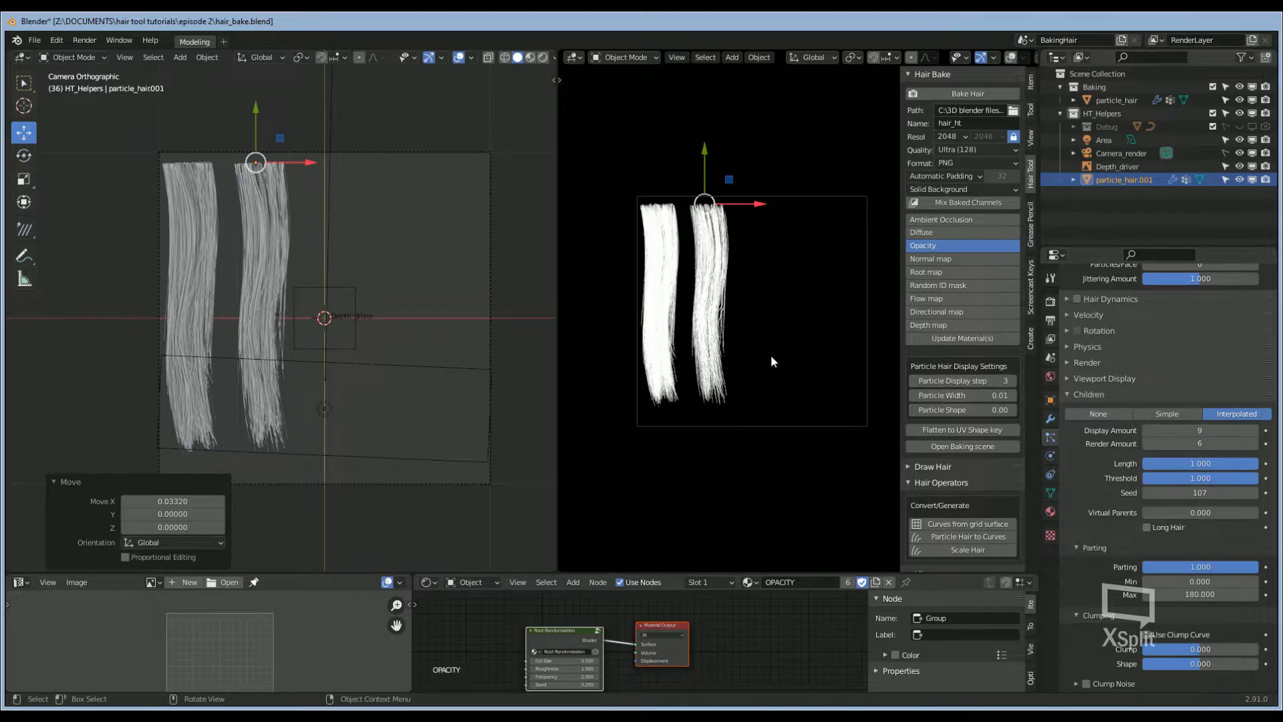
mouse_move(712, 375)
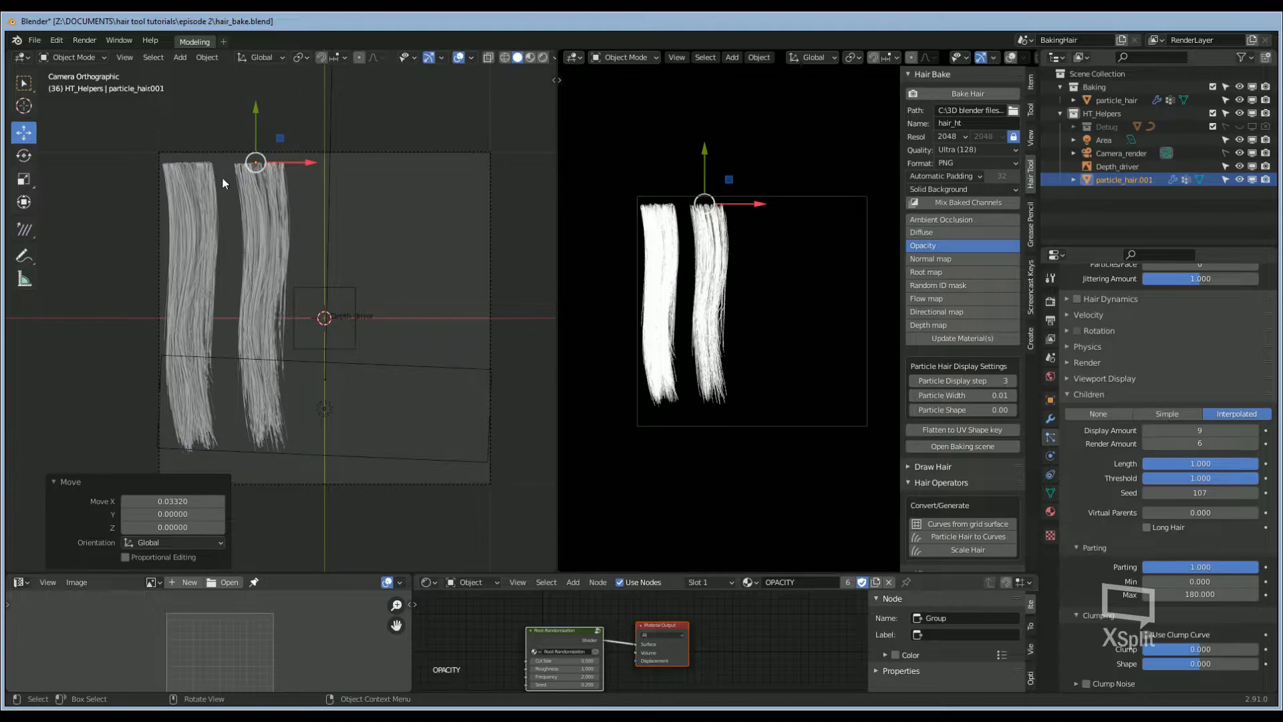
Step: In Particle Edit, comb the second strand's guide hairs into a gentle curve and refresh playback
click(72, 57)
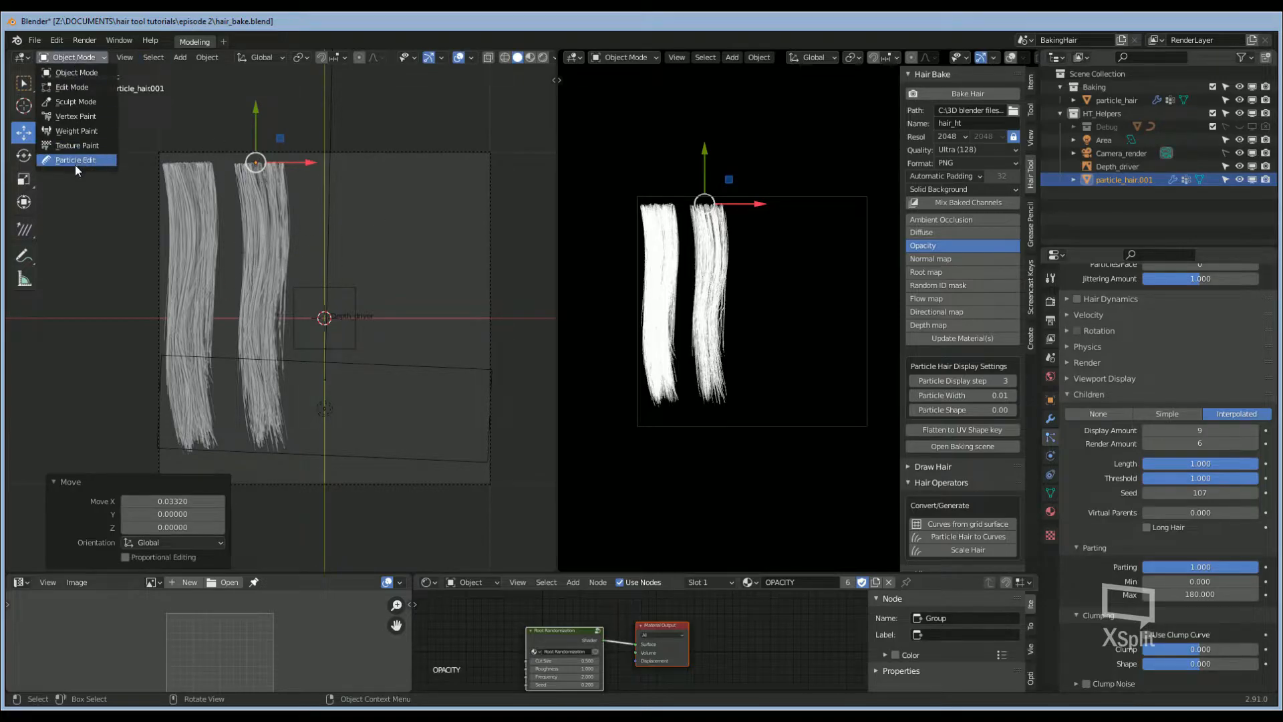
click(74, 159)
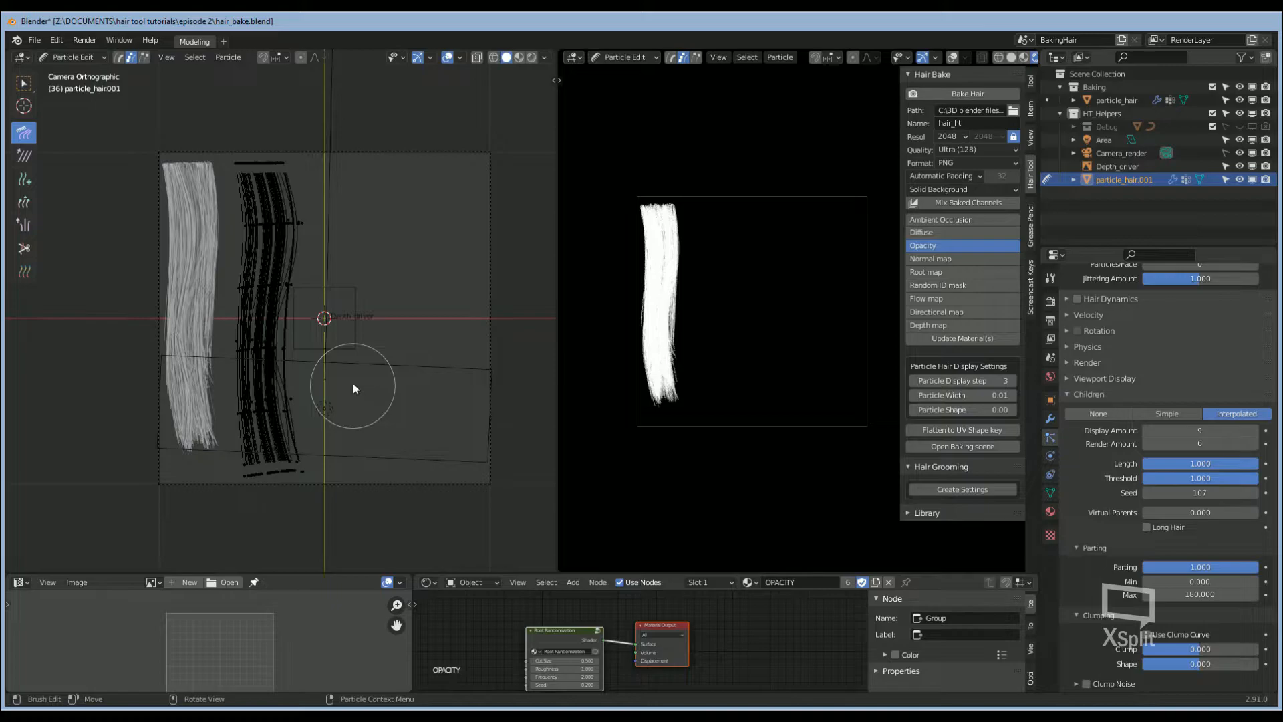
mouse_move(339, 342)
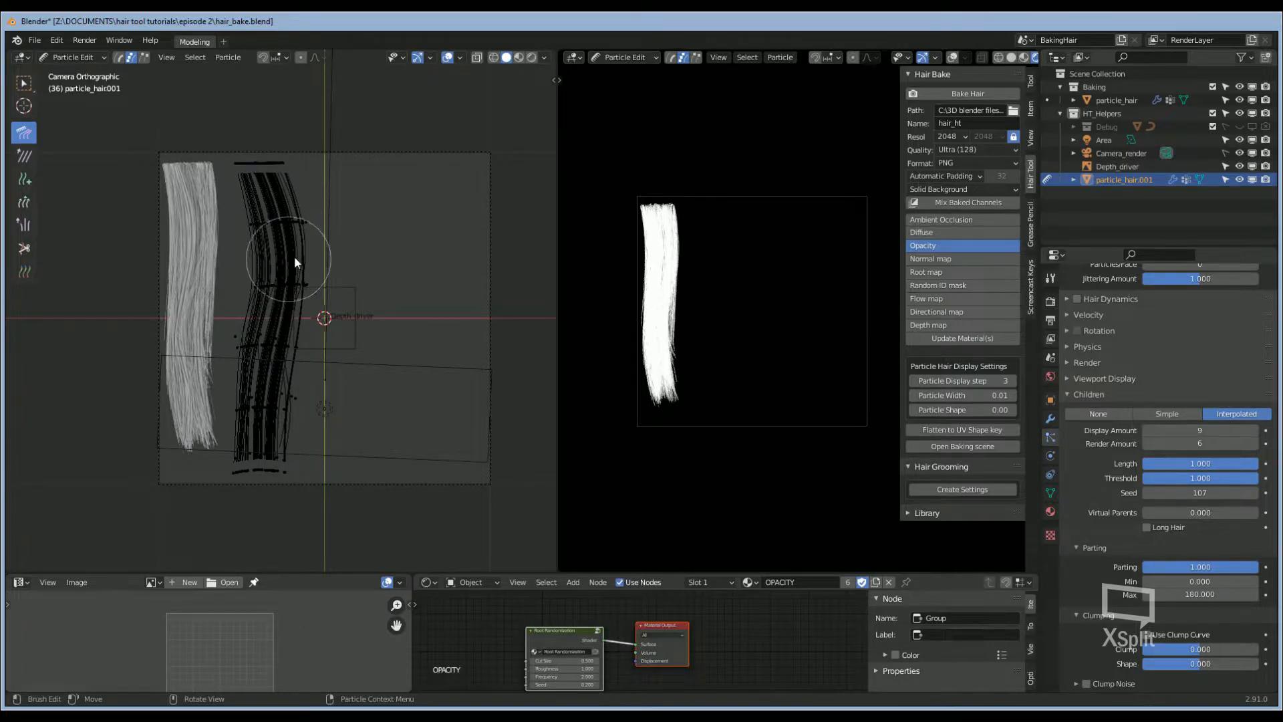
click(297, 286)
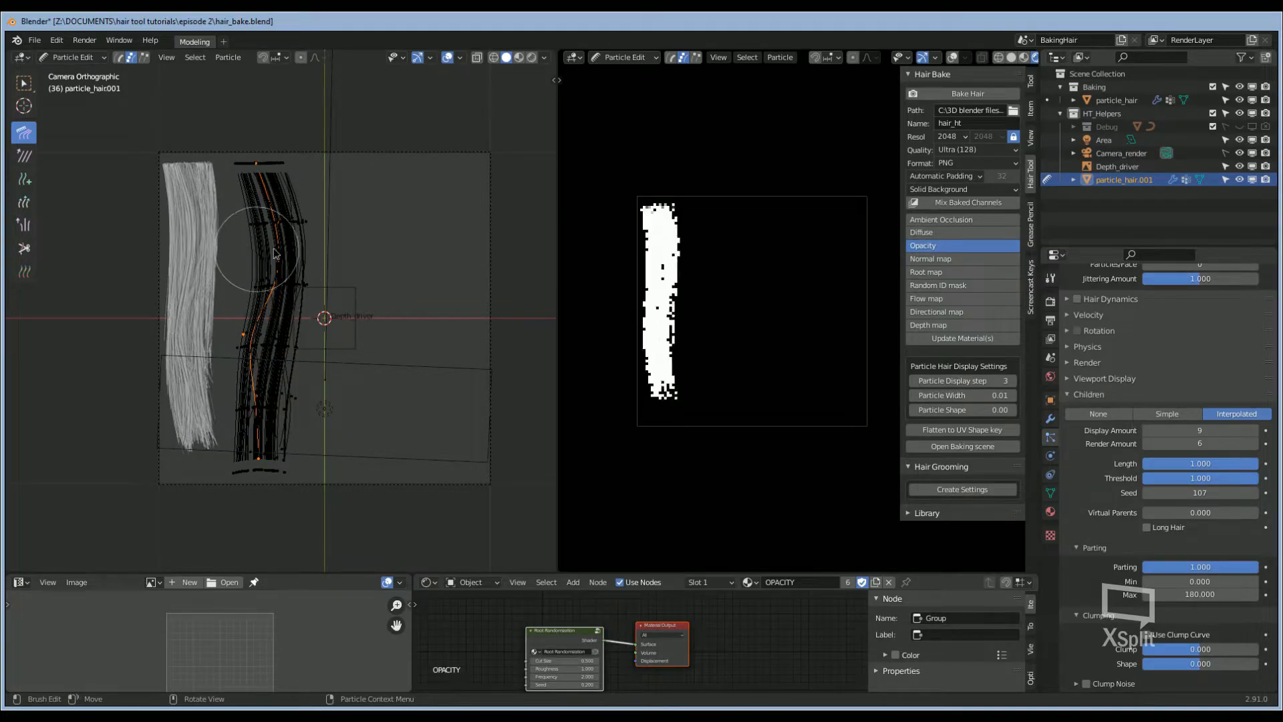
key(s)
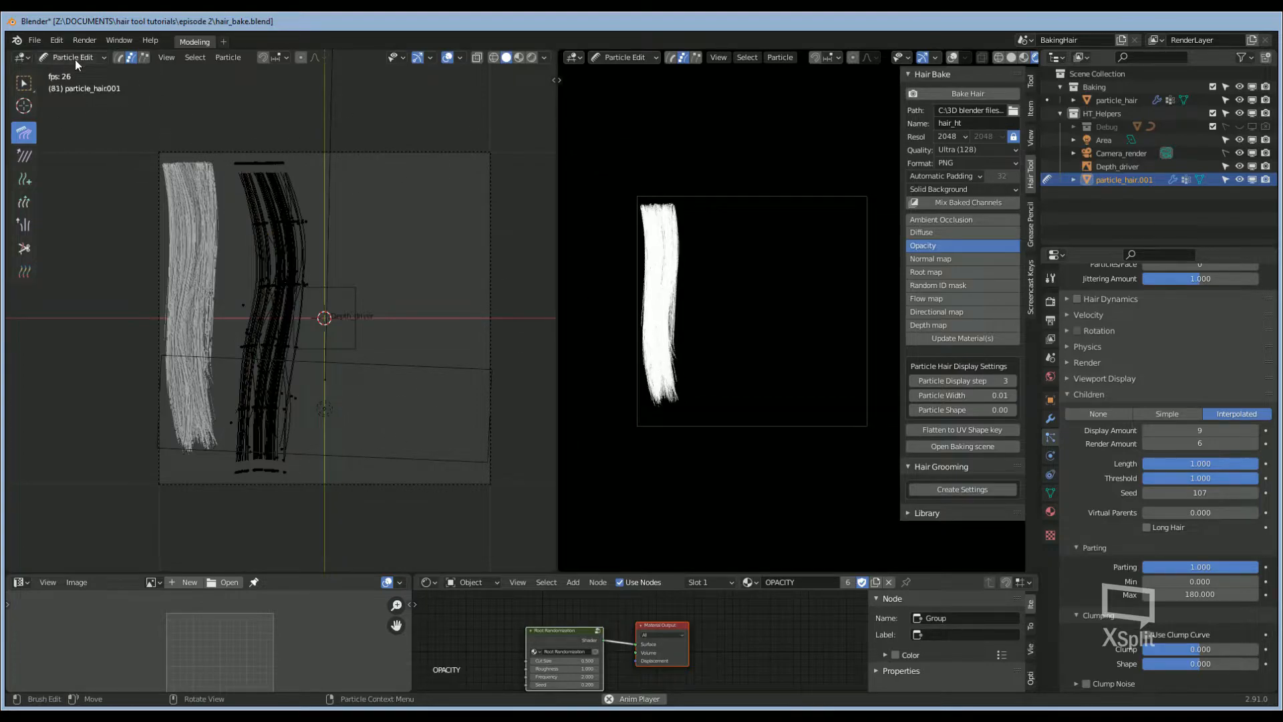
Step: Re-enter Particle Edit, comb the second strand's bend further, then return to Object Mode
click(73, 57)
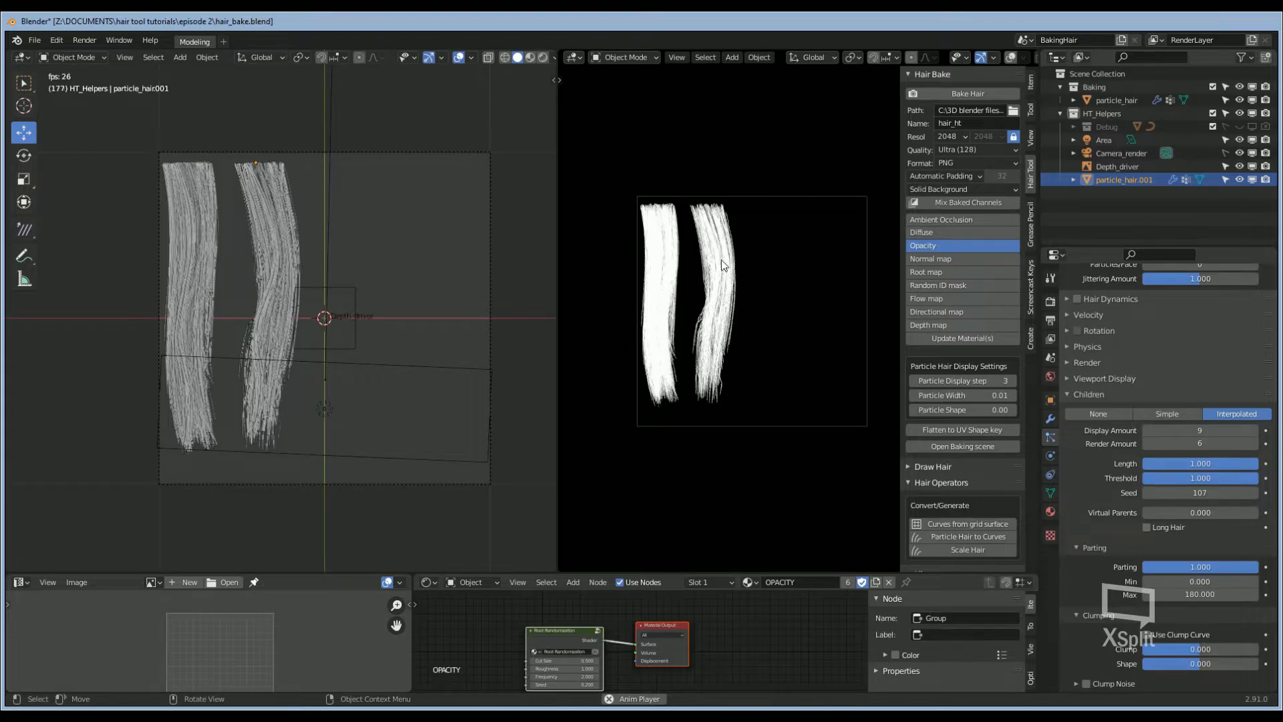
mouse_move(570, 434)
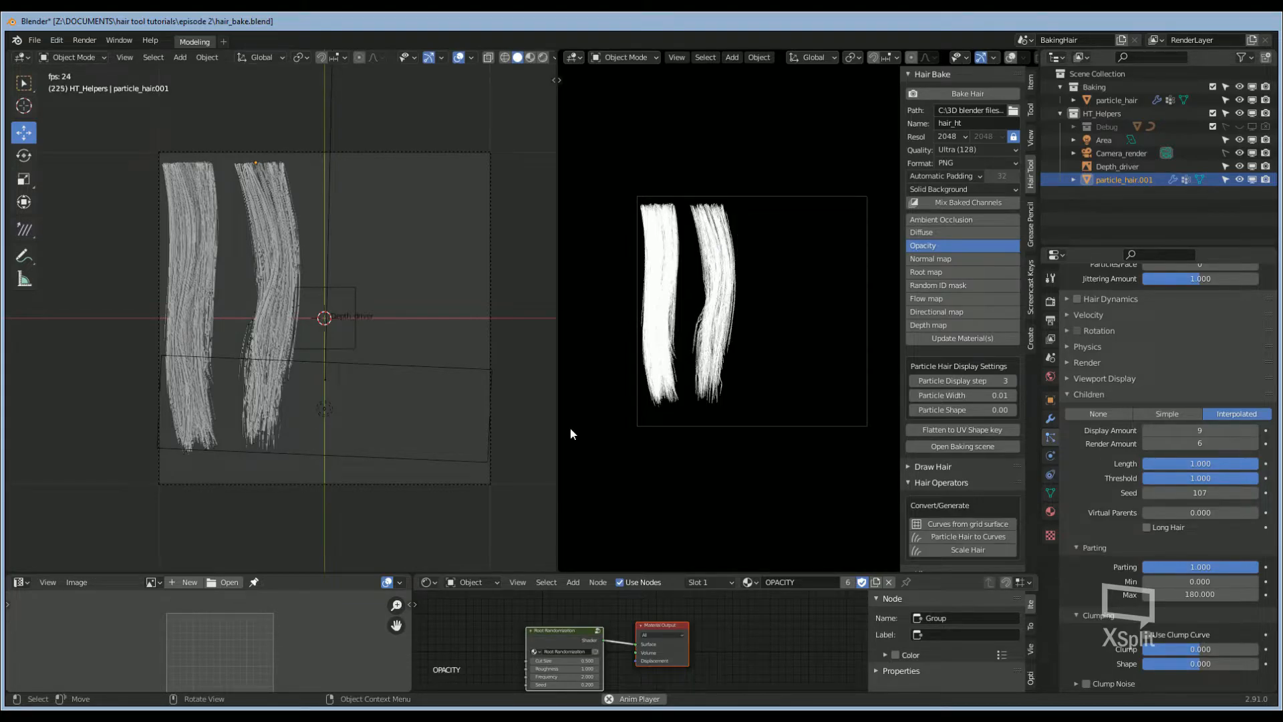
click(72, 57)
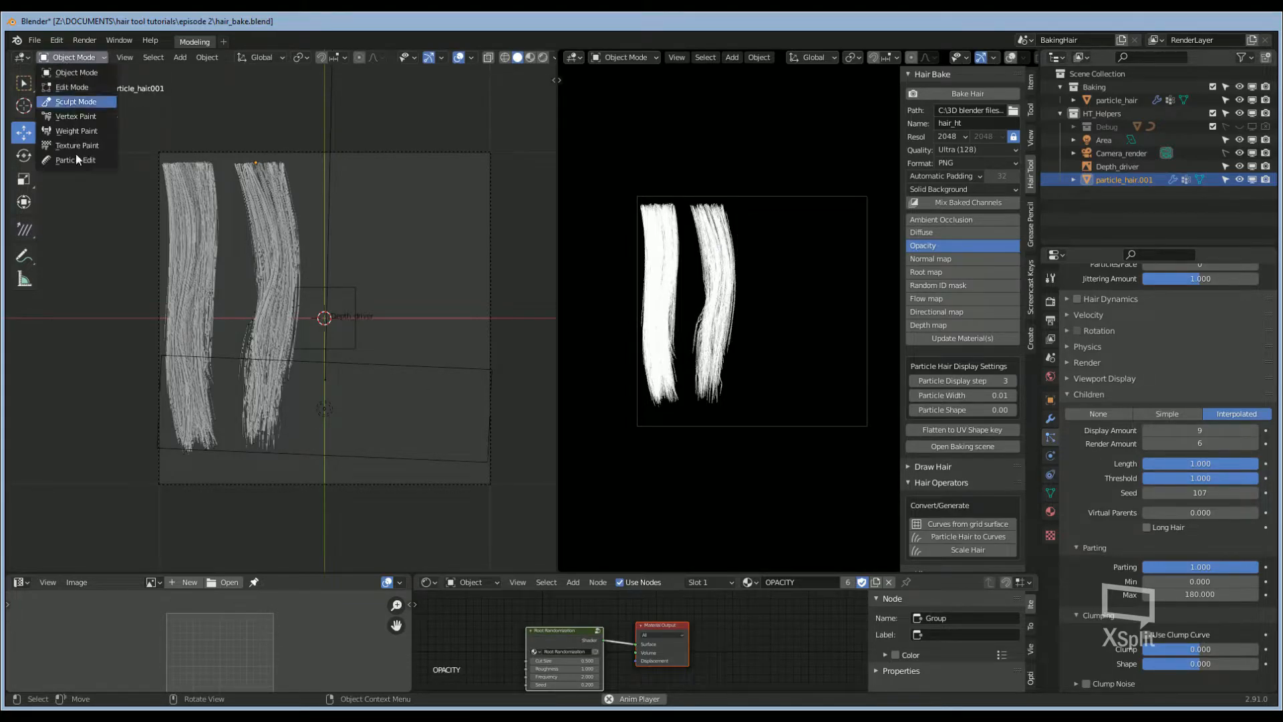
click(73, 159)
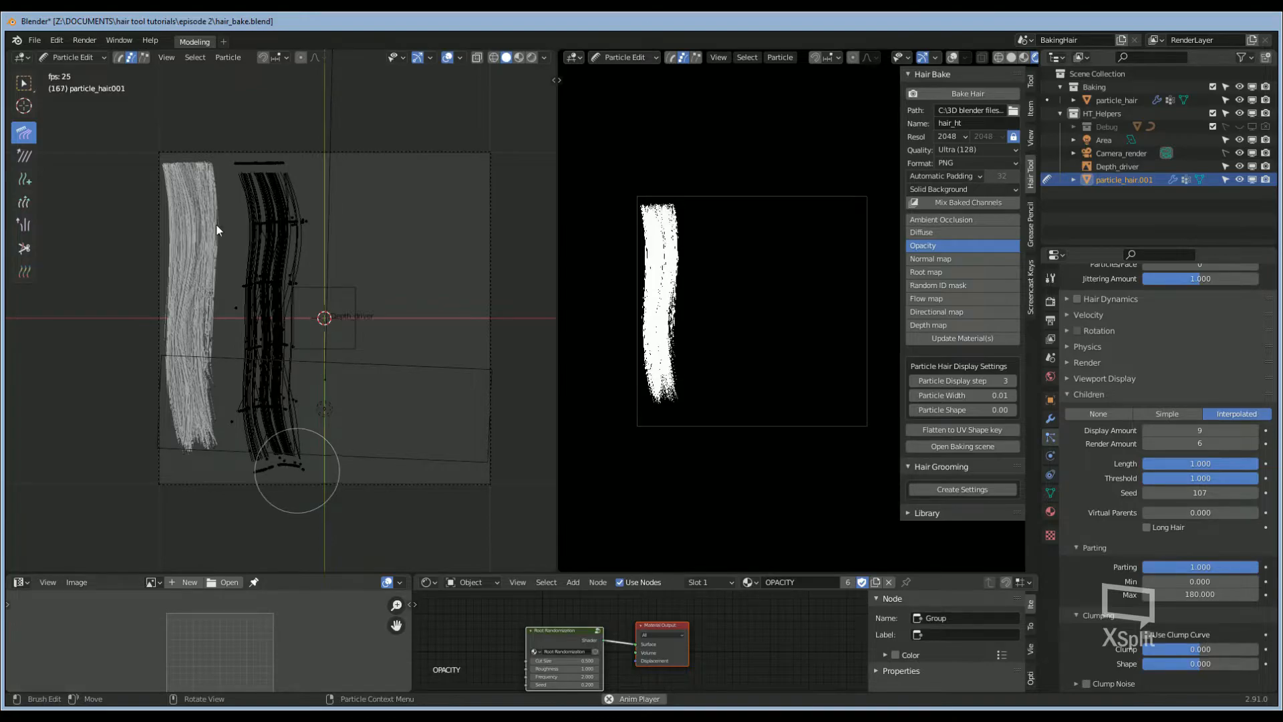
click(74, 58)
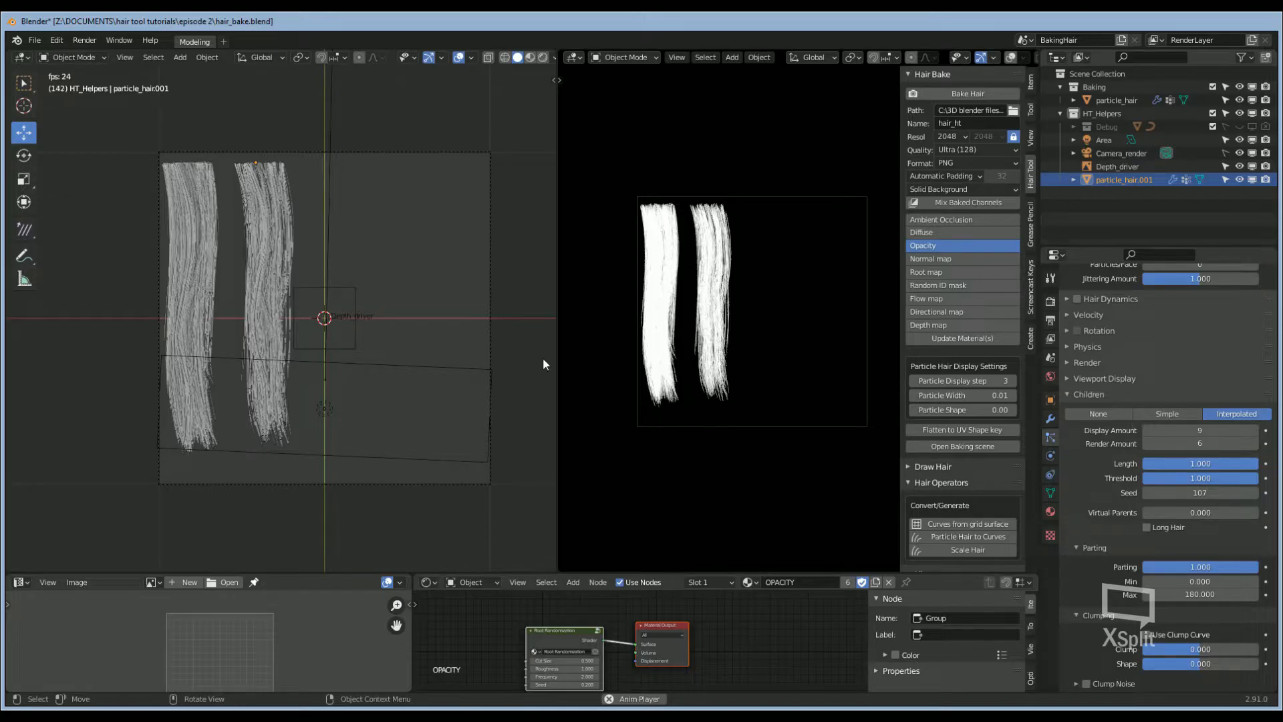
mouse_move(251, 209)
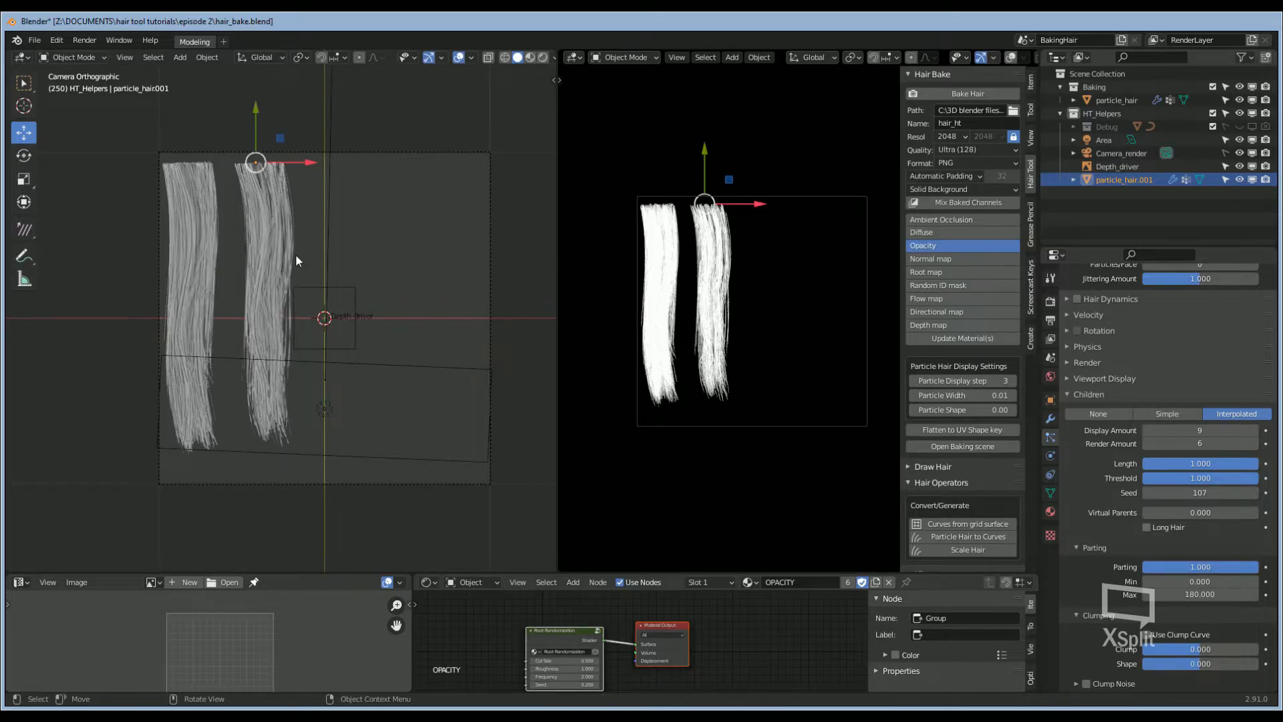
key(s)
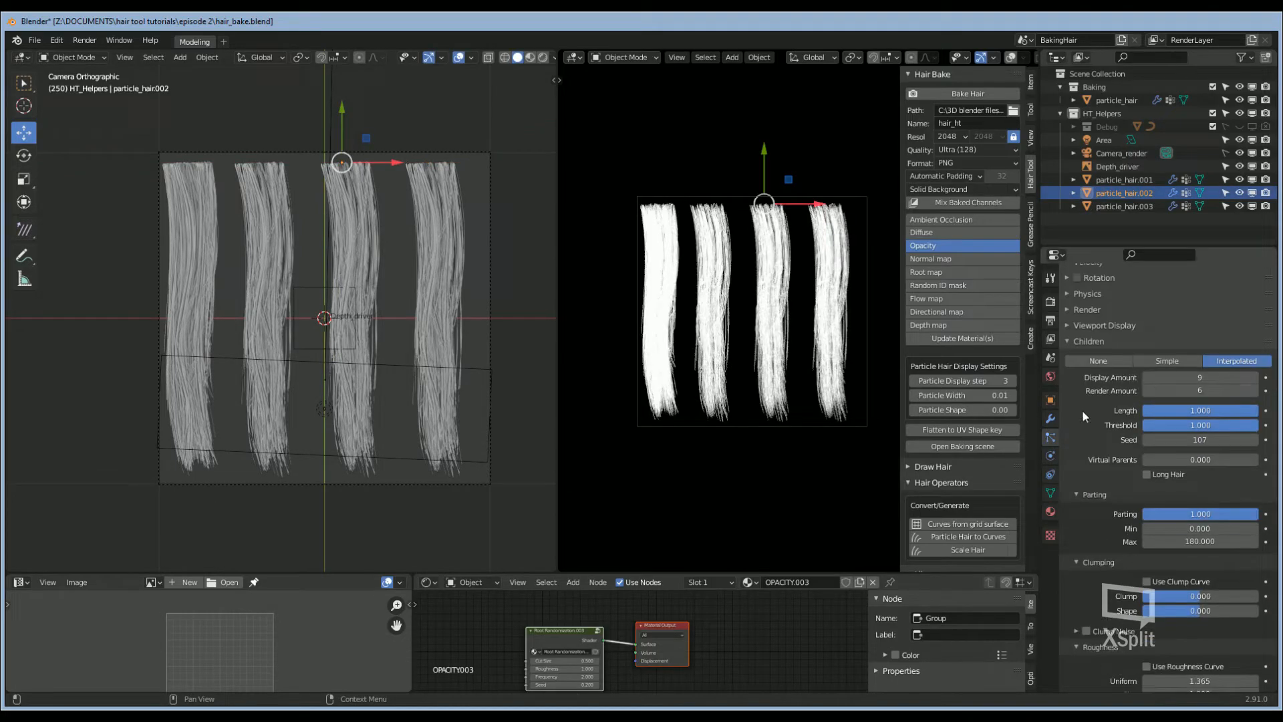
Step: Select the right-hand strands to thin the third and roughen the fourth's children
click(1125, 205)
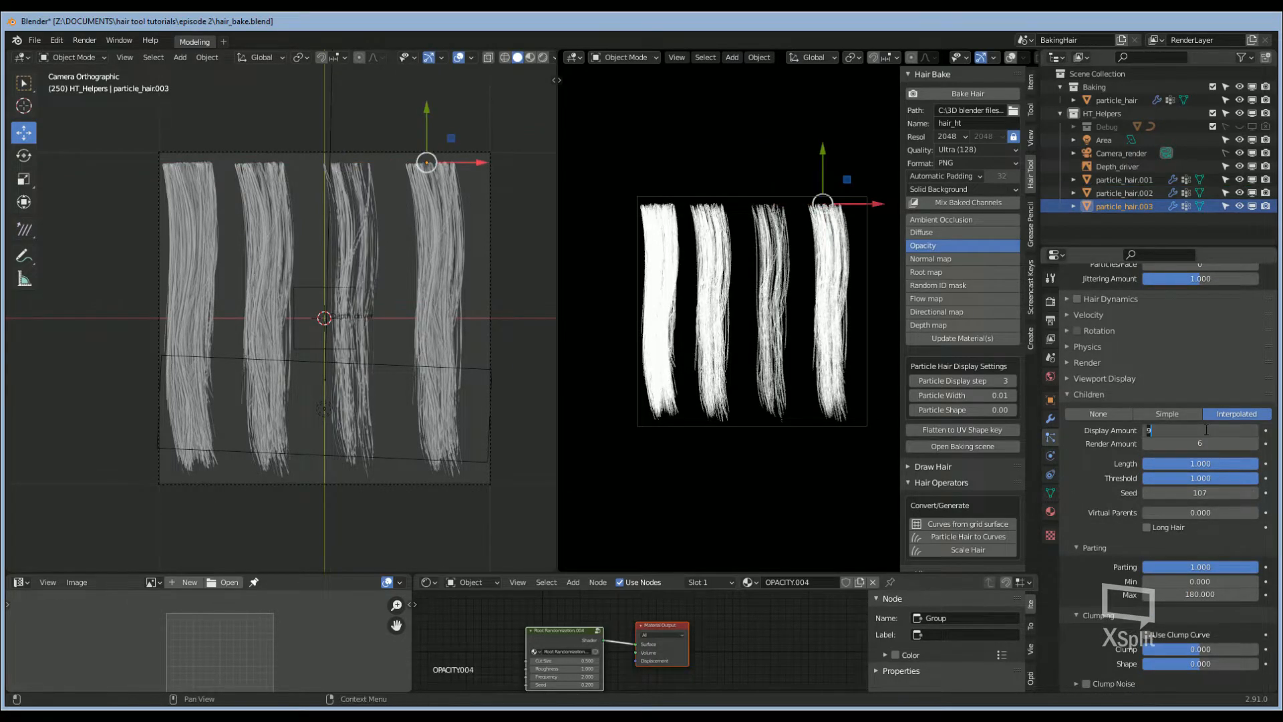
scroll(down, 3)
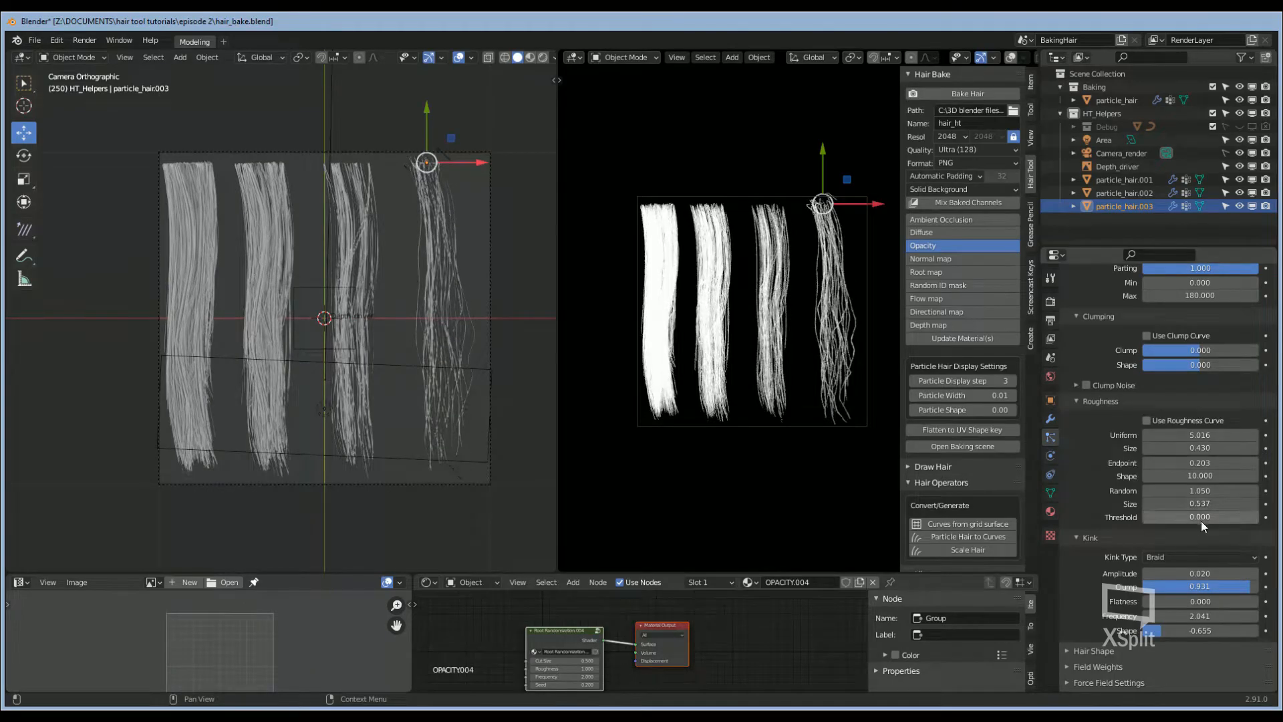
click(1124, 192)
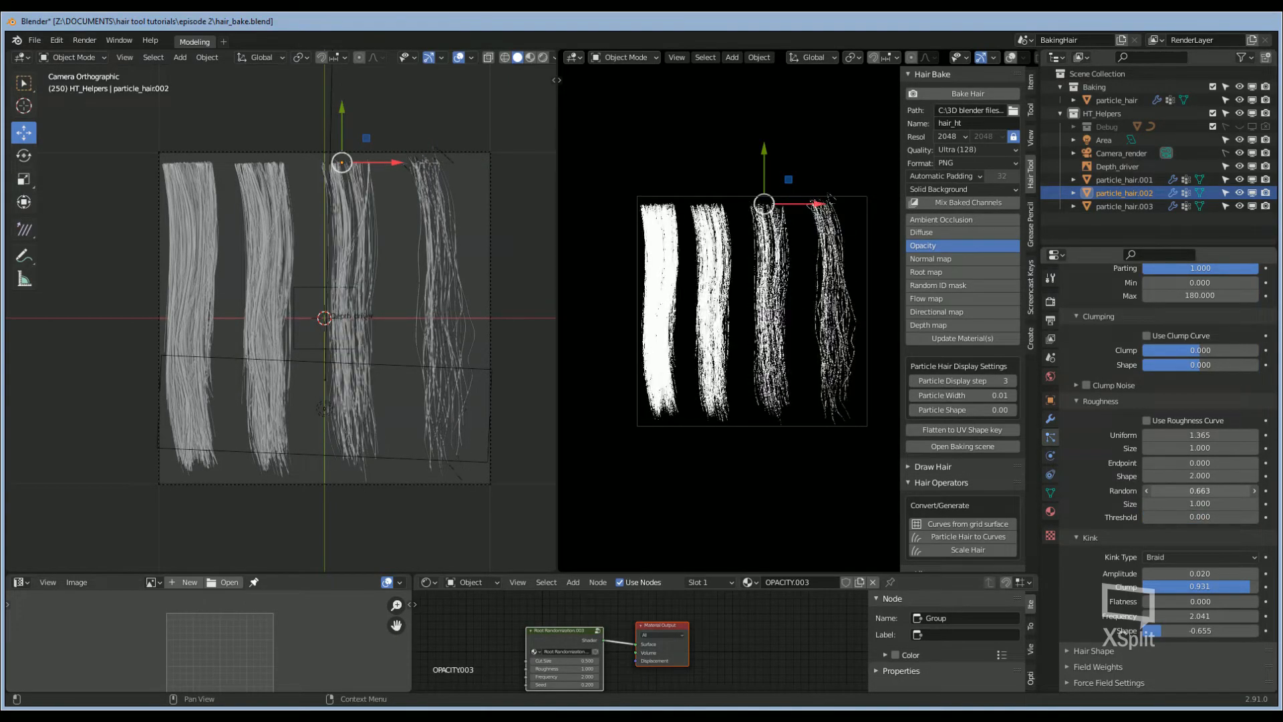
click(1124, 205)
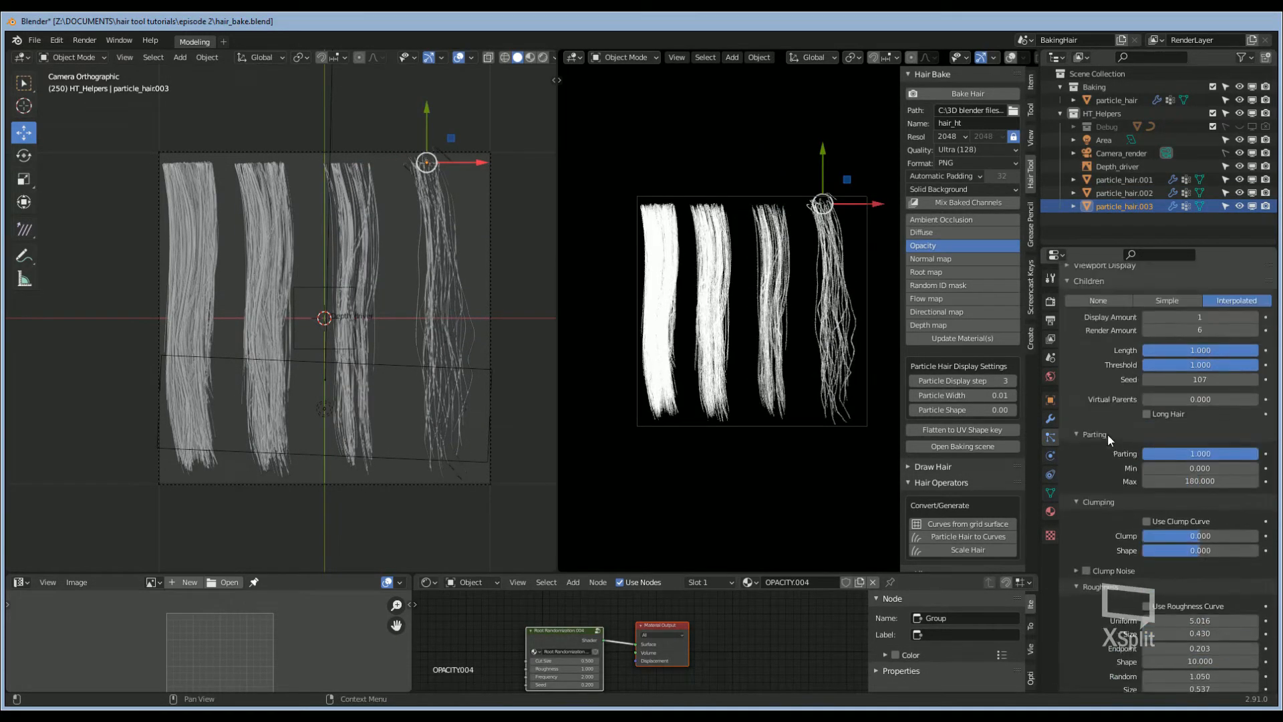
click(1125, 179)
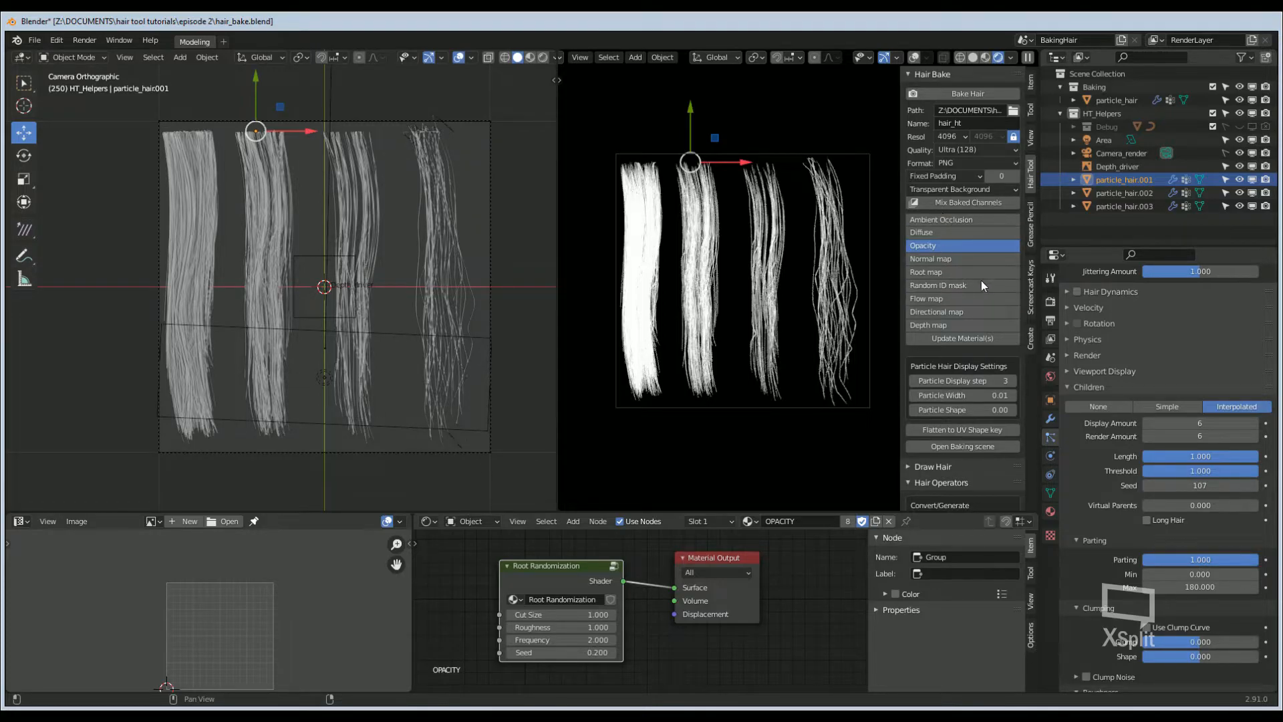
Step: Preview Diffuse, change HairColor in ParticleHair_Diffuse to brown, then preview Opacity
click(930, 245)
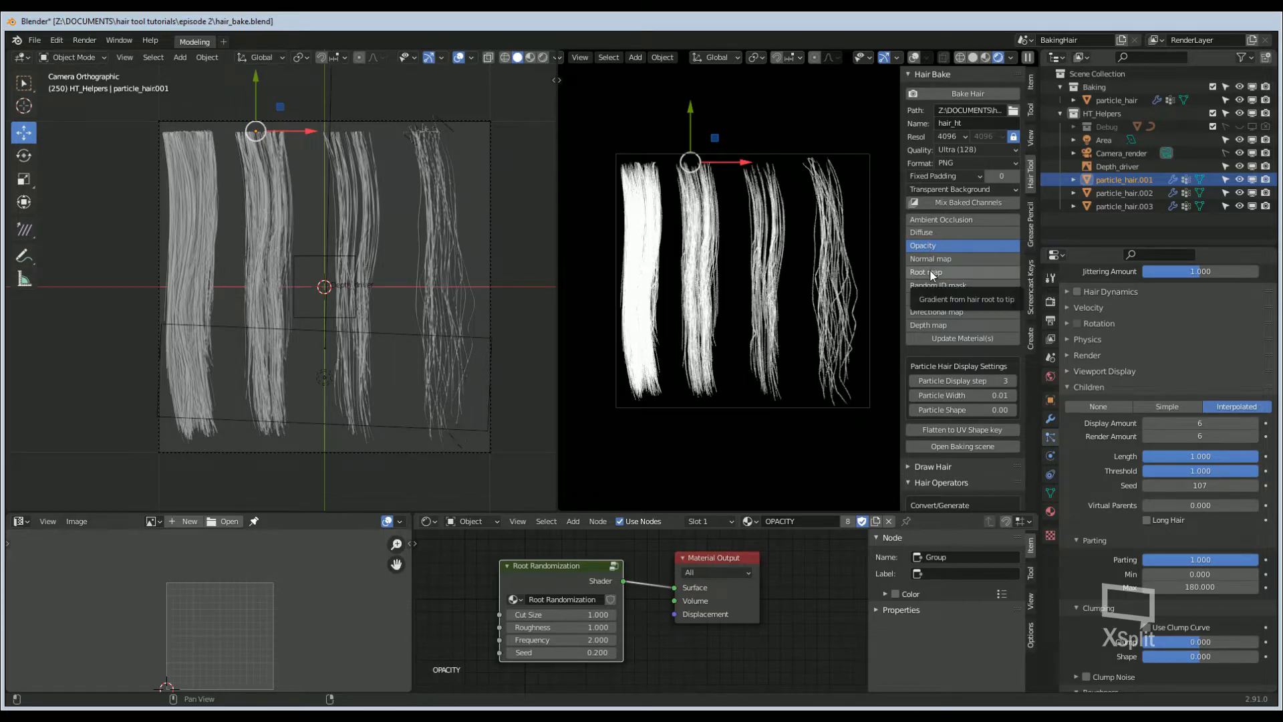
click(921, 232)
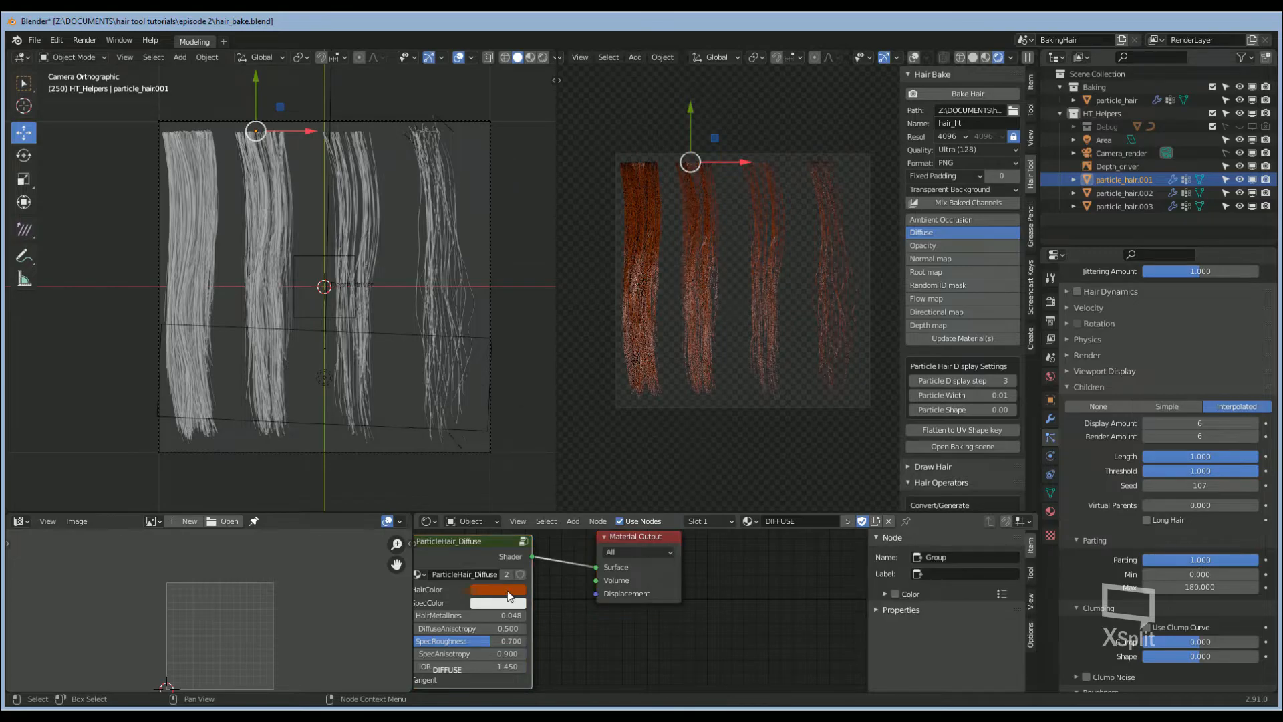
click(495, 590)
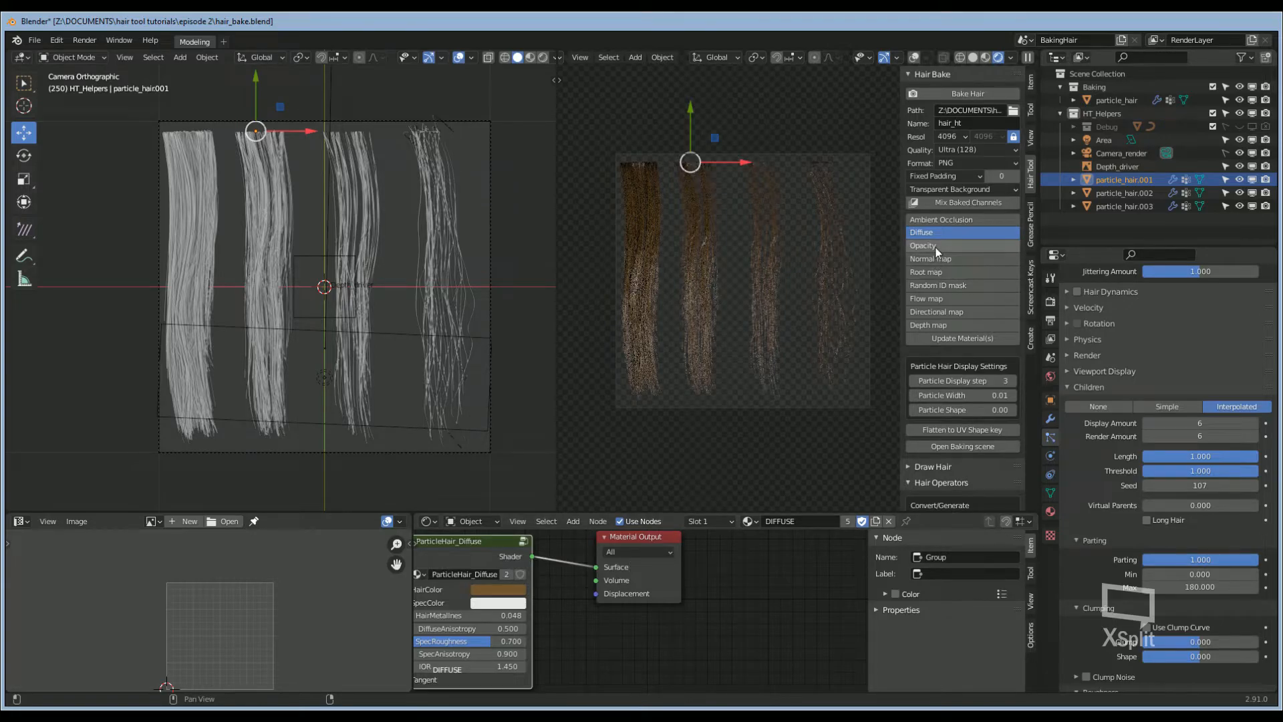
click(923, 244)
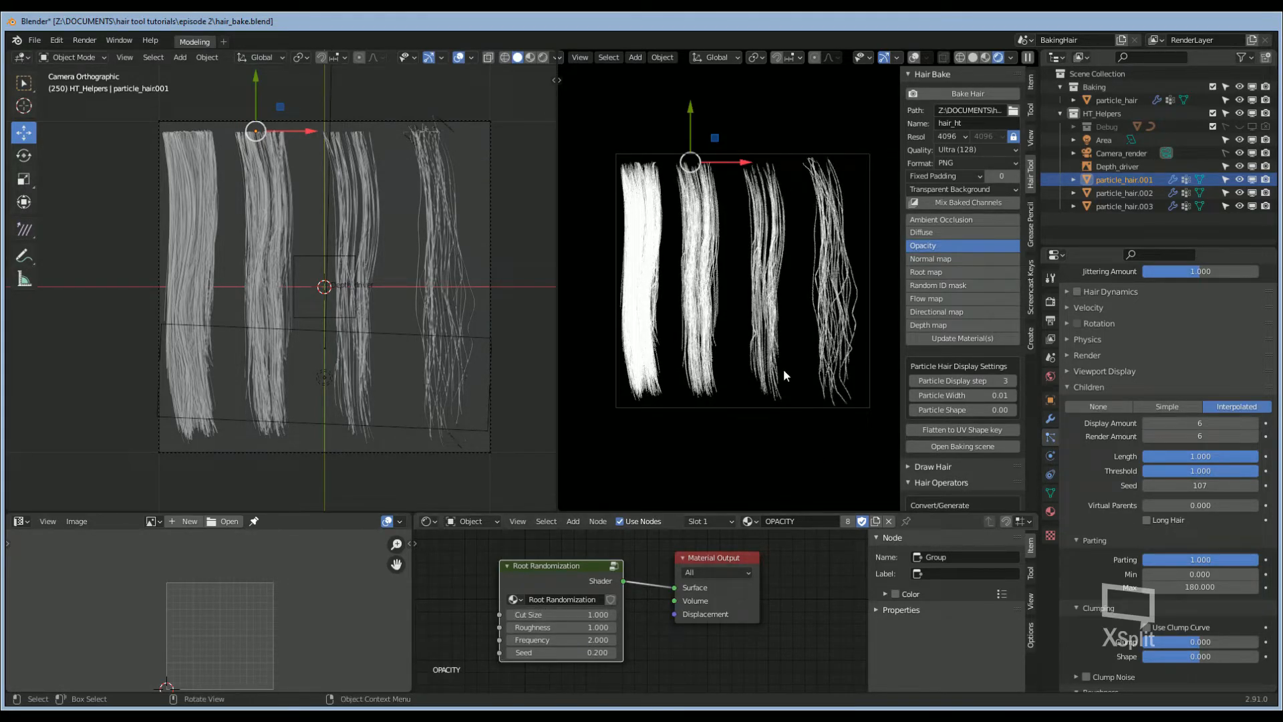
mouse_move(655, 660)
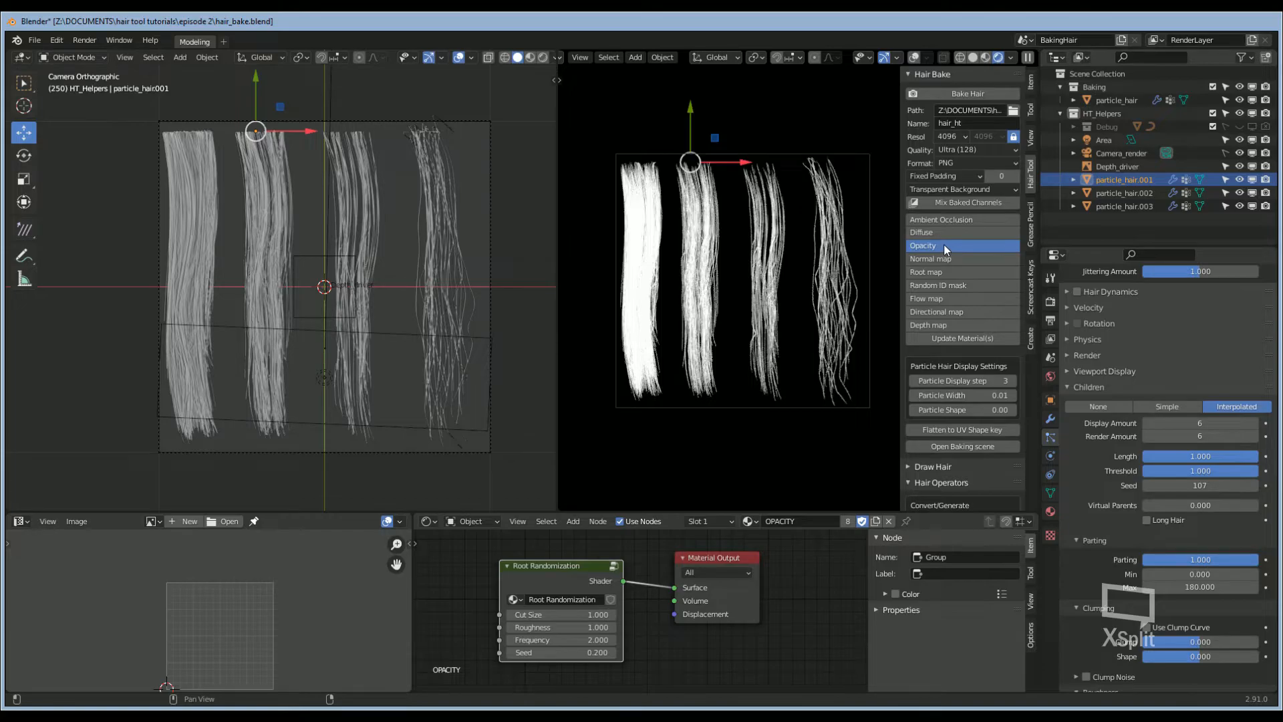
Step: Preview the brown diffuse texture and try Automatic Padding with a Solid Background
click(922, 232)
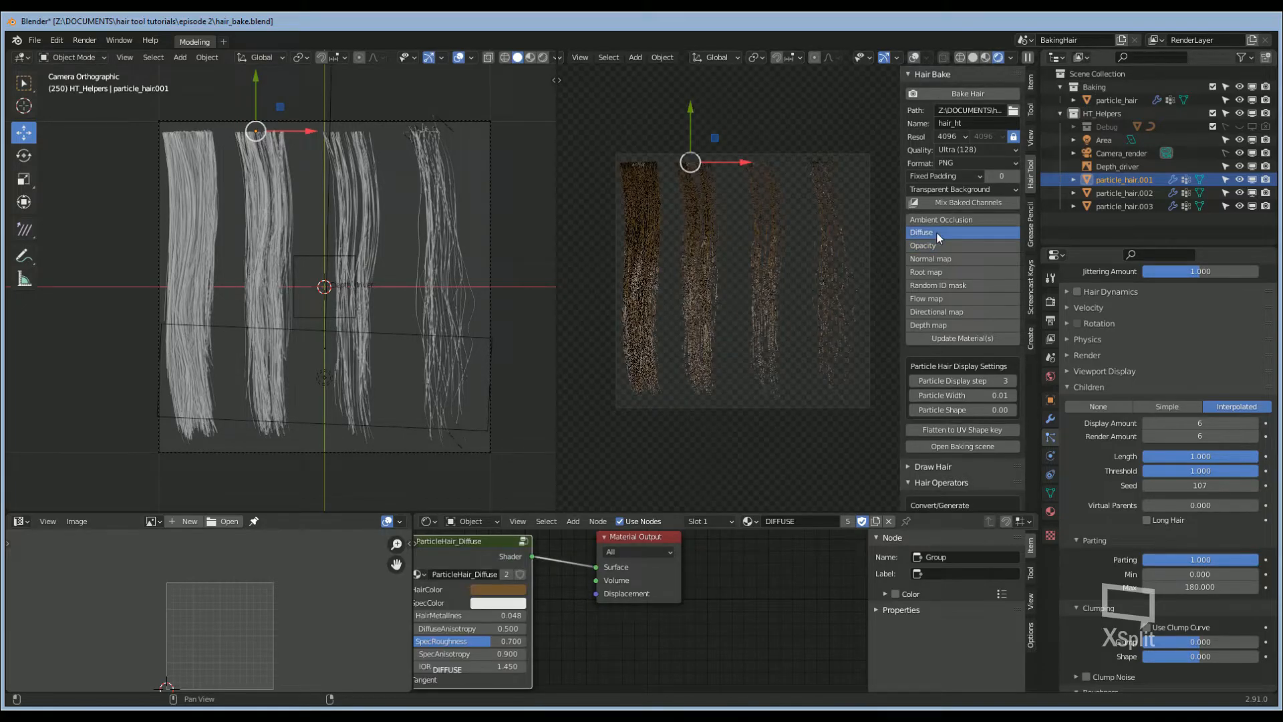
click(943, 176)
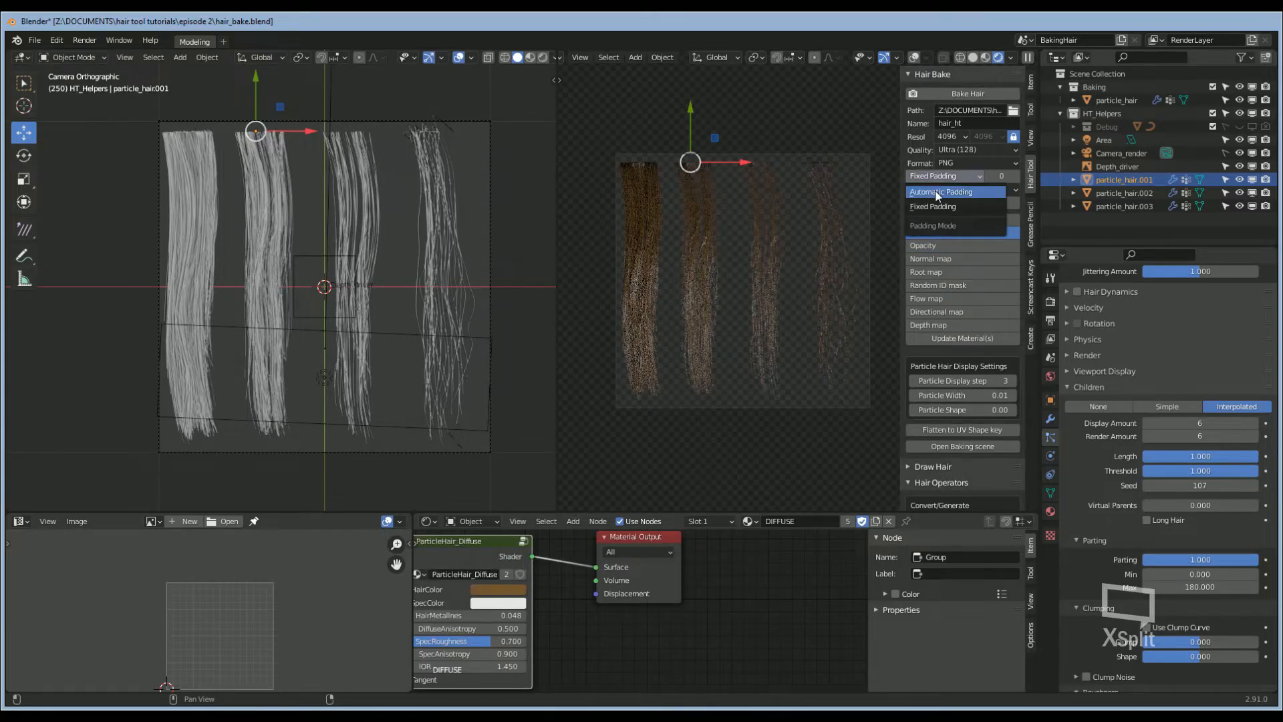
mouse_move(937, 206)
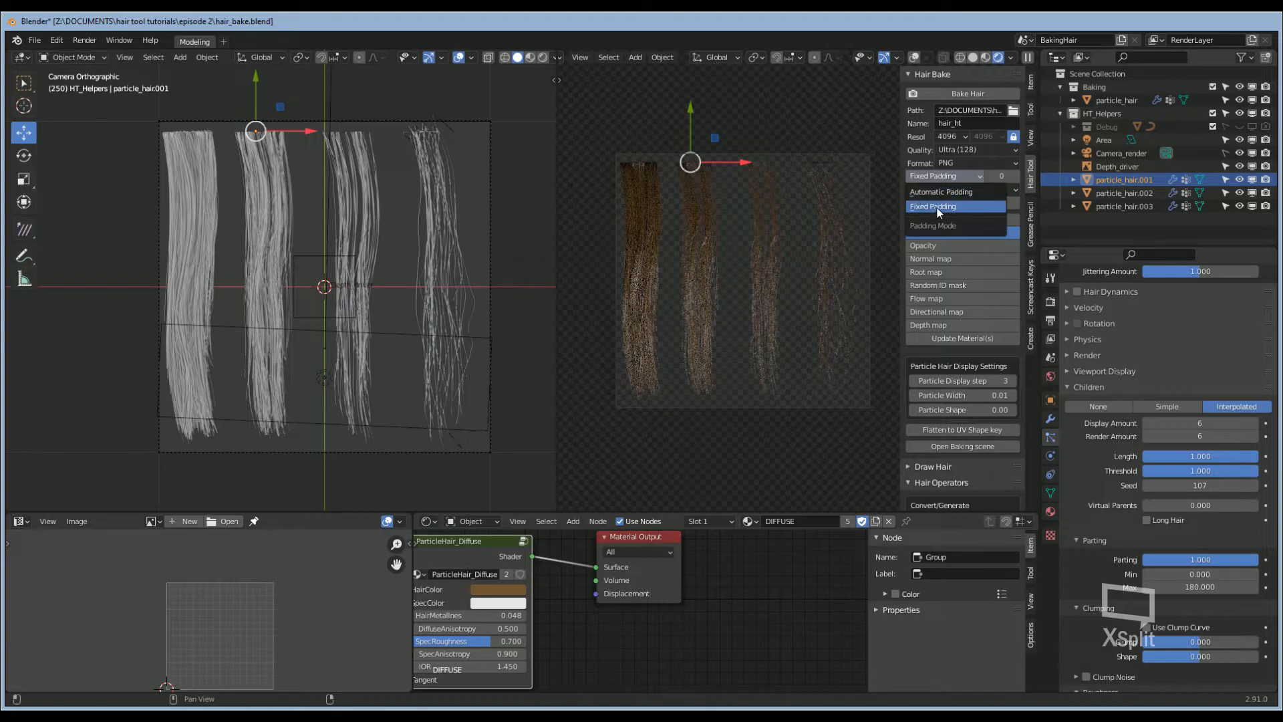
click(941, 177)
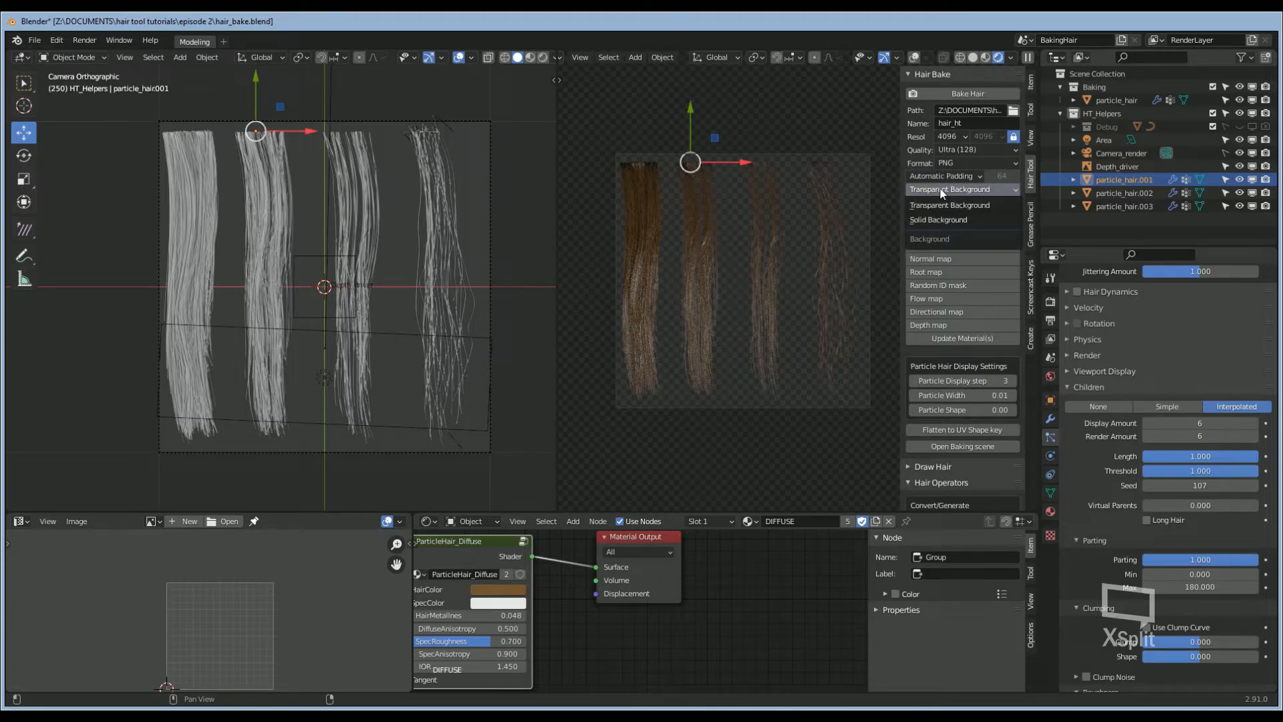
click(938, 219)
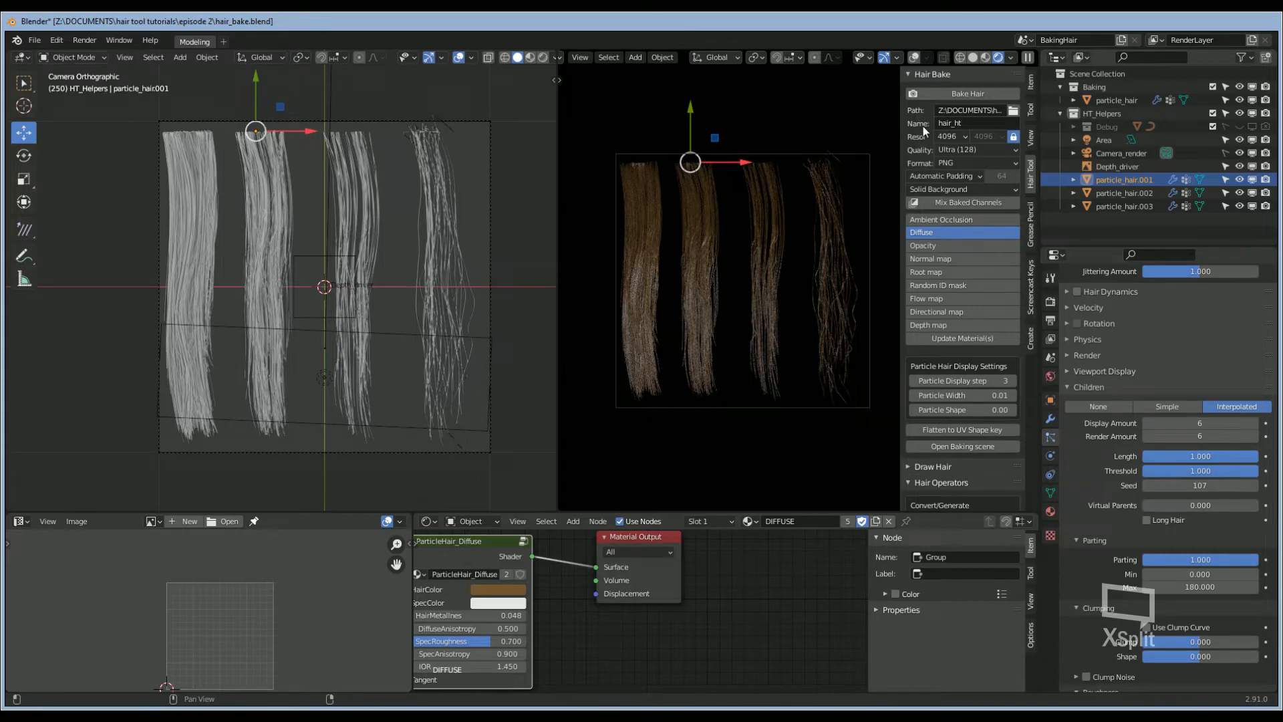
mouse_move(926, 123)
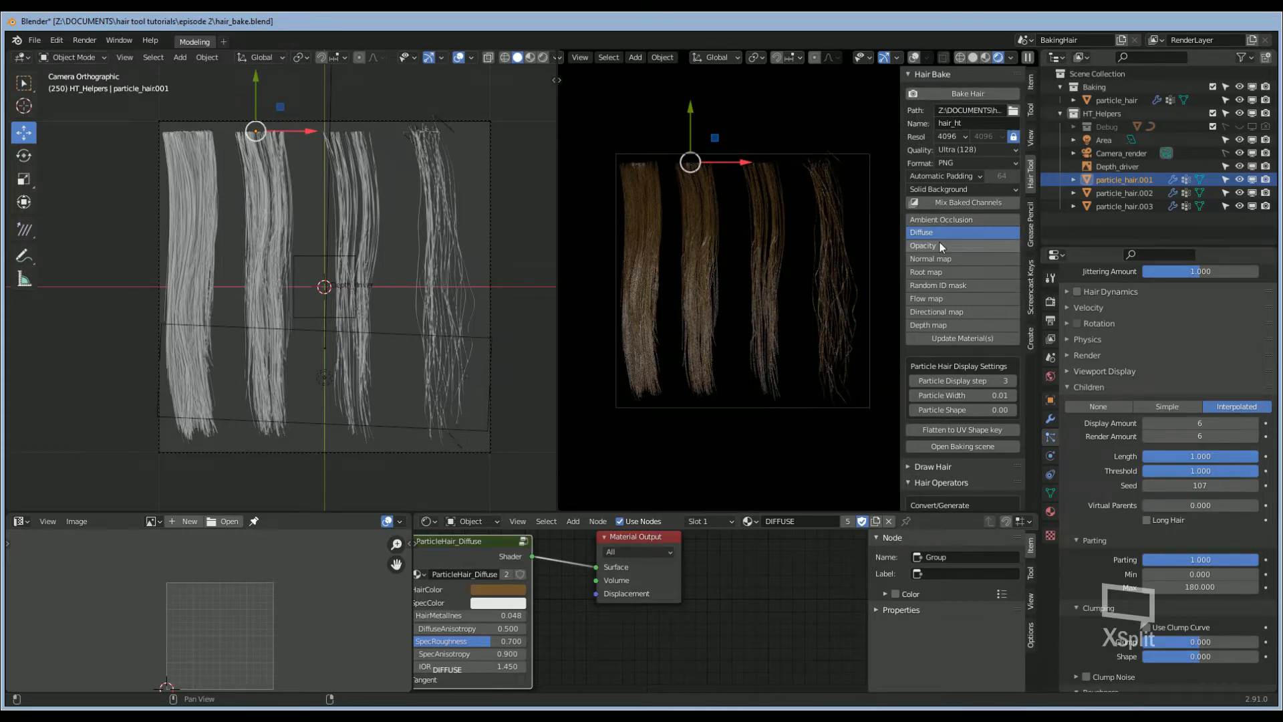
Step: Restore Transparent Background and Fixed Padding, then bake the hair textures to PNGs
click(922, 245)
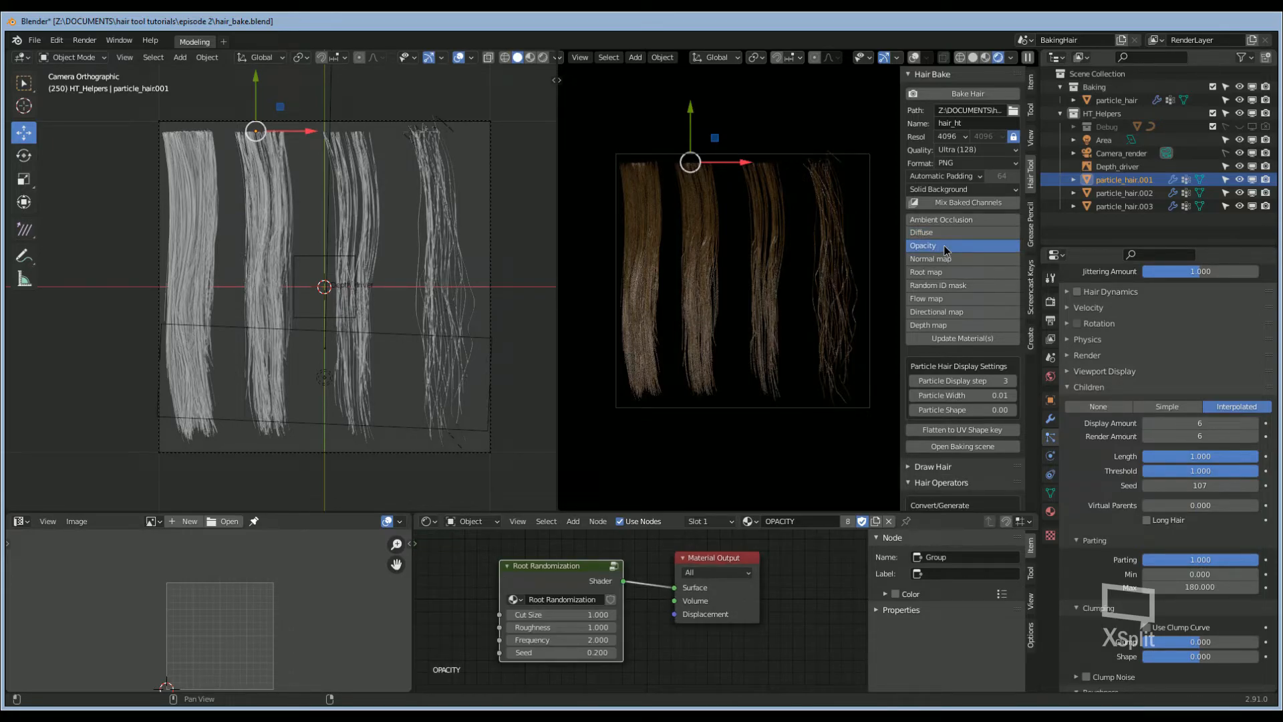
click(922, 244)
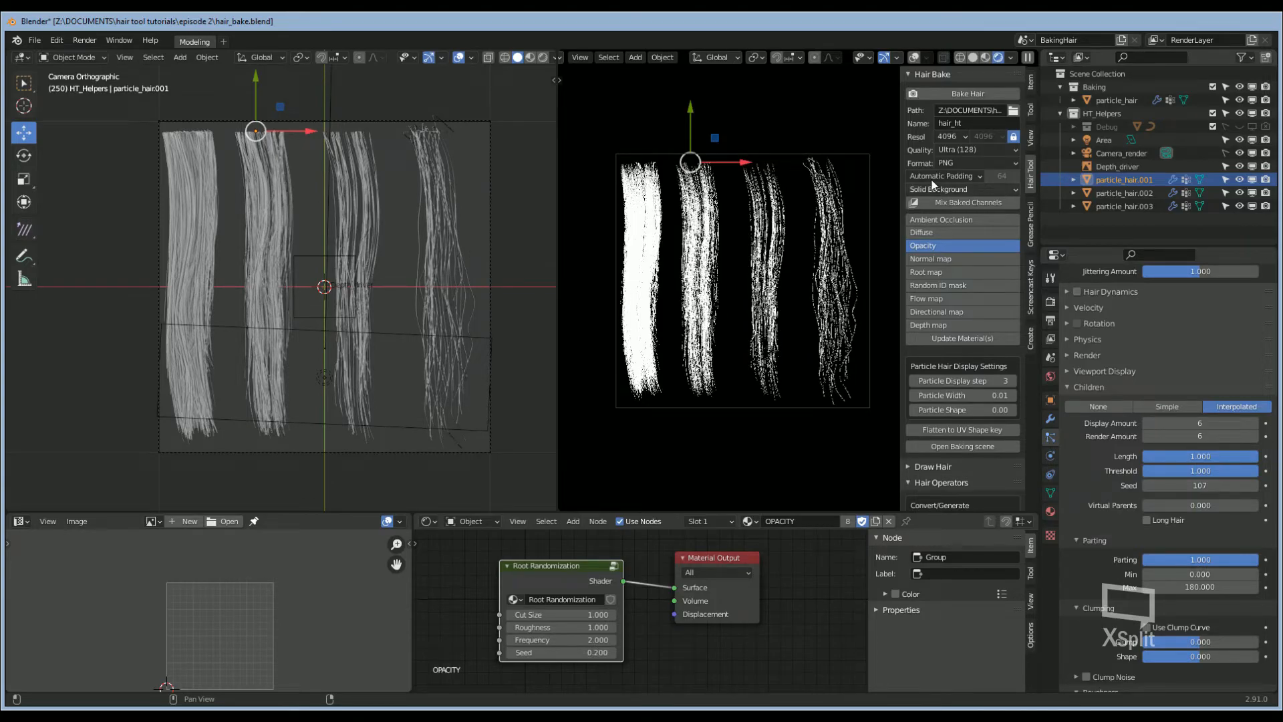
click(961, 189)
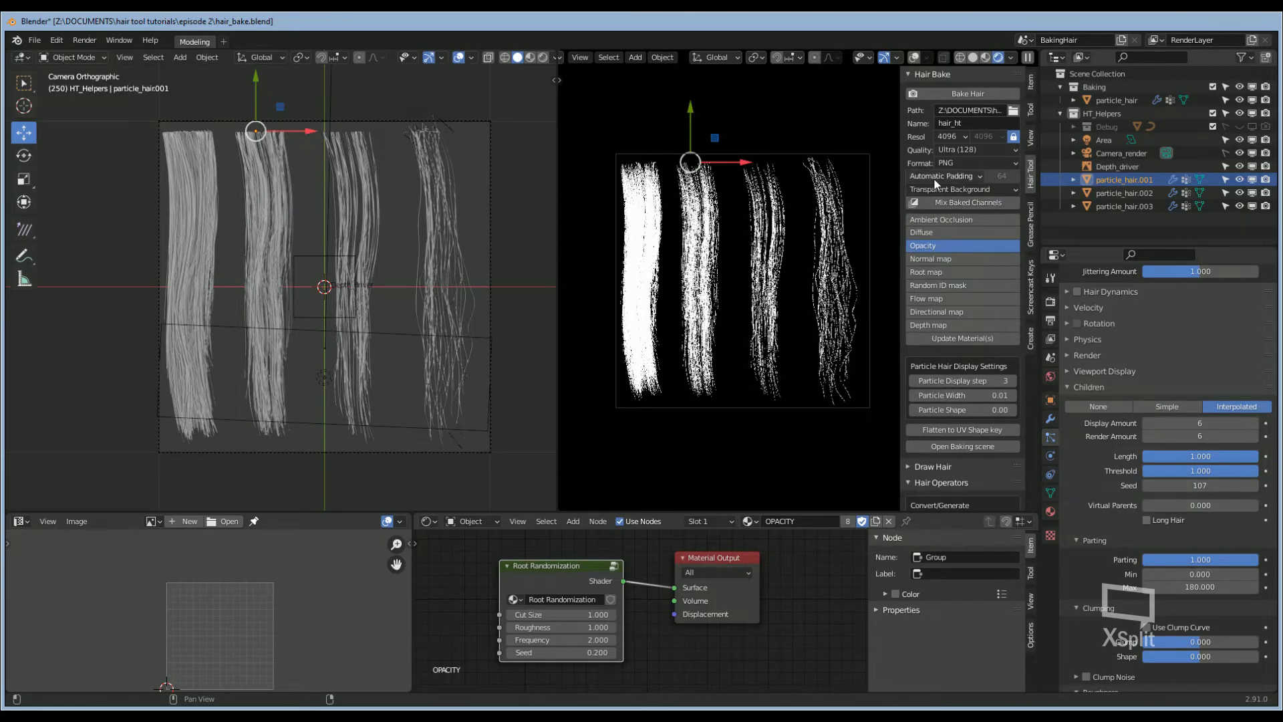
click(945, 175)
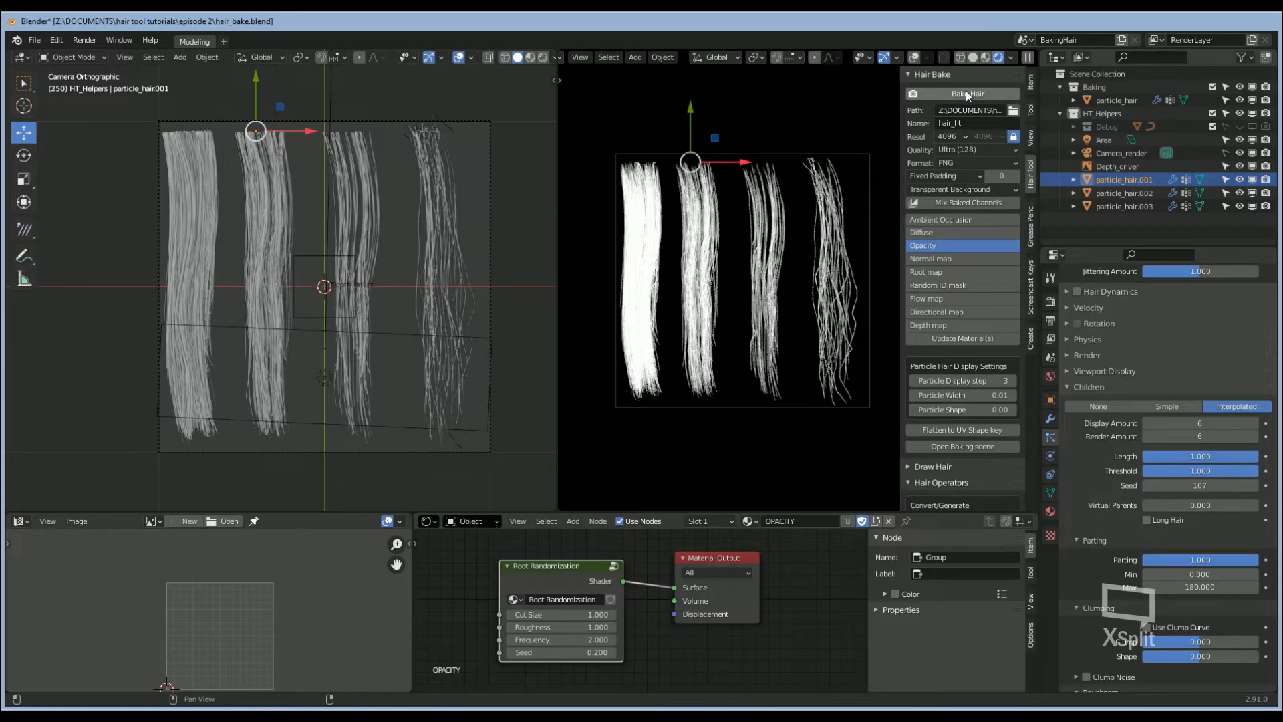
click(376, 708)
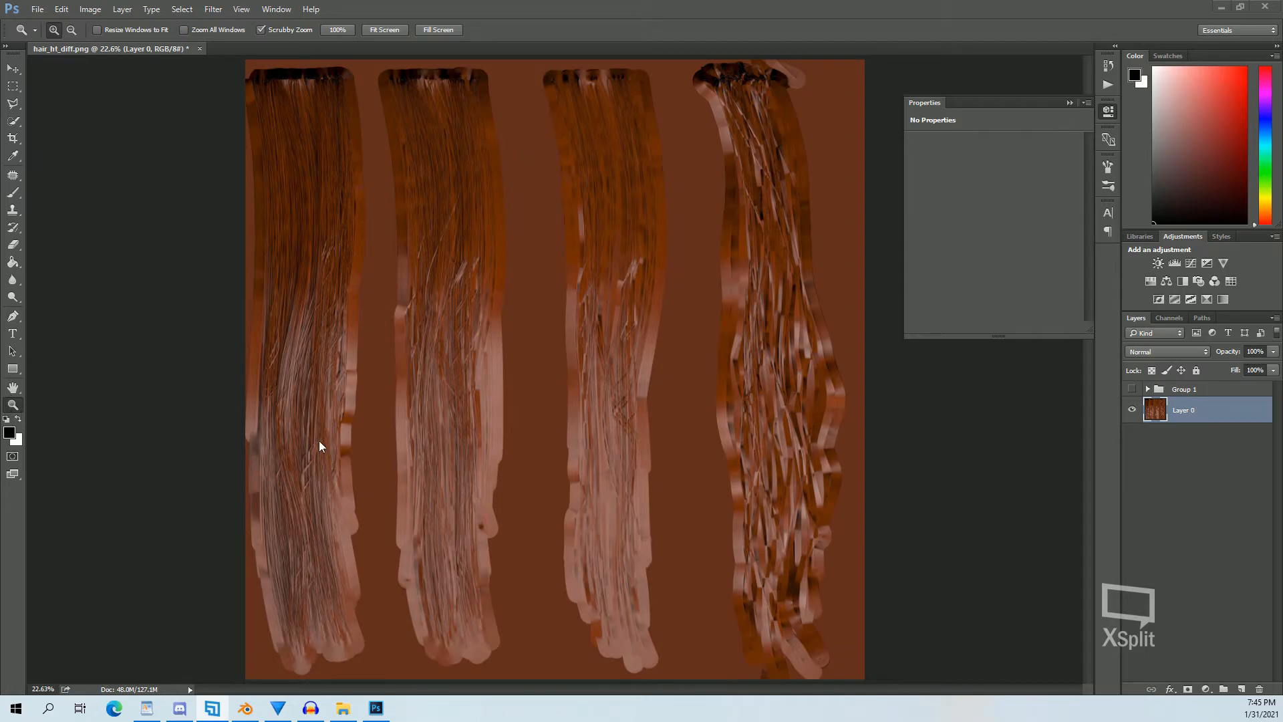
Step: Inspect the brown diffuse texture up close, then reveal Group 1's white-on-black opacity strands
click(336, 29)
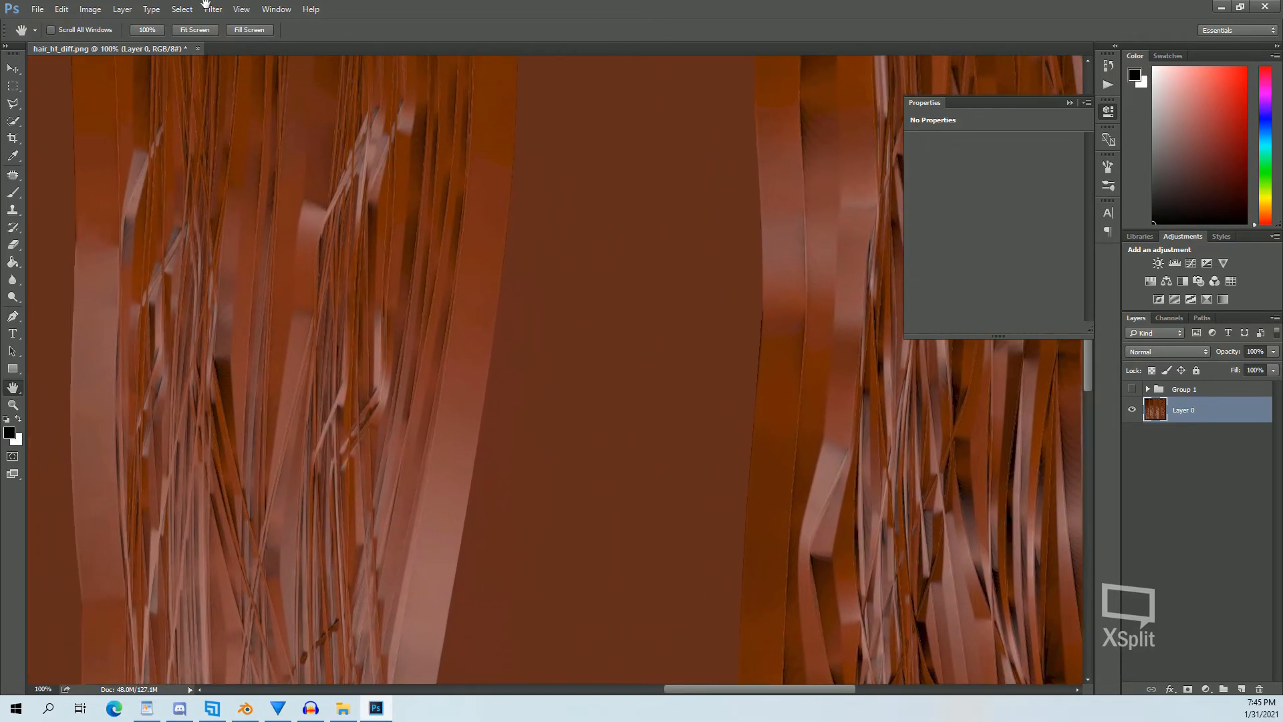
click(194, 30)
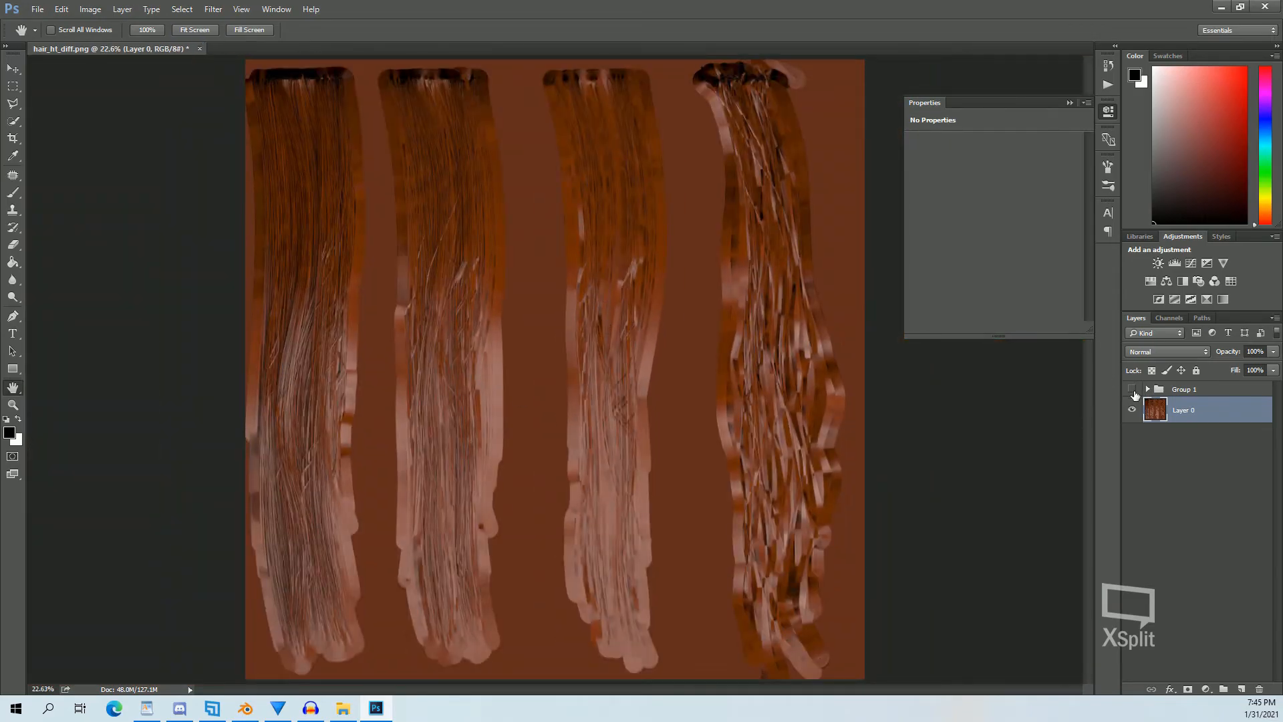
click(1132, 389)
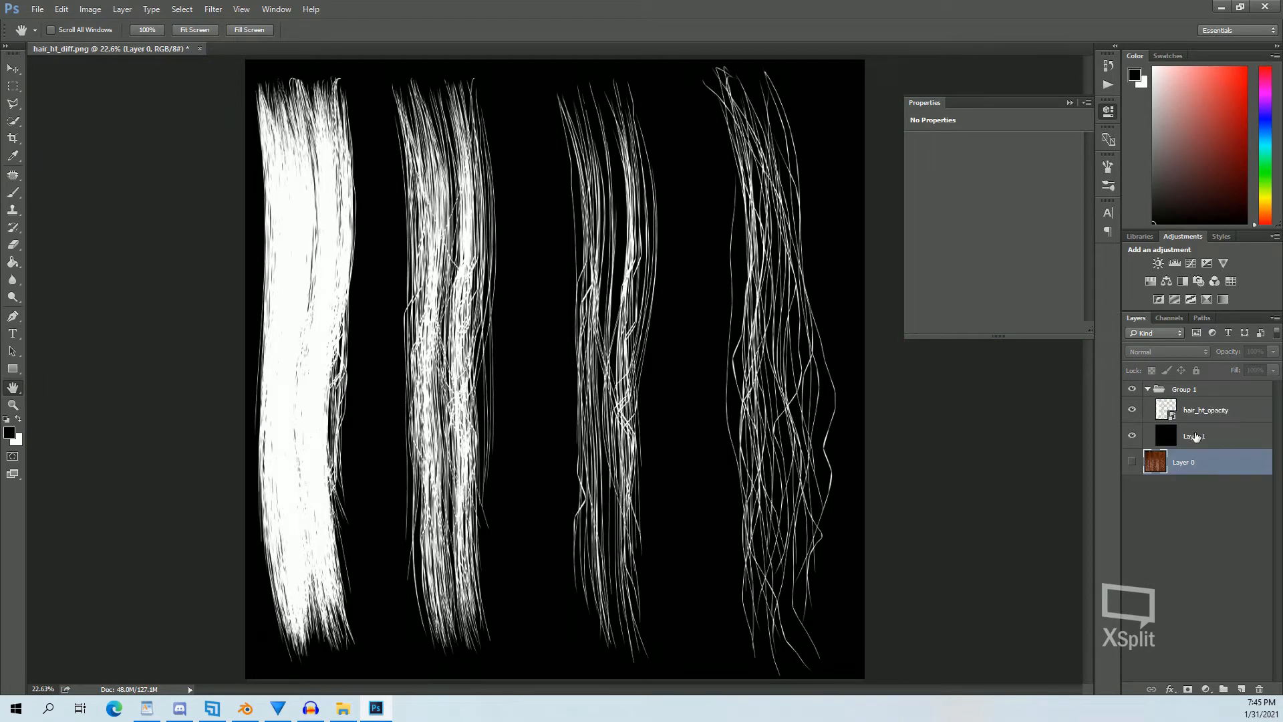
click(1205, 409)
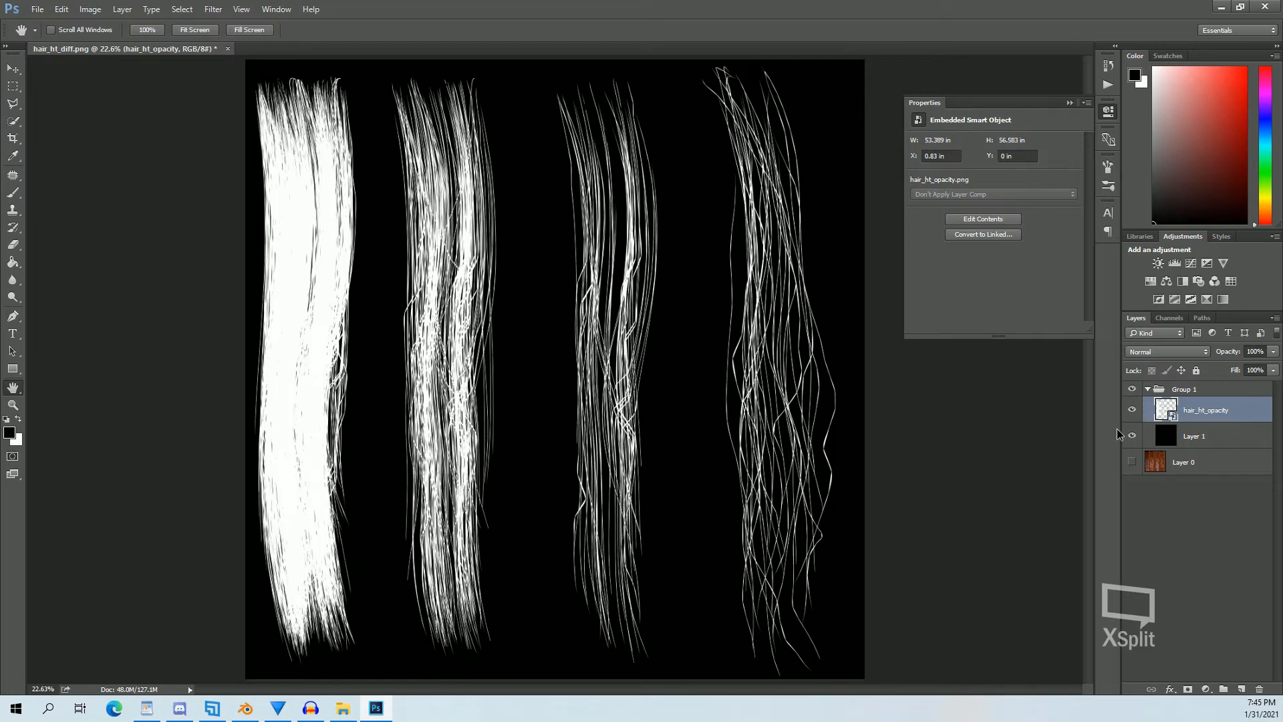
click(1131, 435)
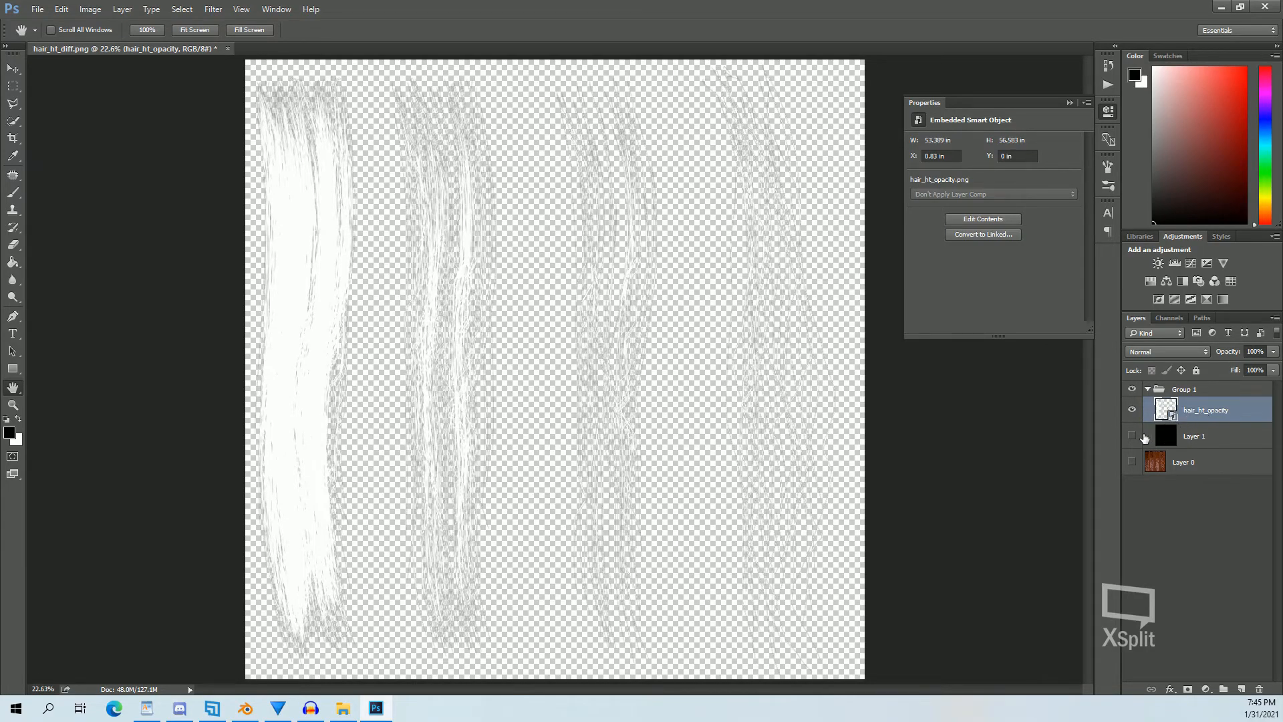
click(1132, 435)
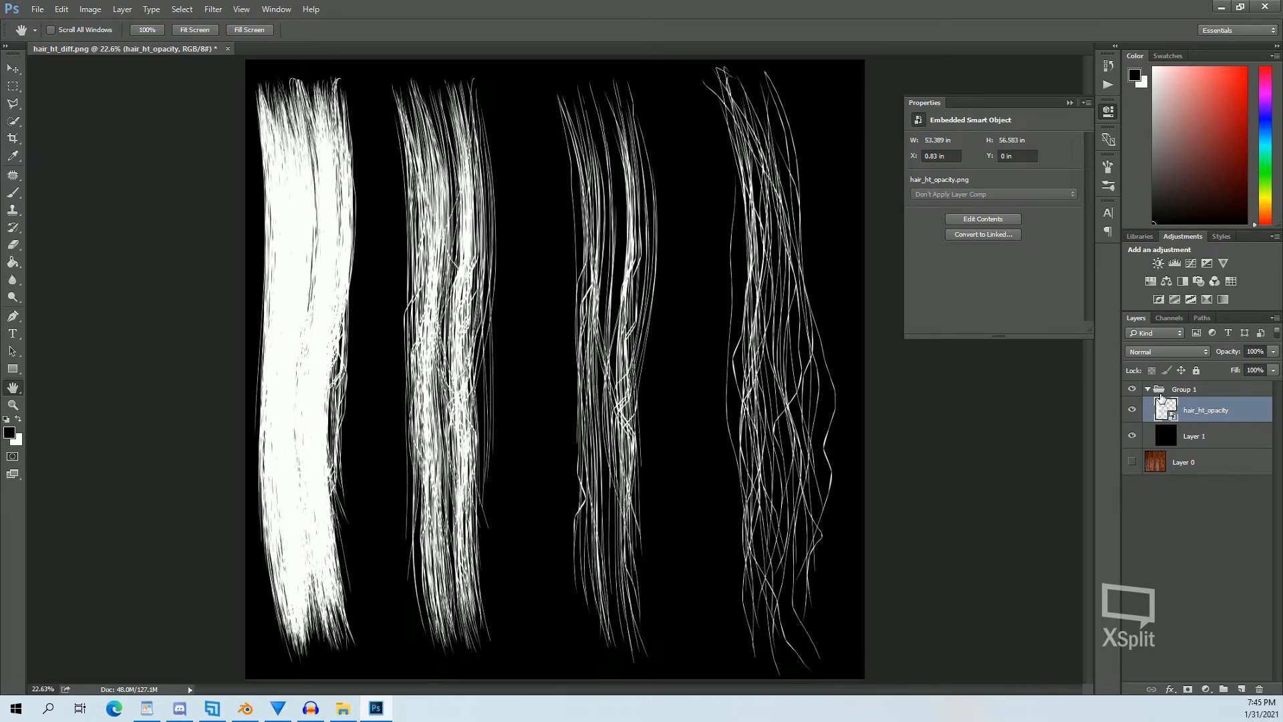
click(1186, 388)
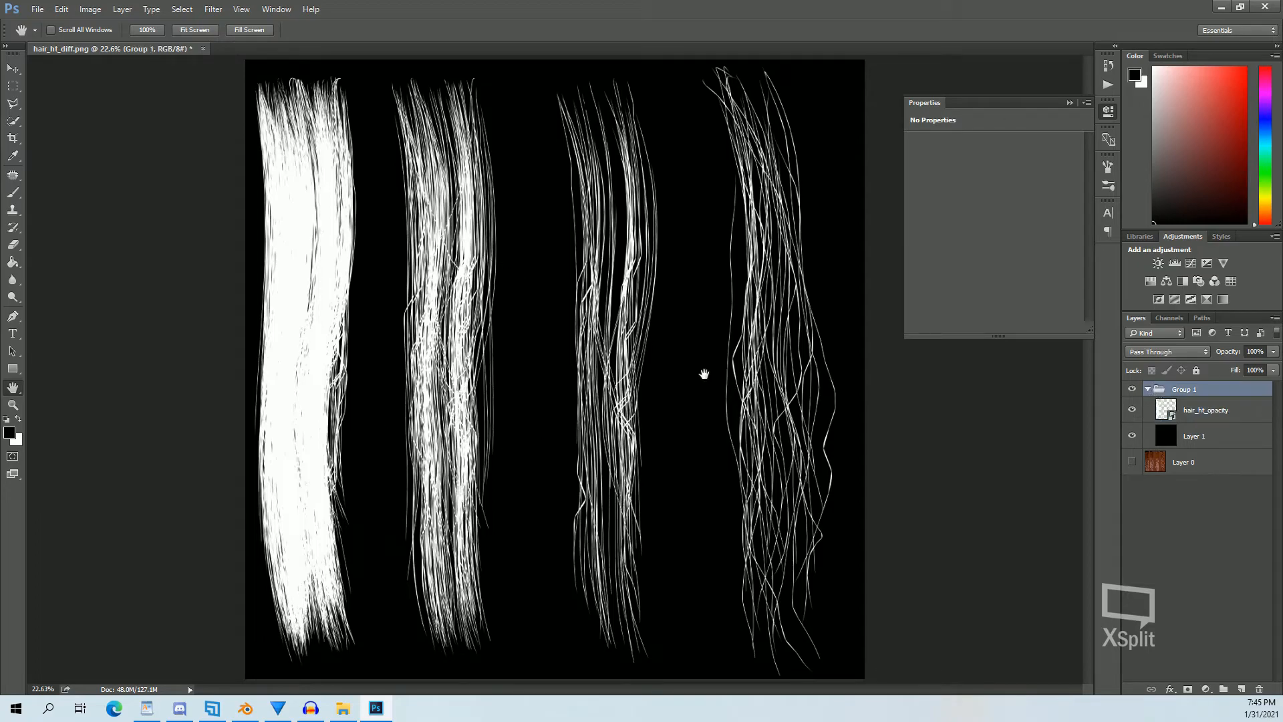
mouse_move(794, 445)
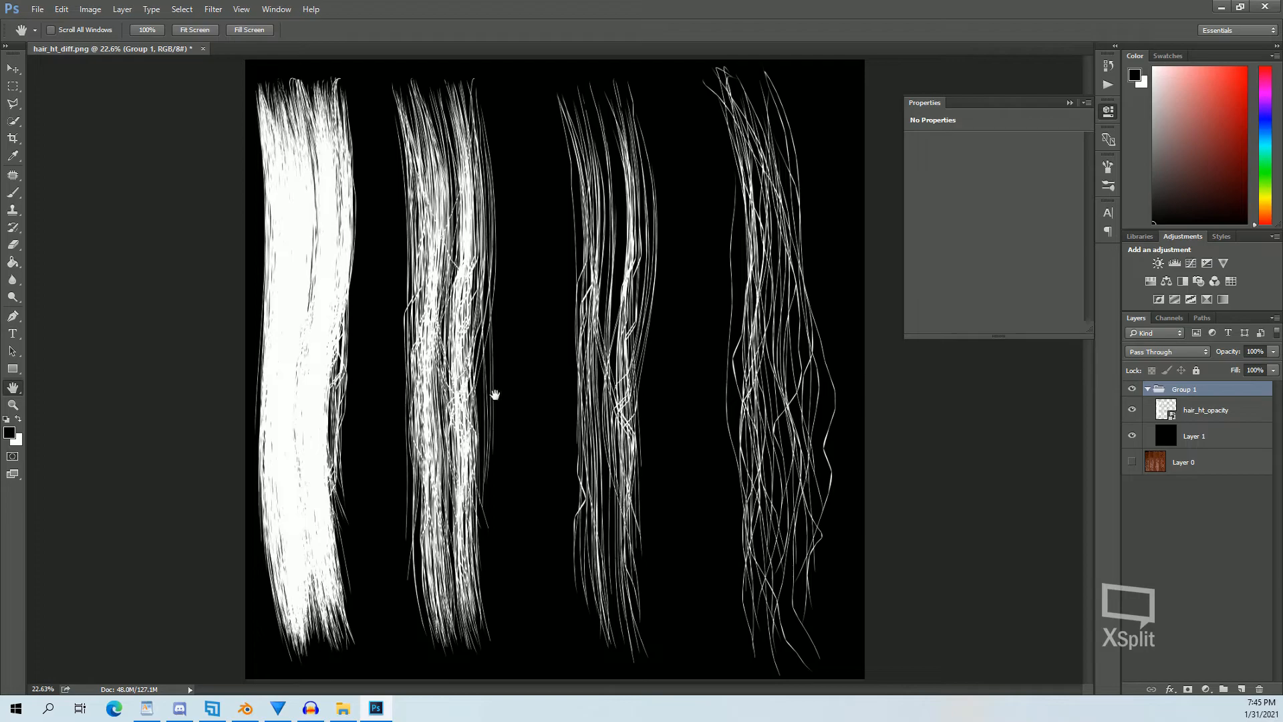
mouse_move(675, 471)
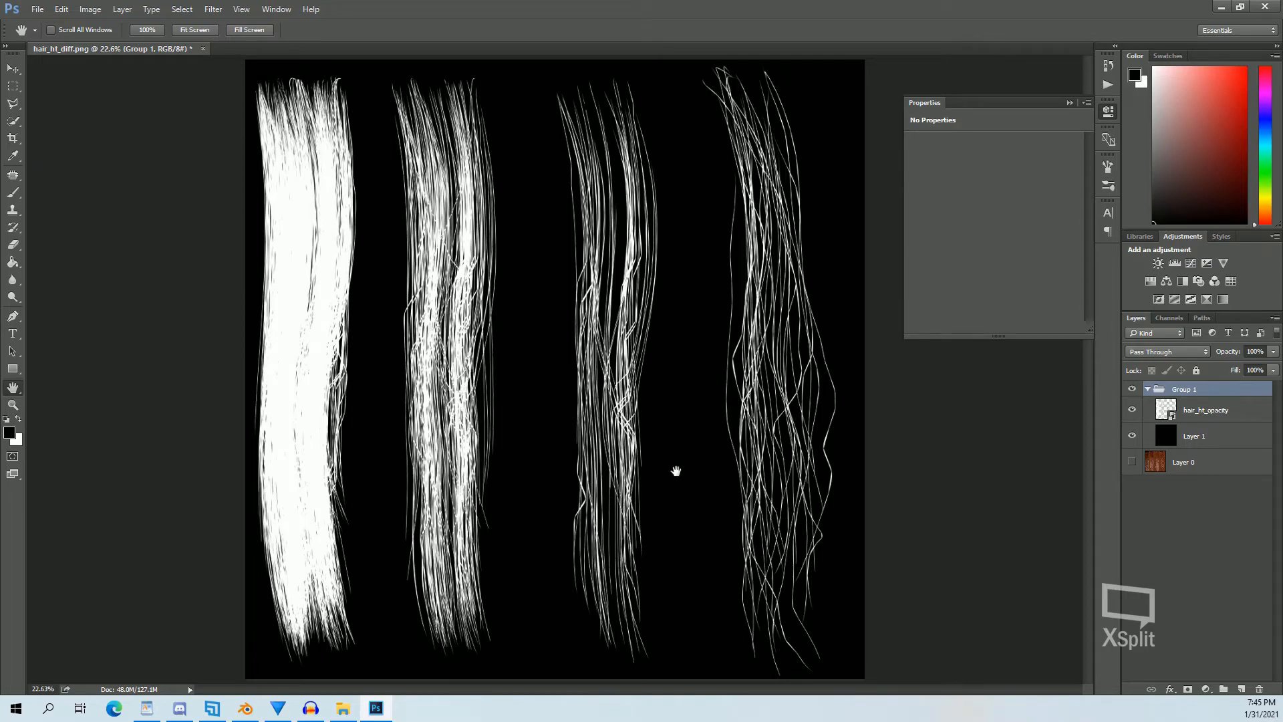
mouse_move(570, 431)
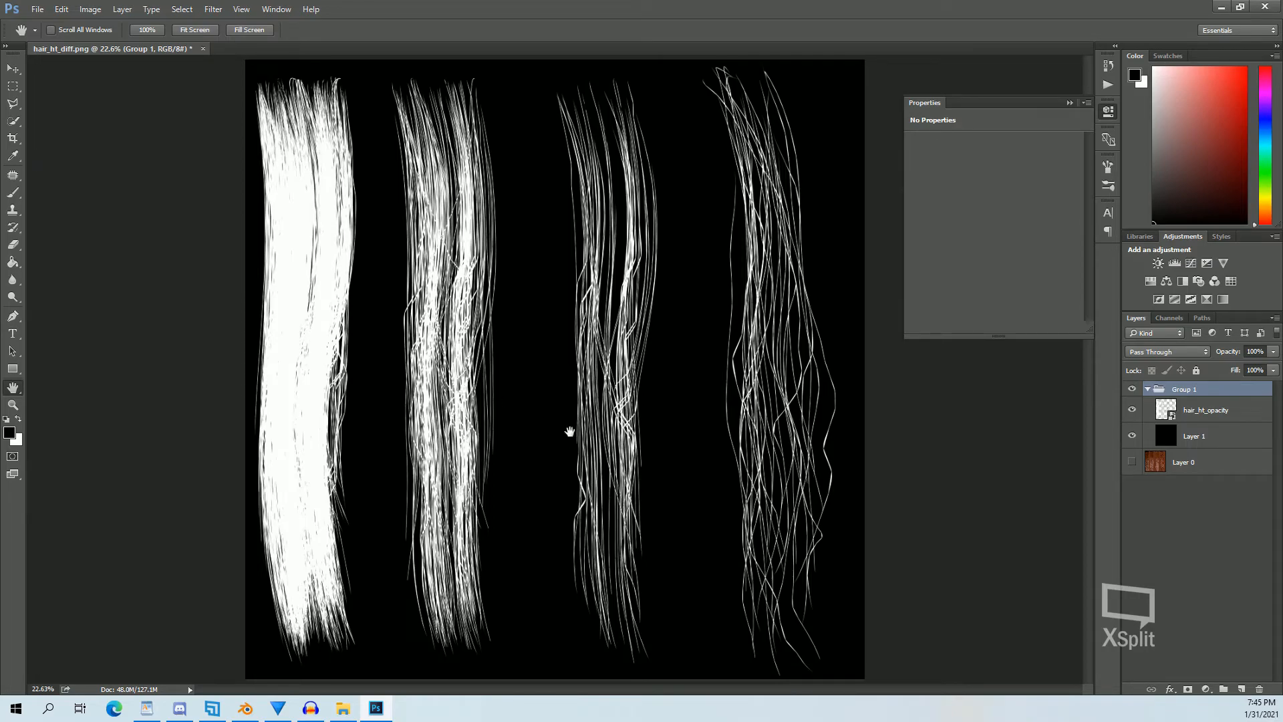
mouse_move(779, 623)
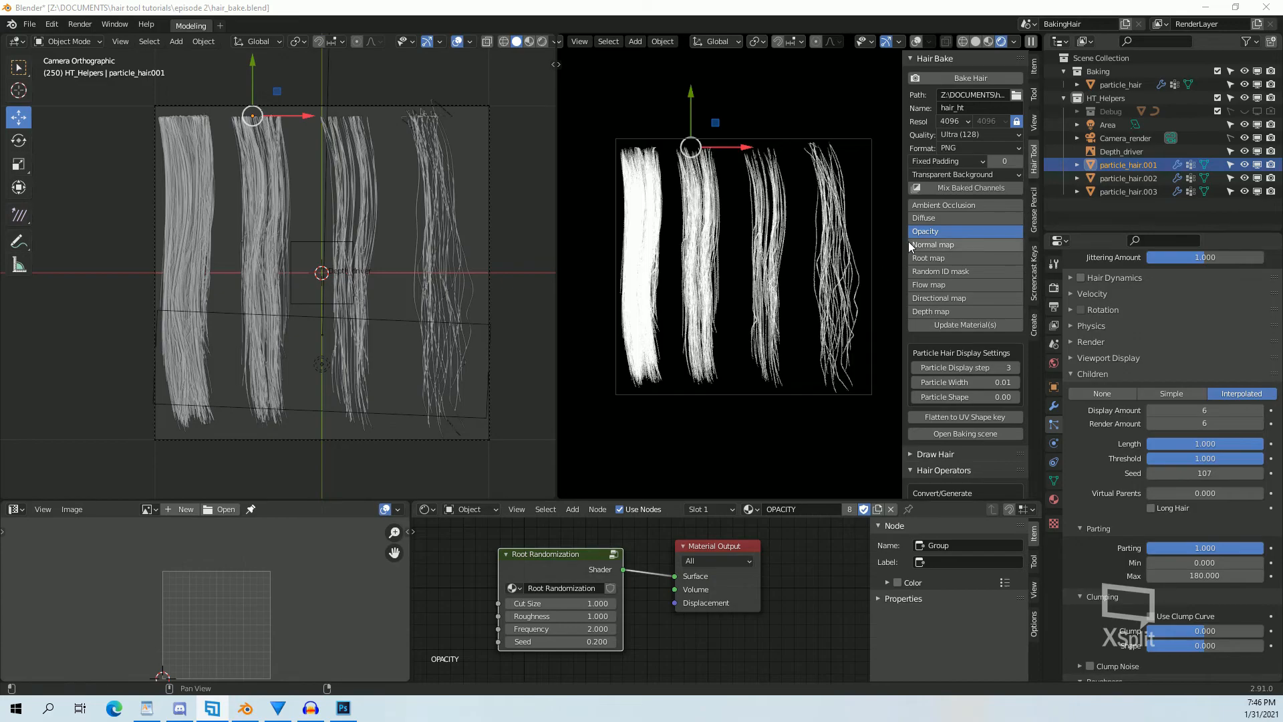
mouse_move(941, 240)
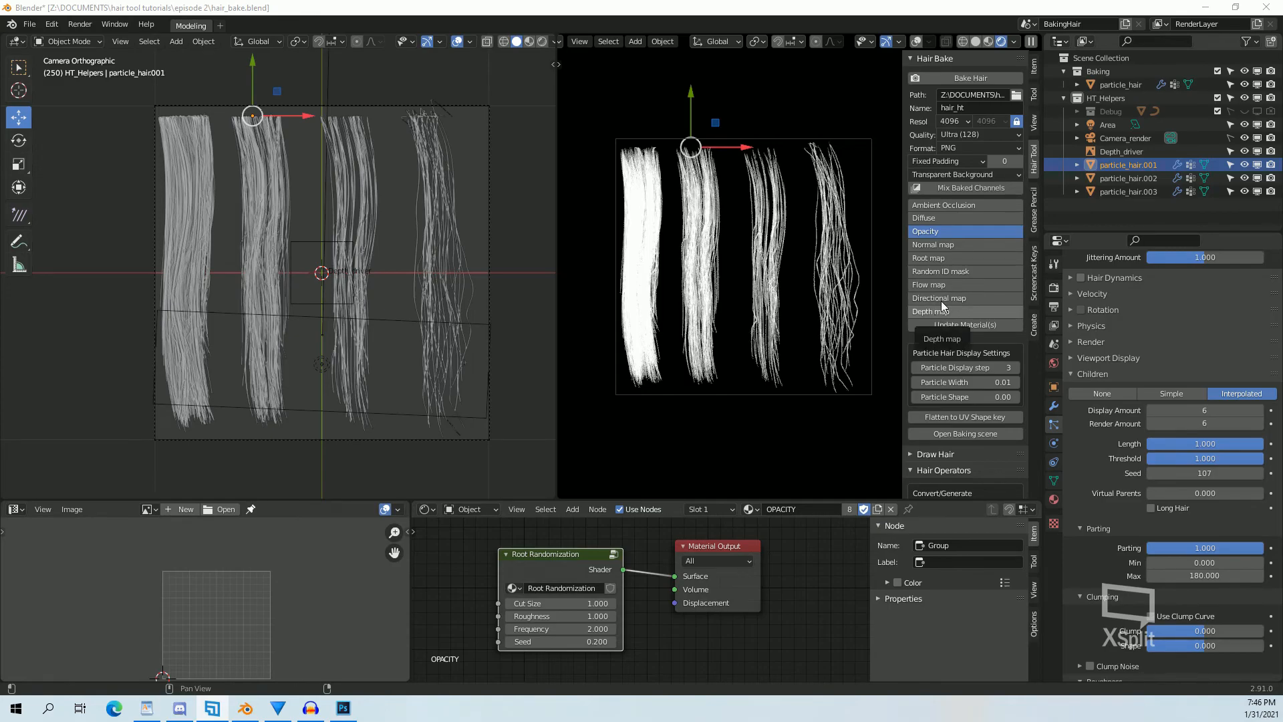
mouse_move(981, 292)
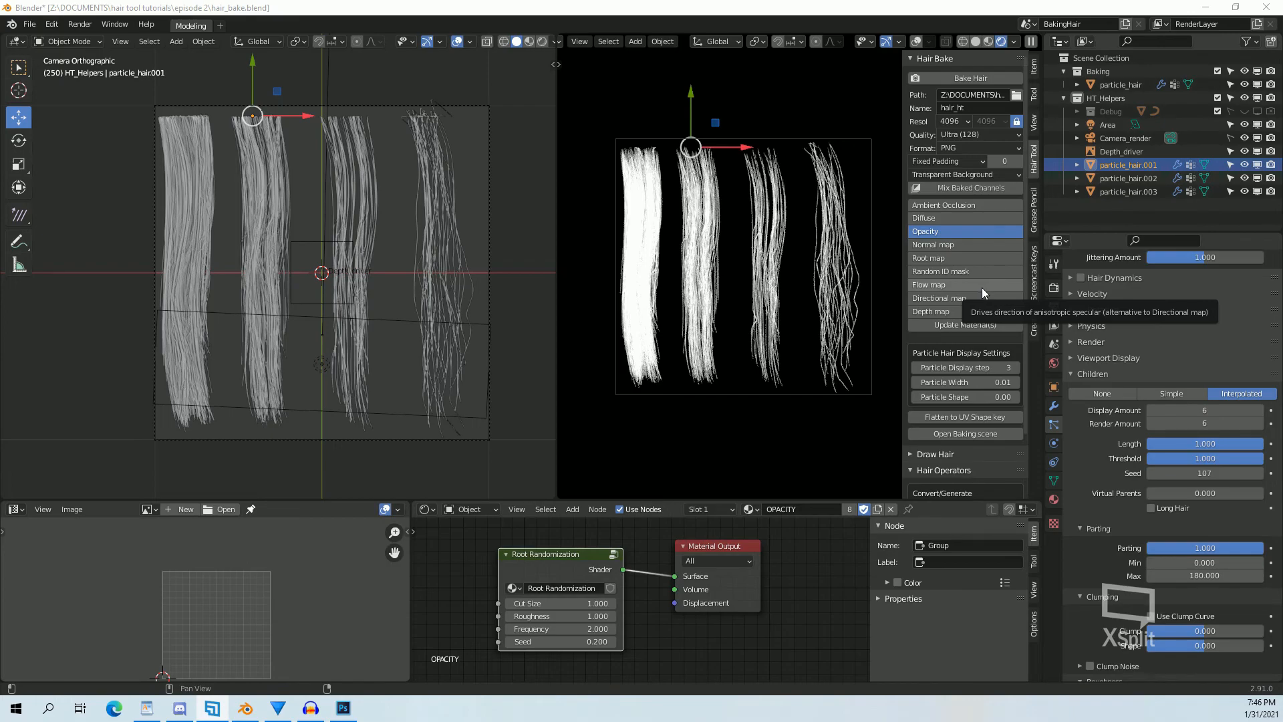
mouse_move(928, 347)
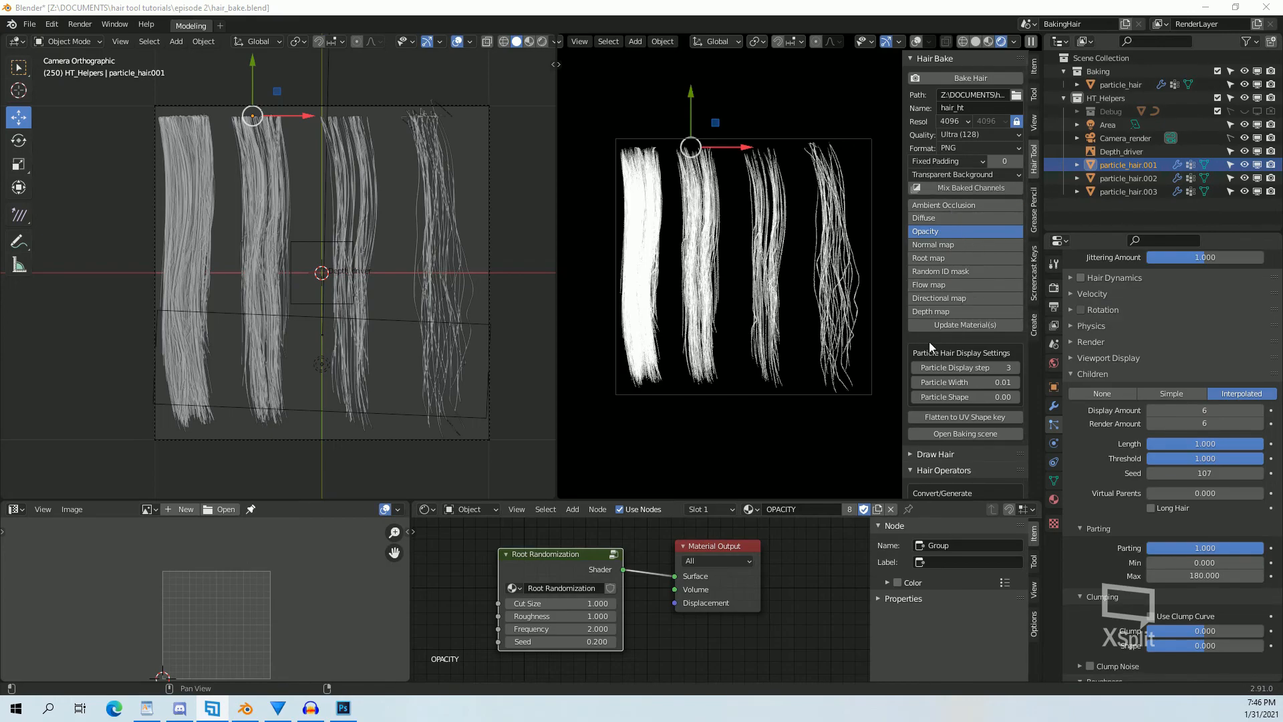
mouse_move(947, 254)
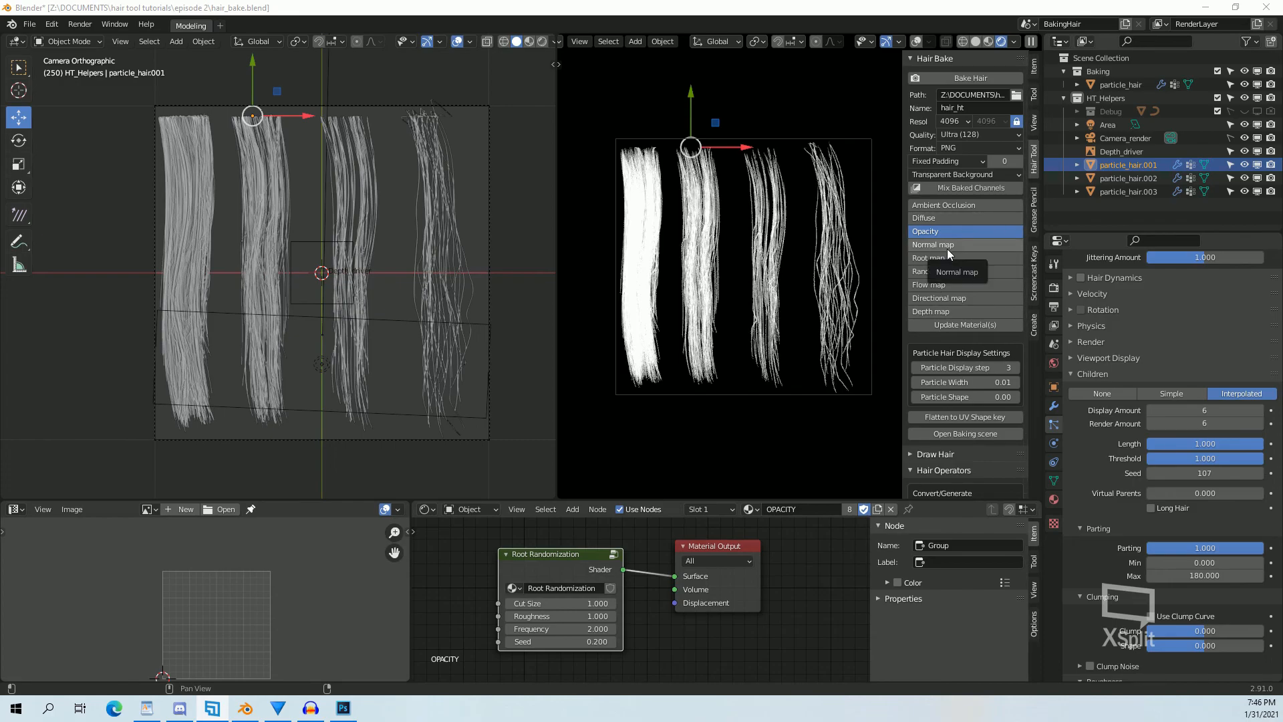